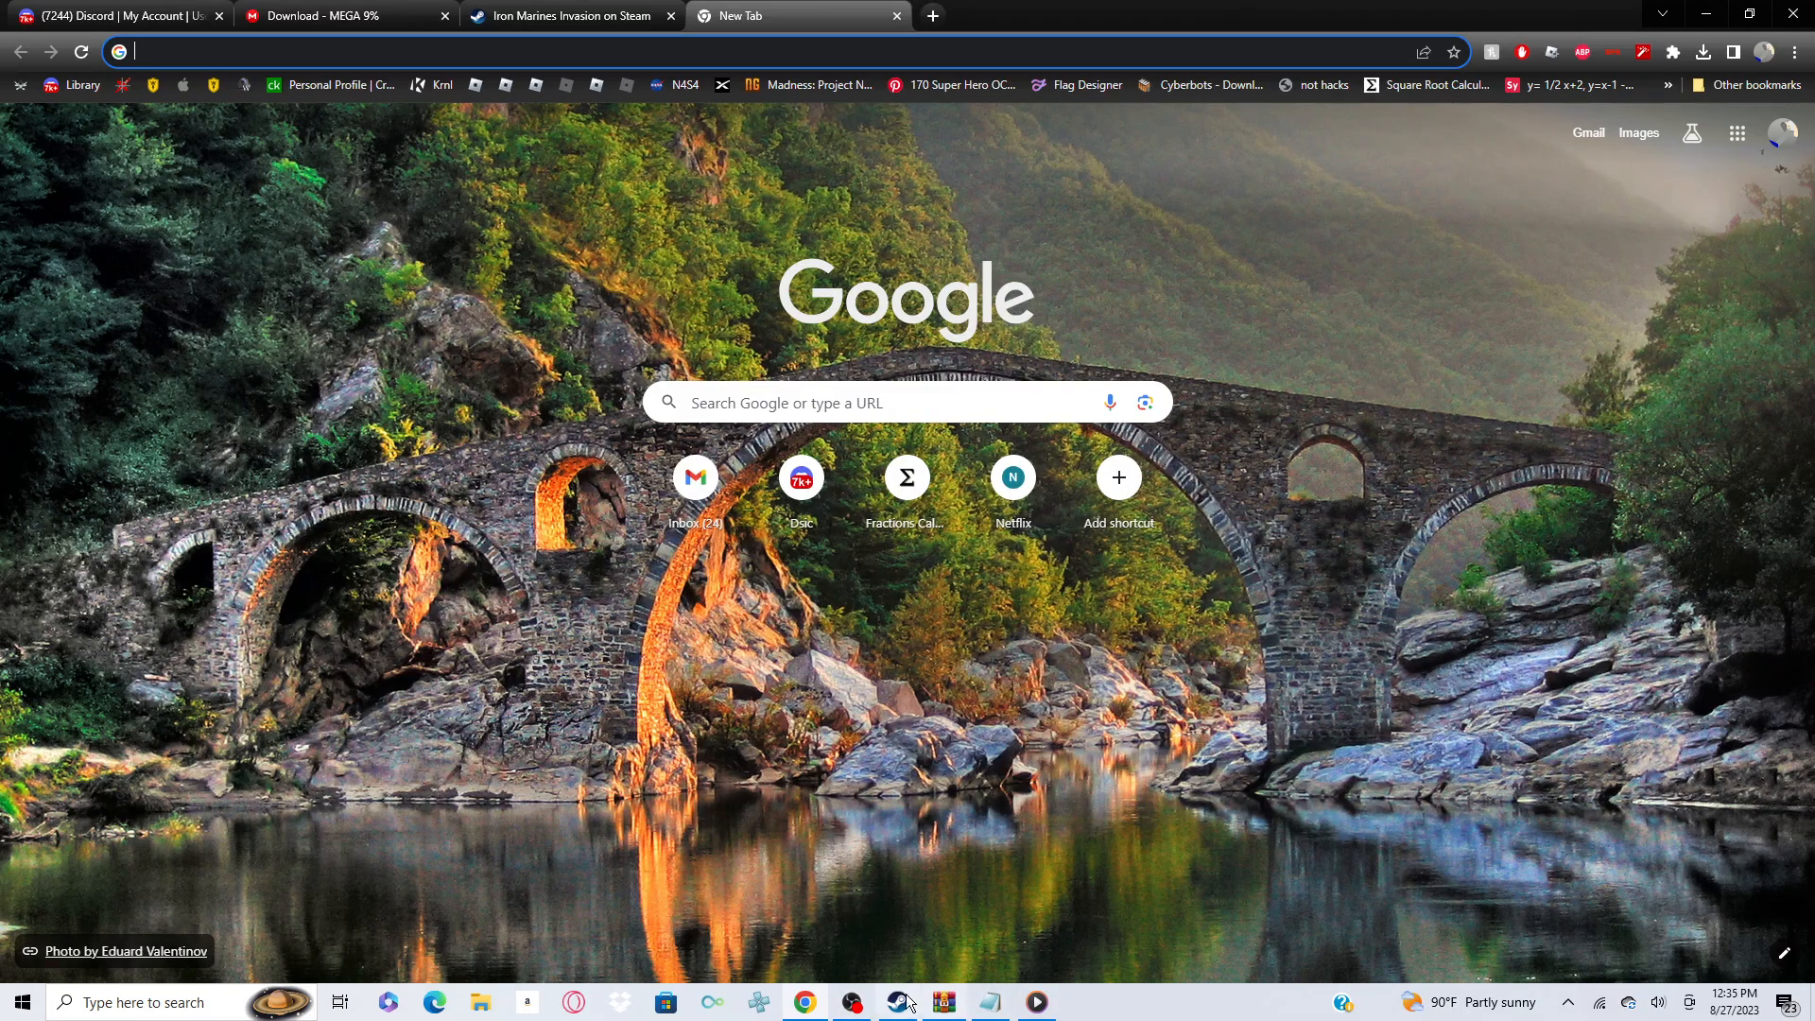
- Search the Homeworld Remastered Collection Workshop for 'Gundam'
{"action": "left_click", "coordinate": [850, 1002]}
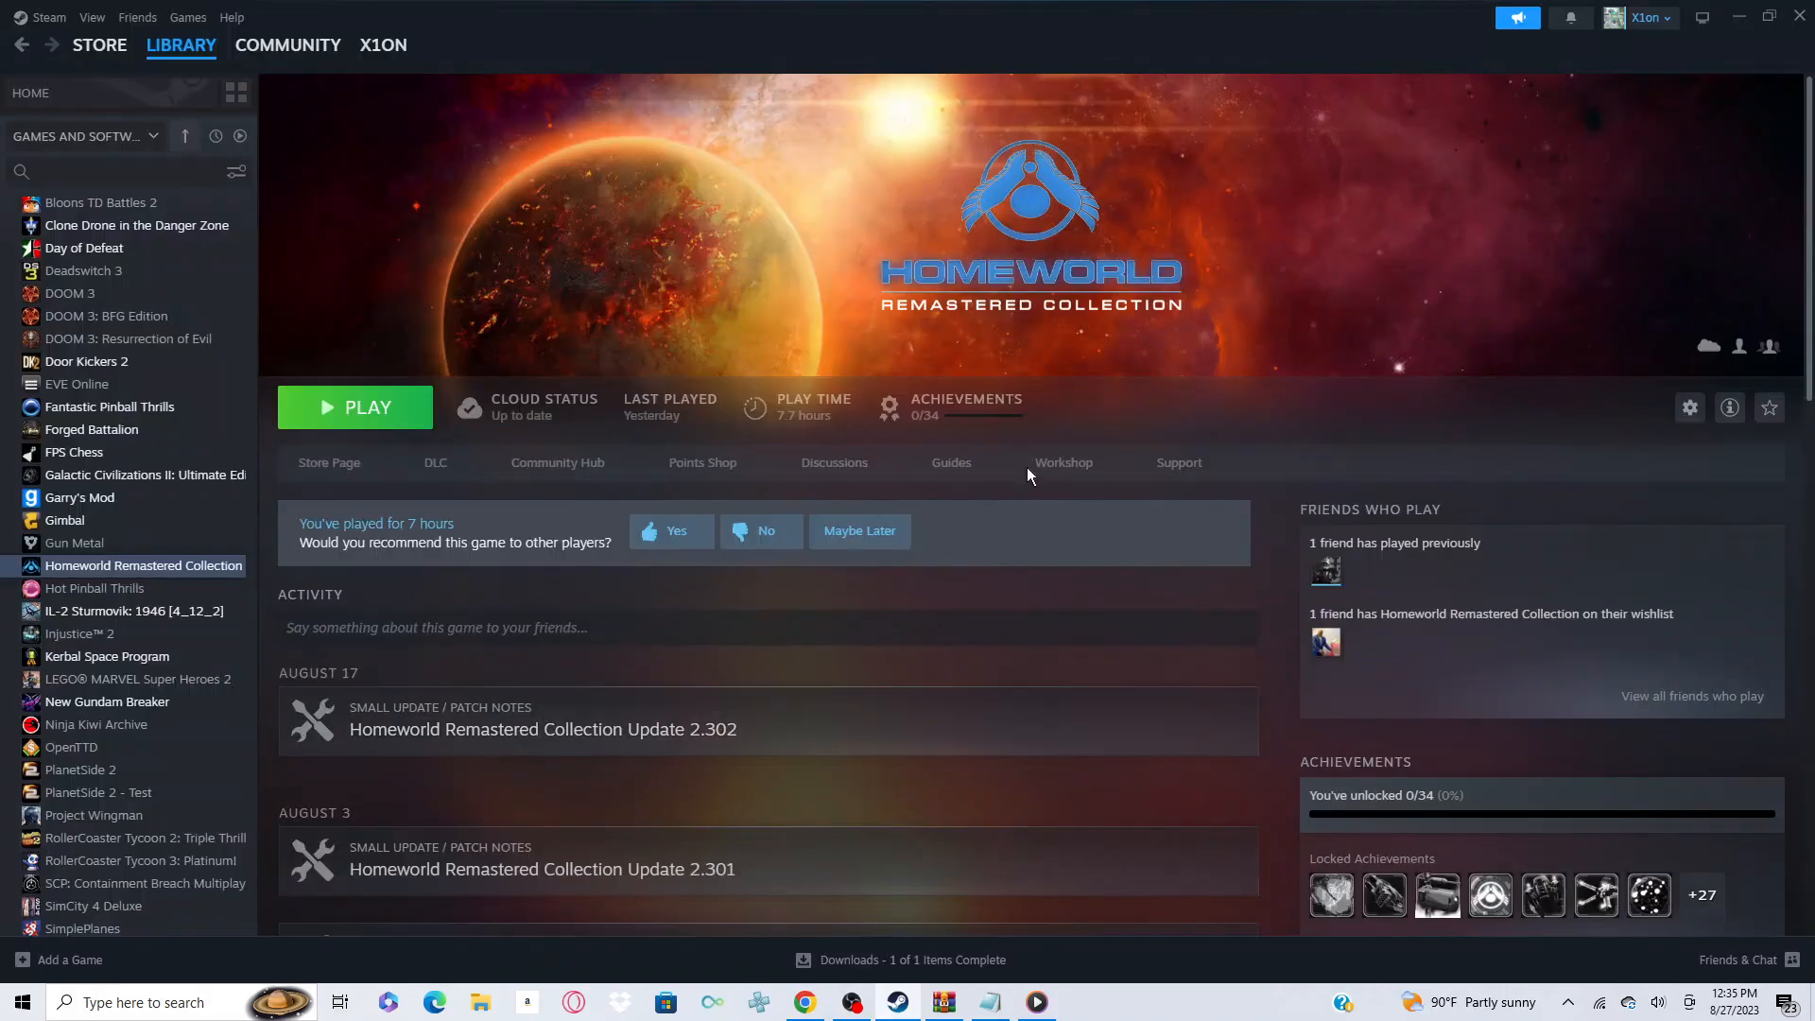
{"action": "left_click", "coordinate": [1061, 462]}
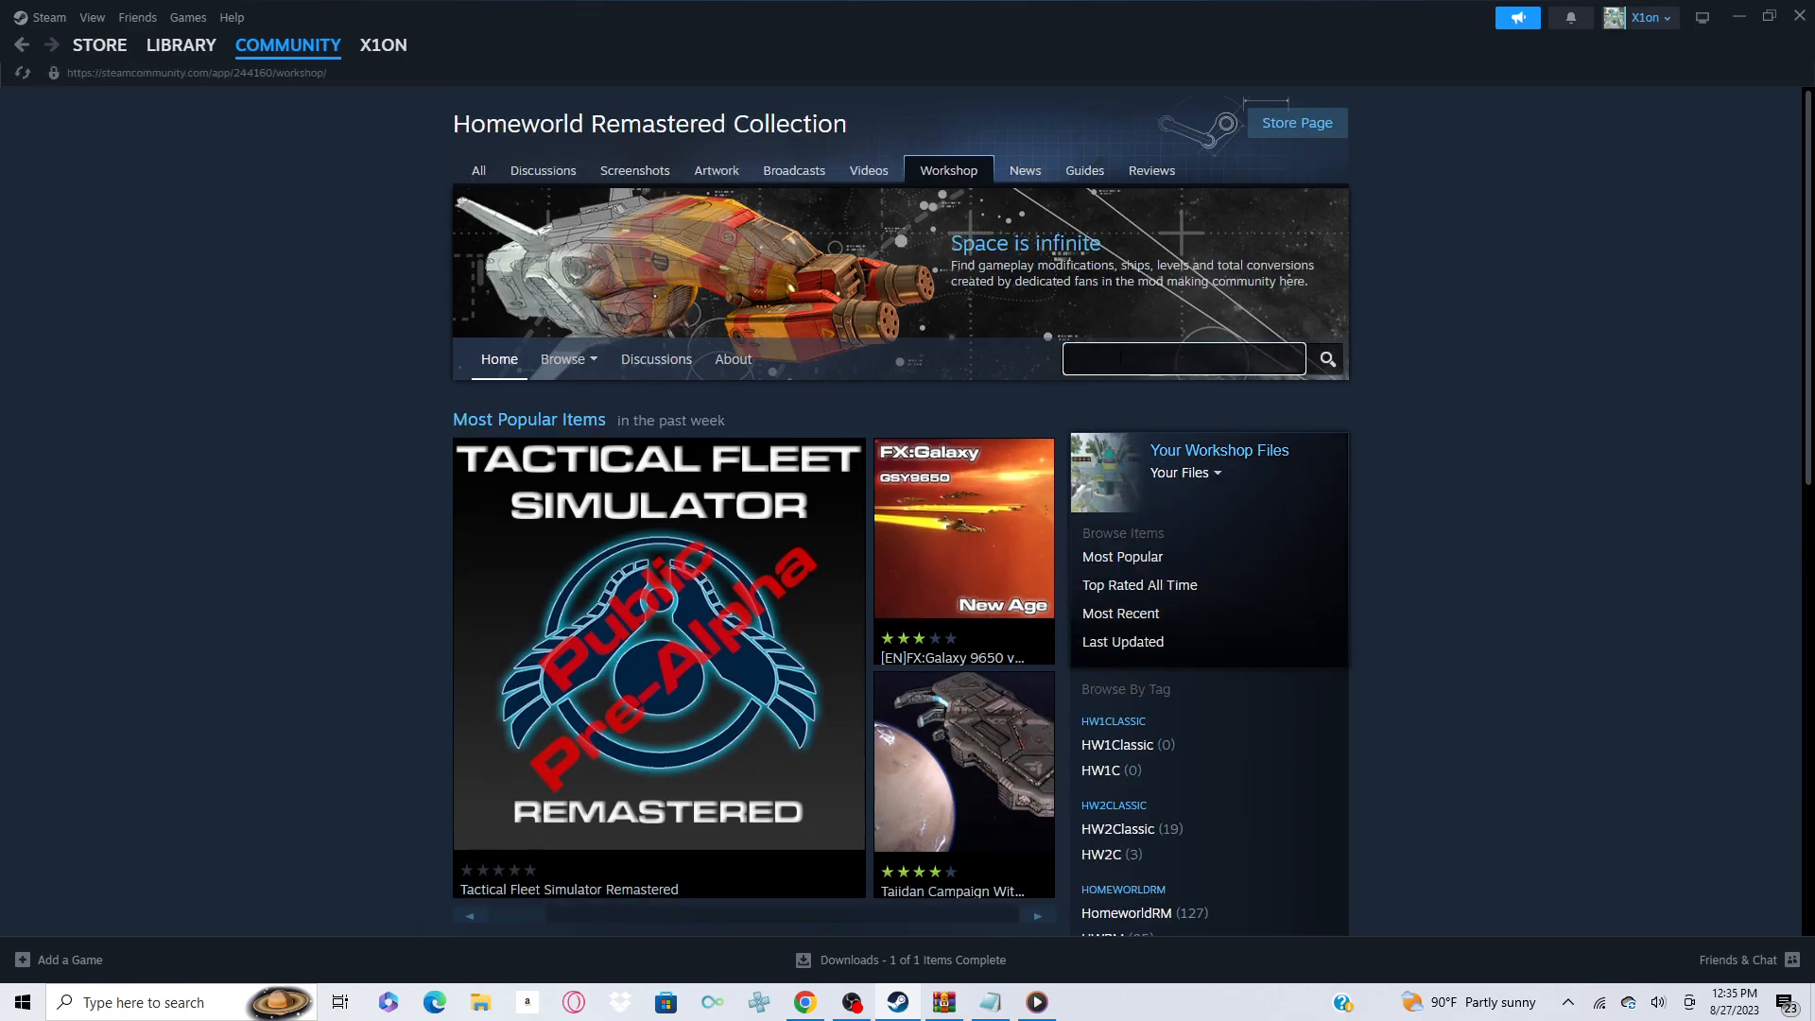
{"action": "type", "text": "Gundam"}
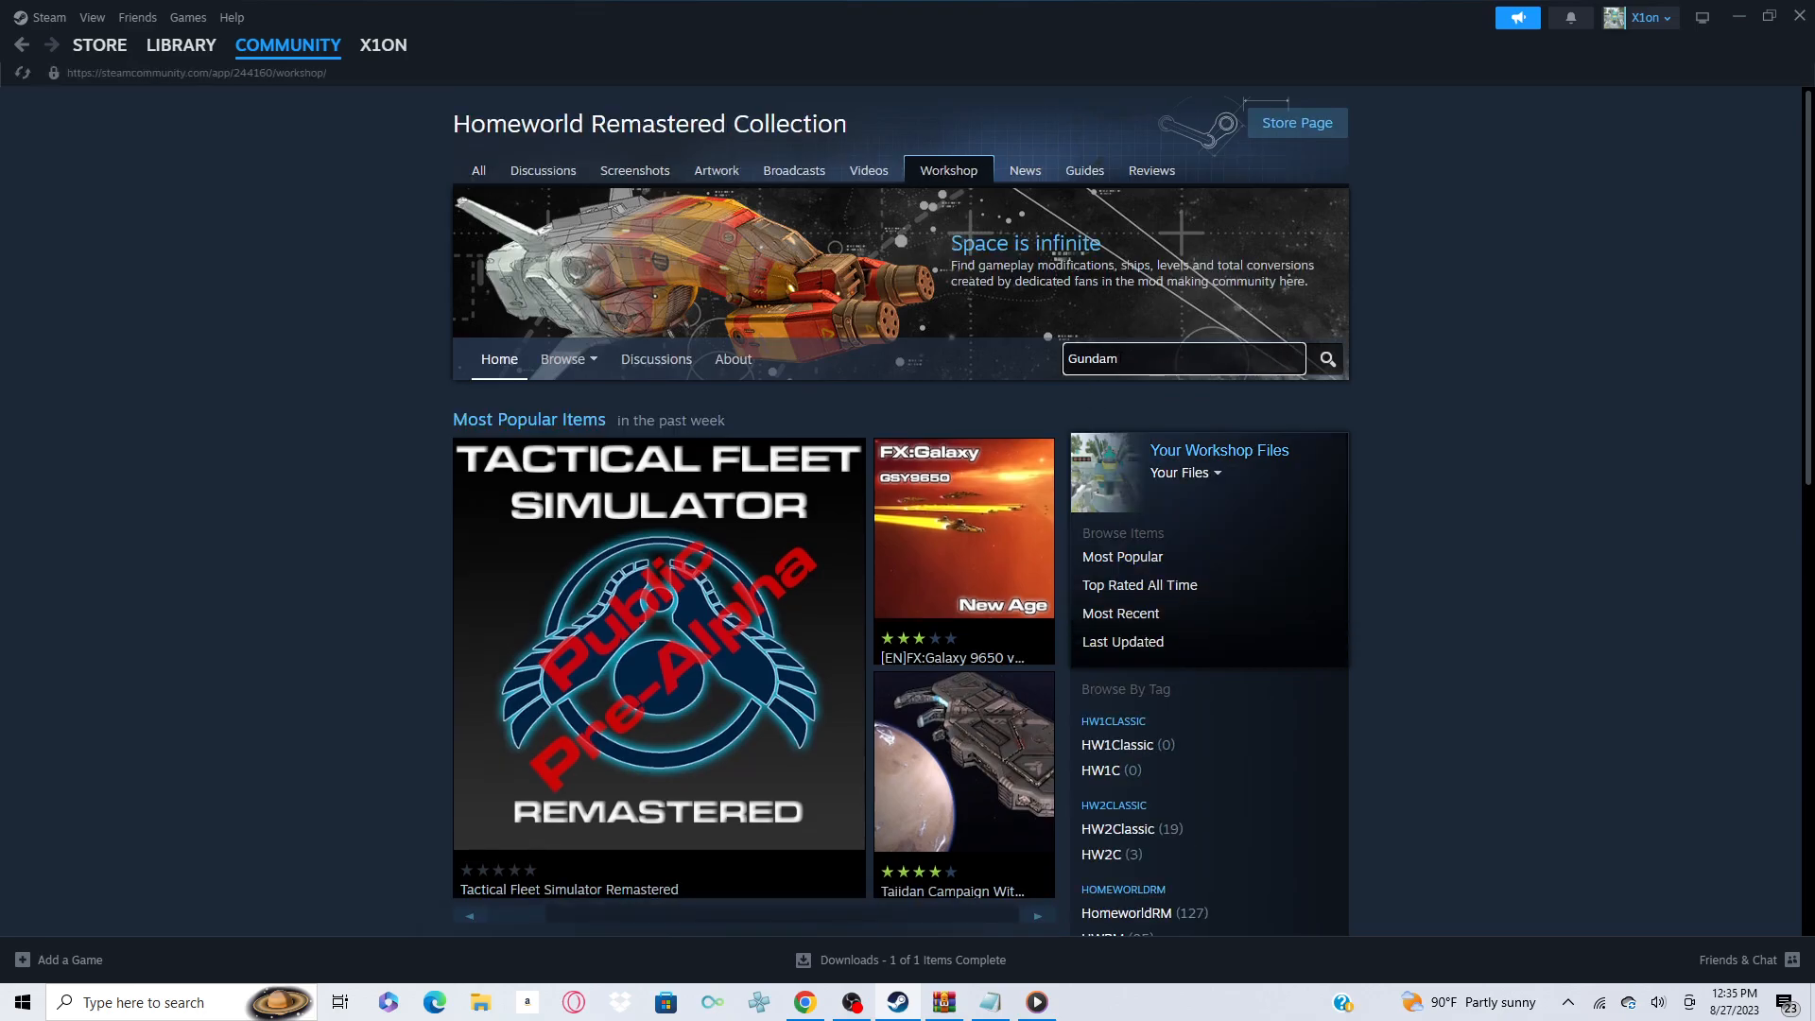
{"action": "left_click", "coordinate": [1325, 357]}
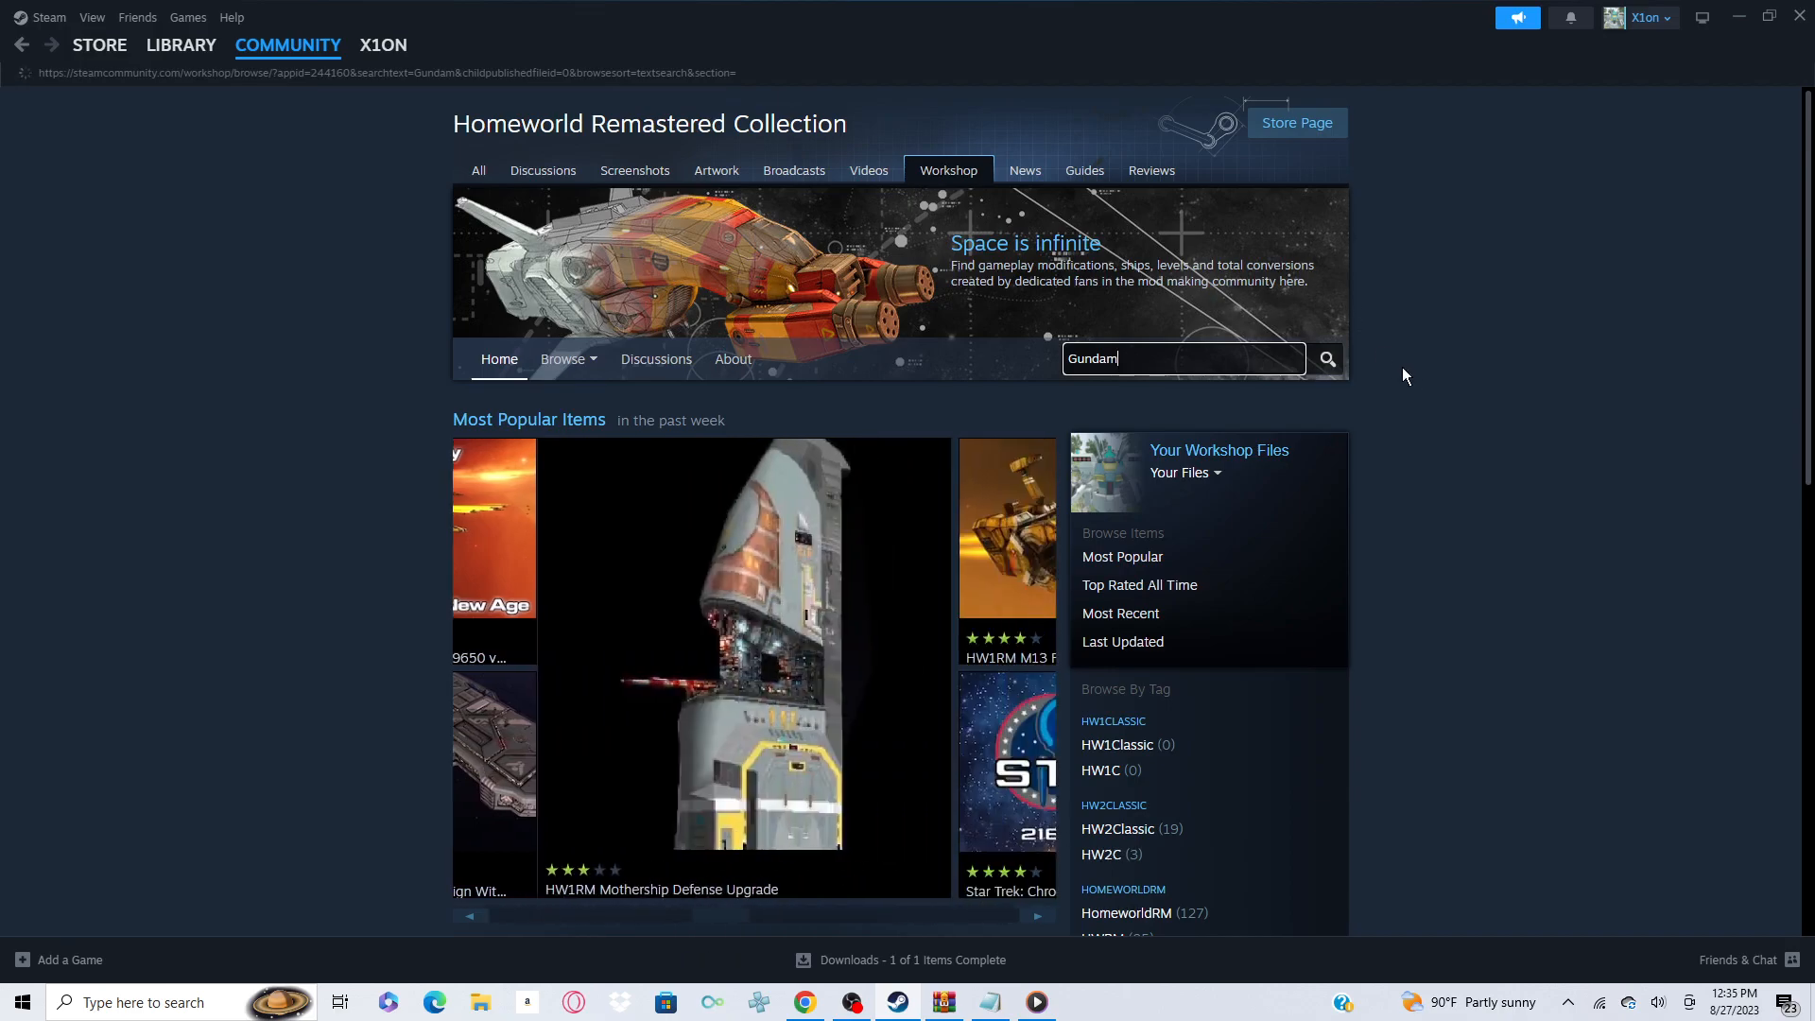
{"action": "left_click", "coordinate": [1326, 357]}
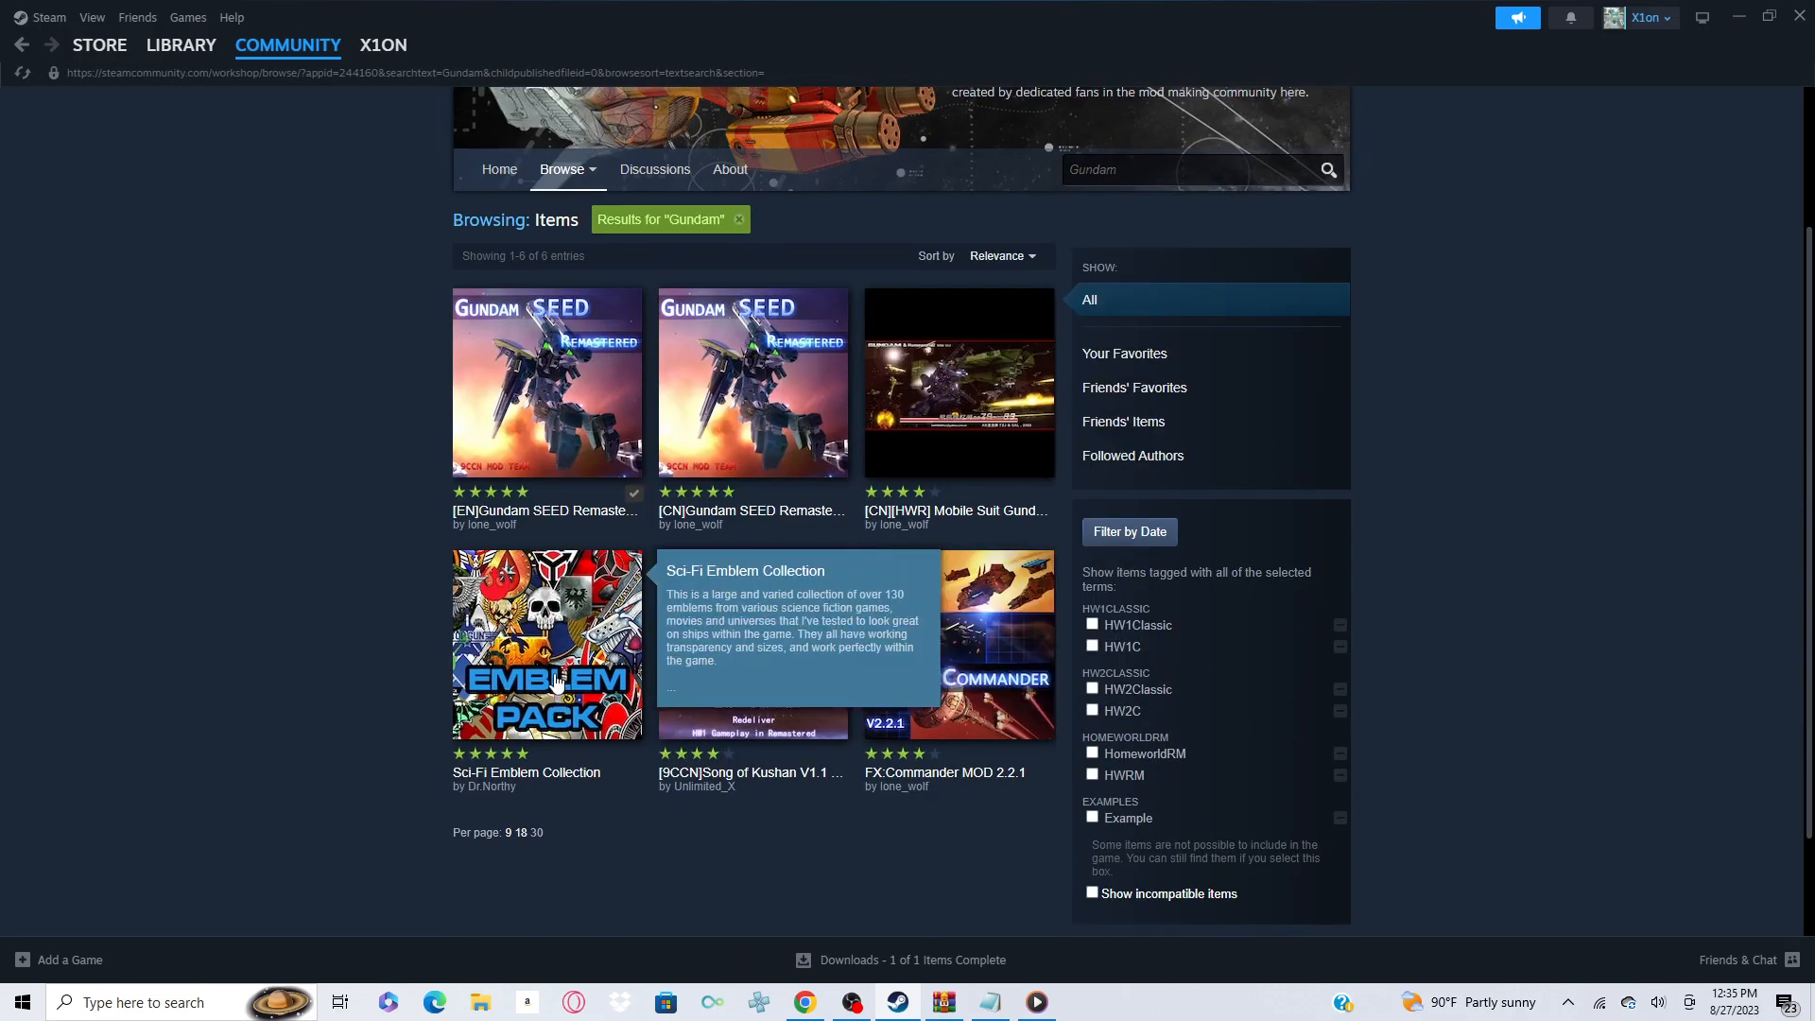
{"action": "mouse_move", "coordinate": [796, 544]}
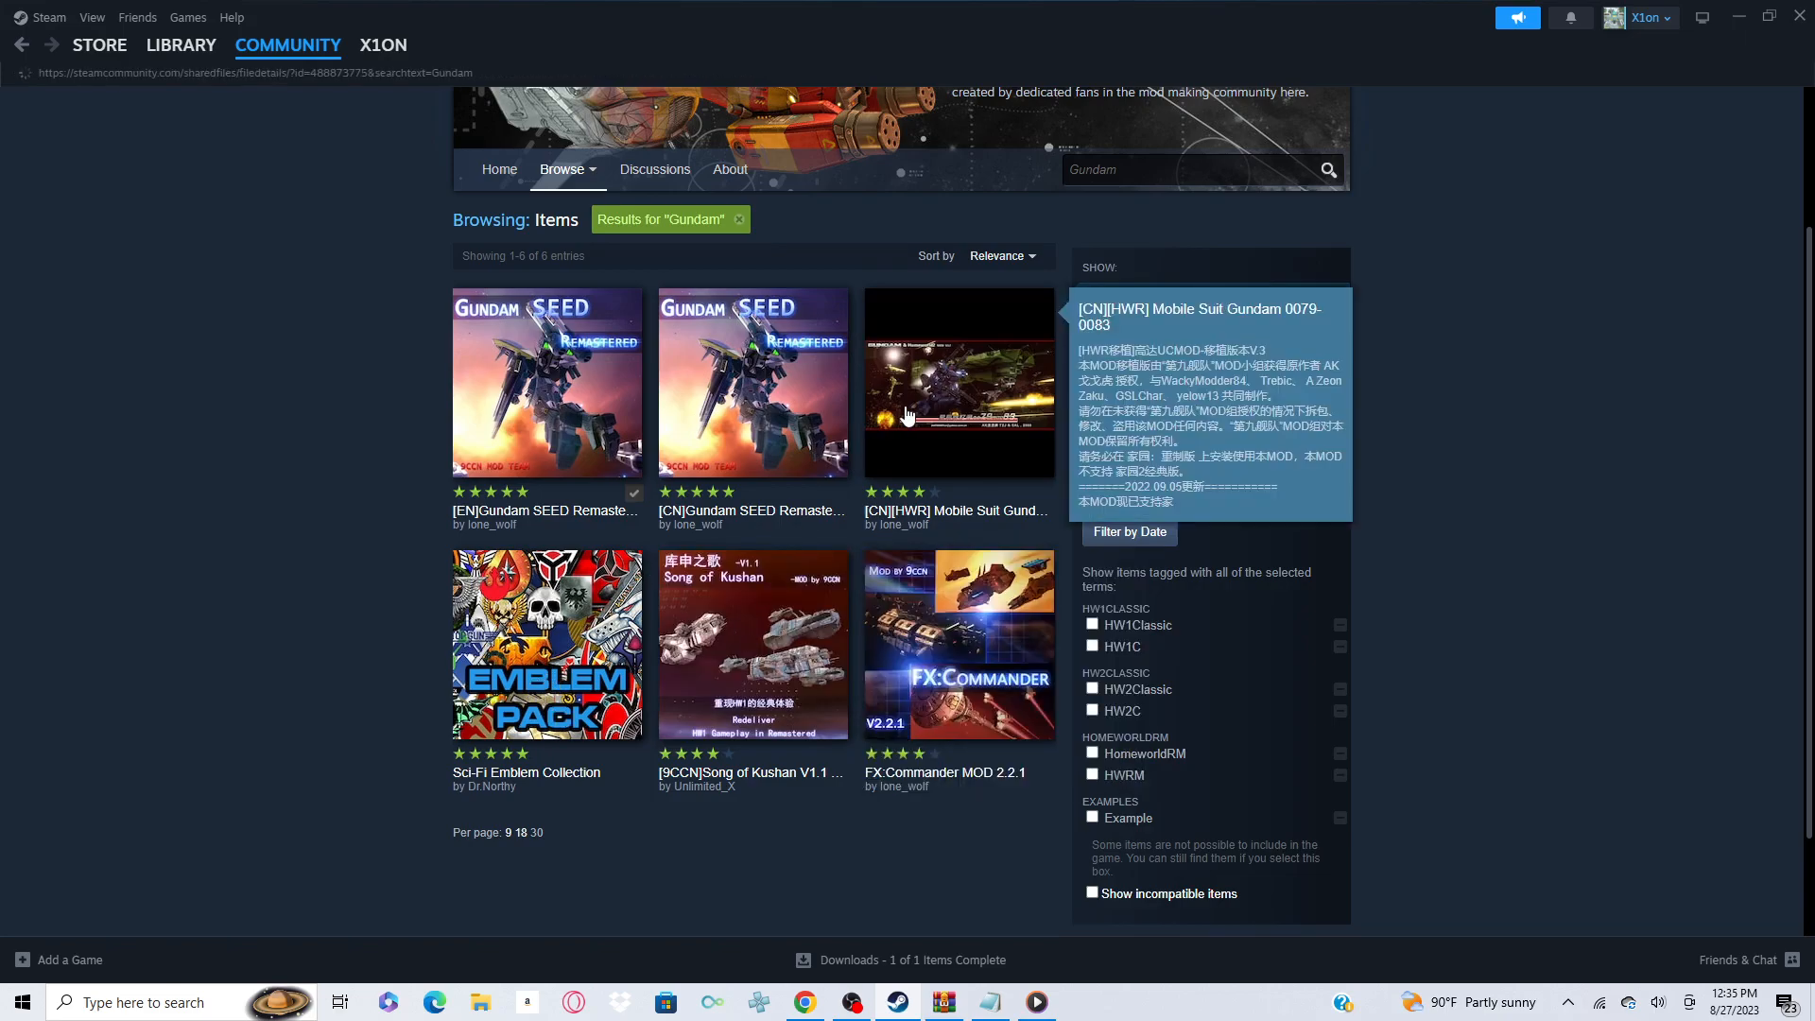
- Follow the Mobile Suit Gundam 0079-0083 mod's English Version Download discussion to its ModDB link
{"action": "left_click", "coordinate": [958, 382]}
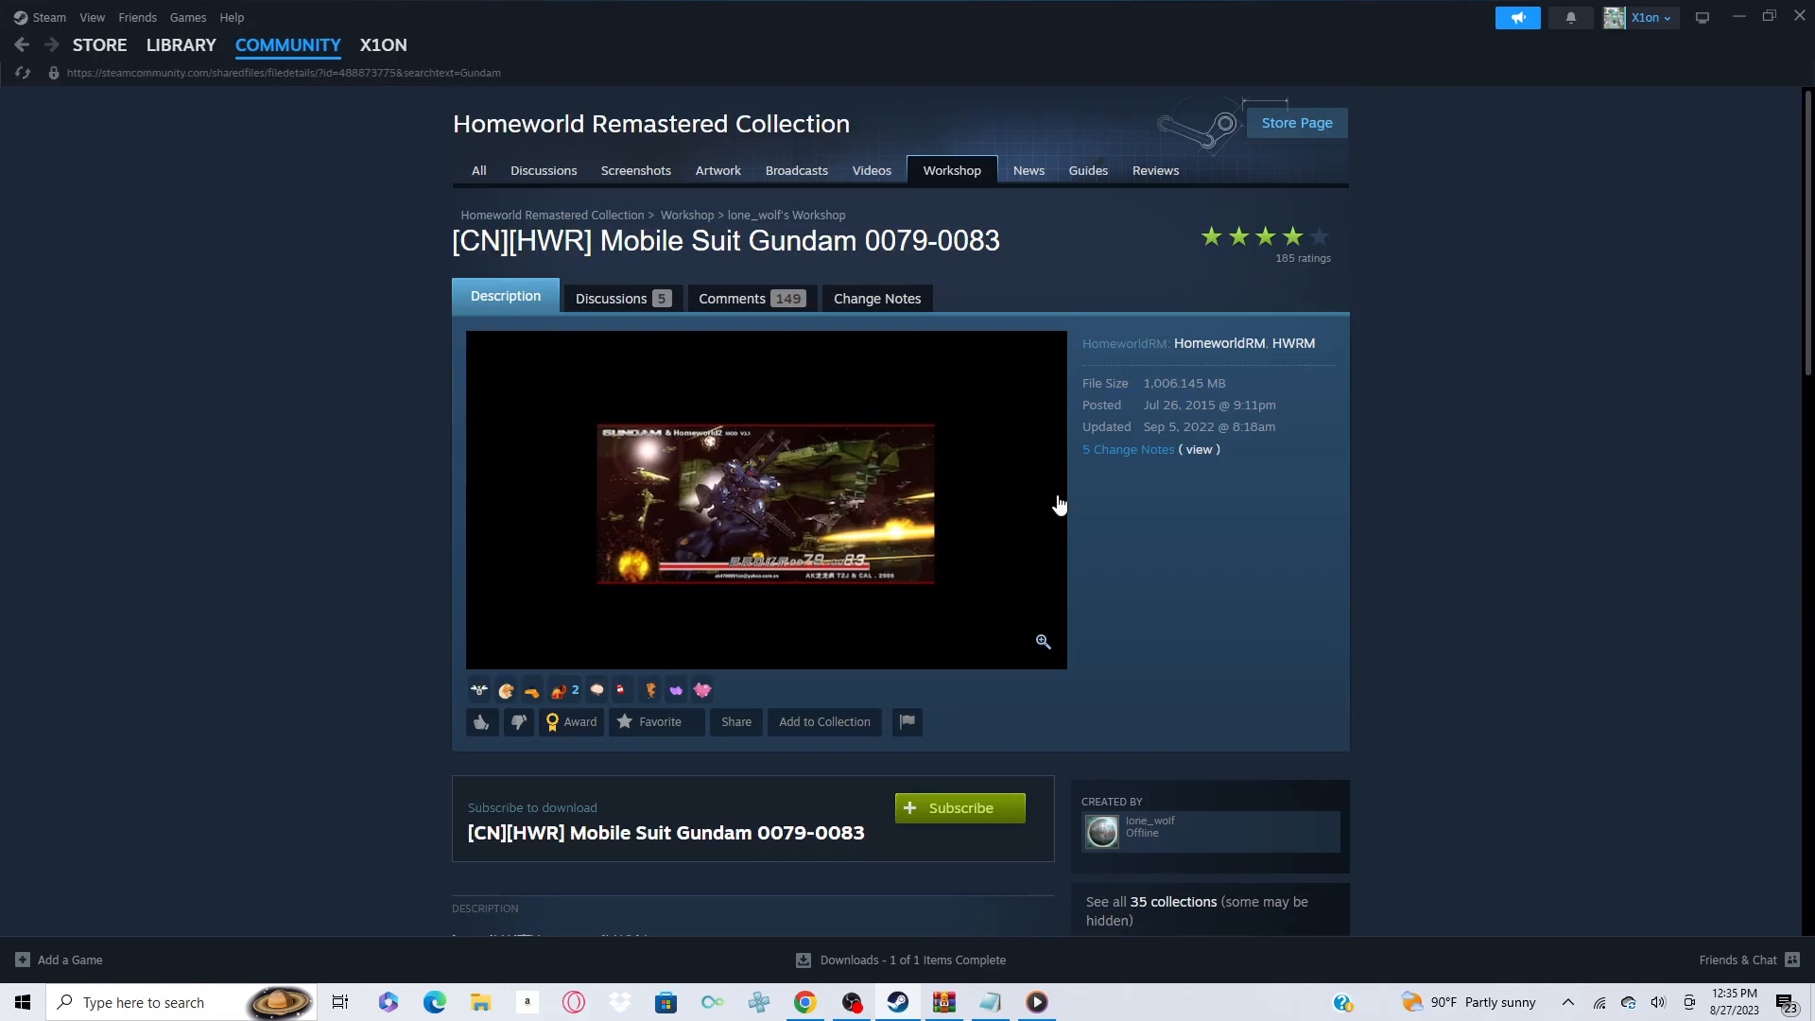
{"action": "scroll", "scroll_direction": "down", "scroll_amount": 3}
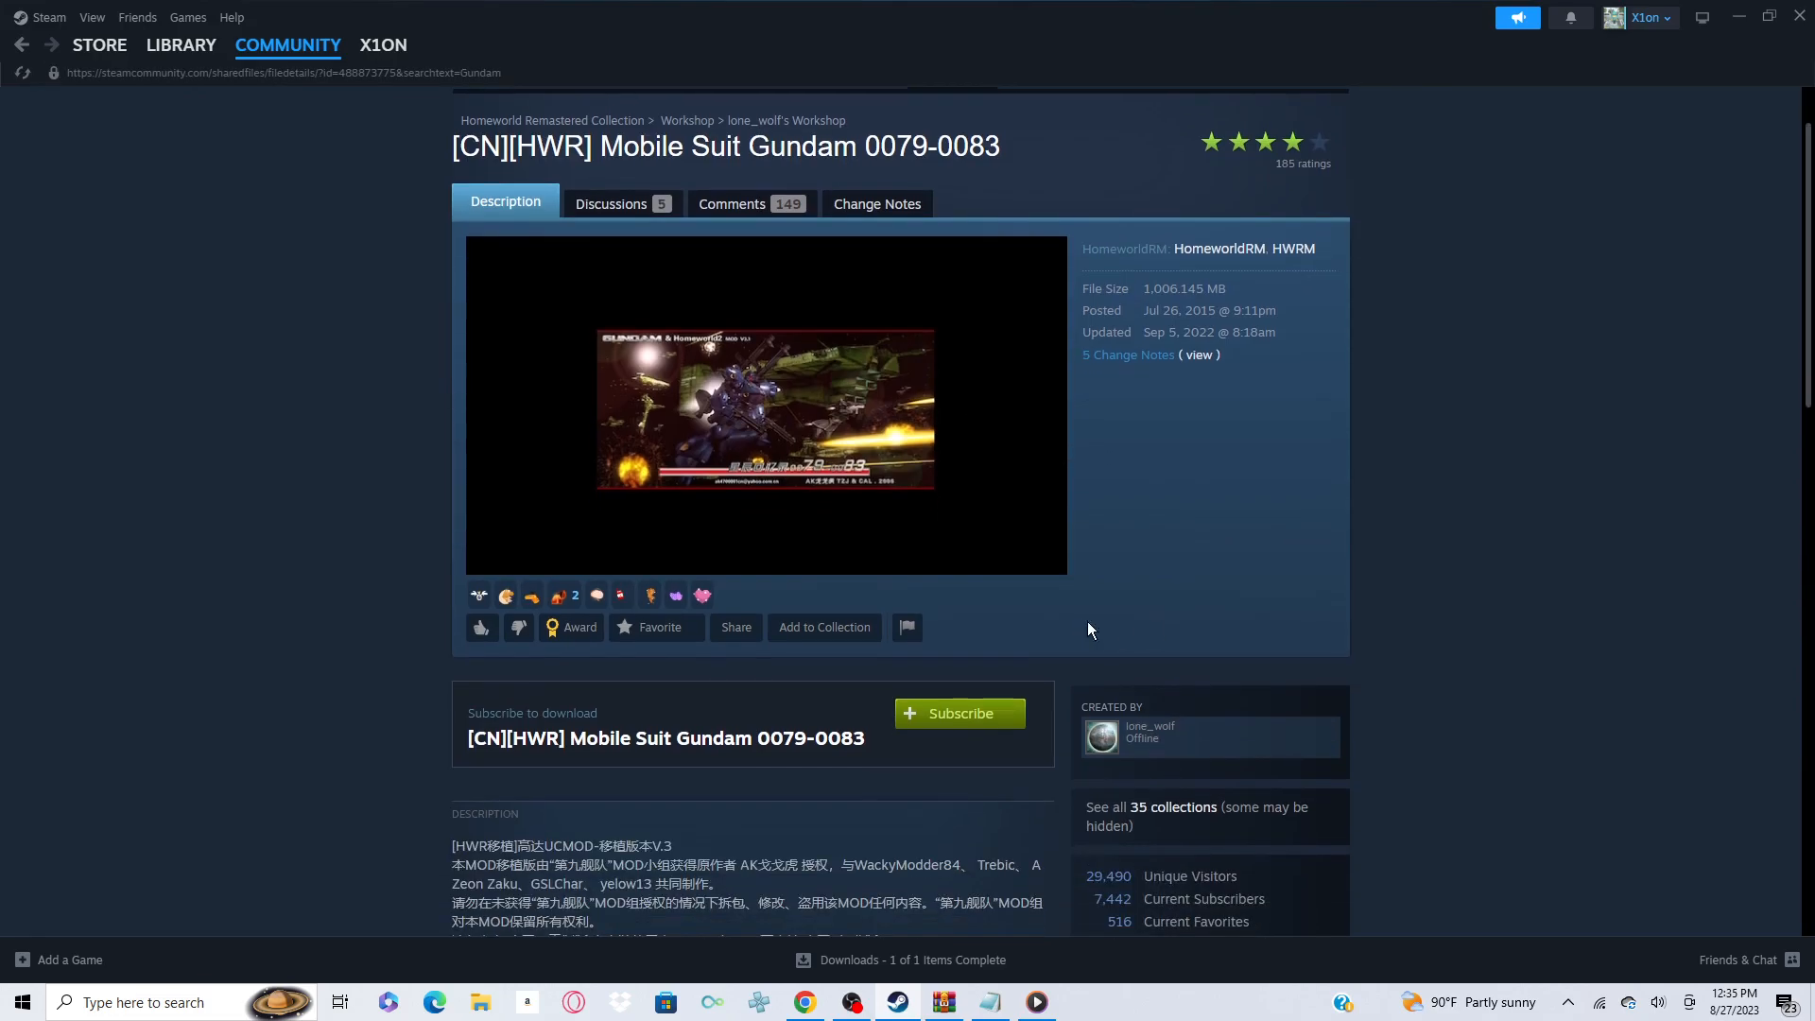
{"action": "scroll", "scroll_direction": "down", "scroll_amount": 3}
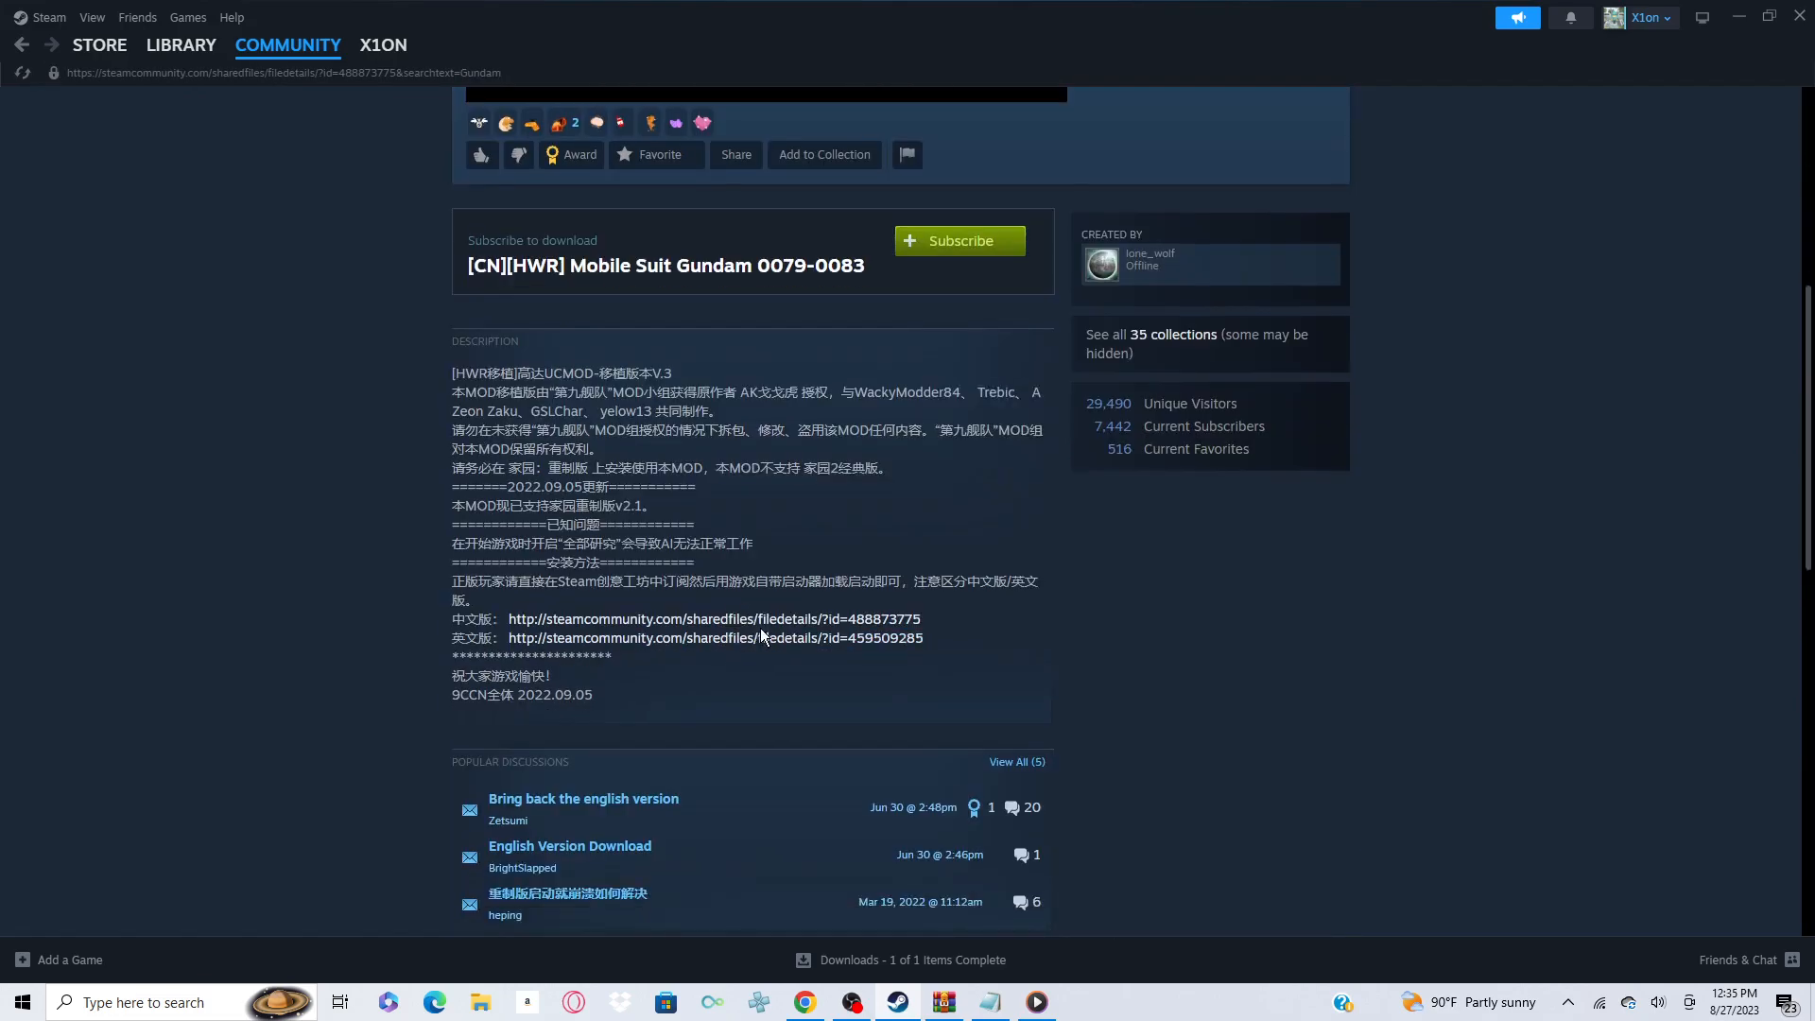
{"action": "scroll", "scroll_direction": "down", "scroll_amount": 3}
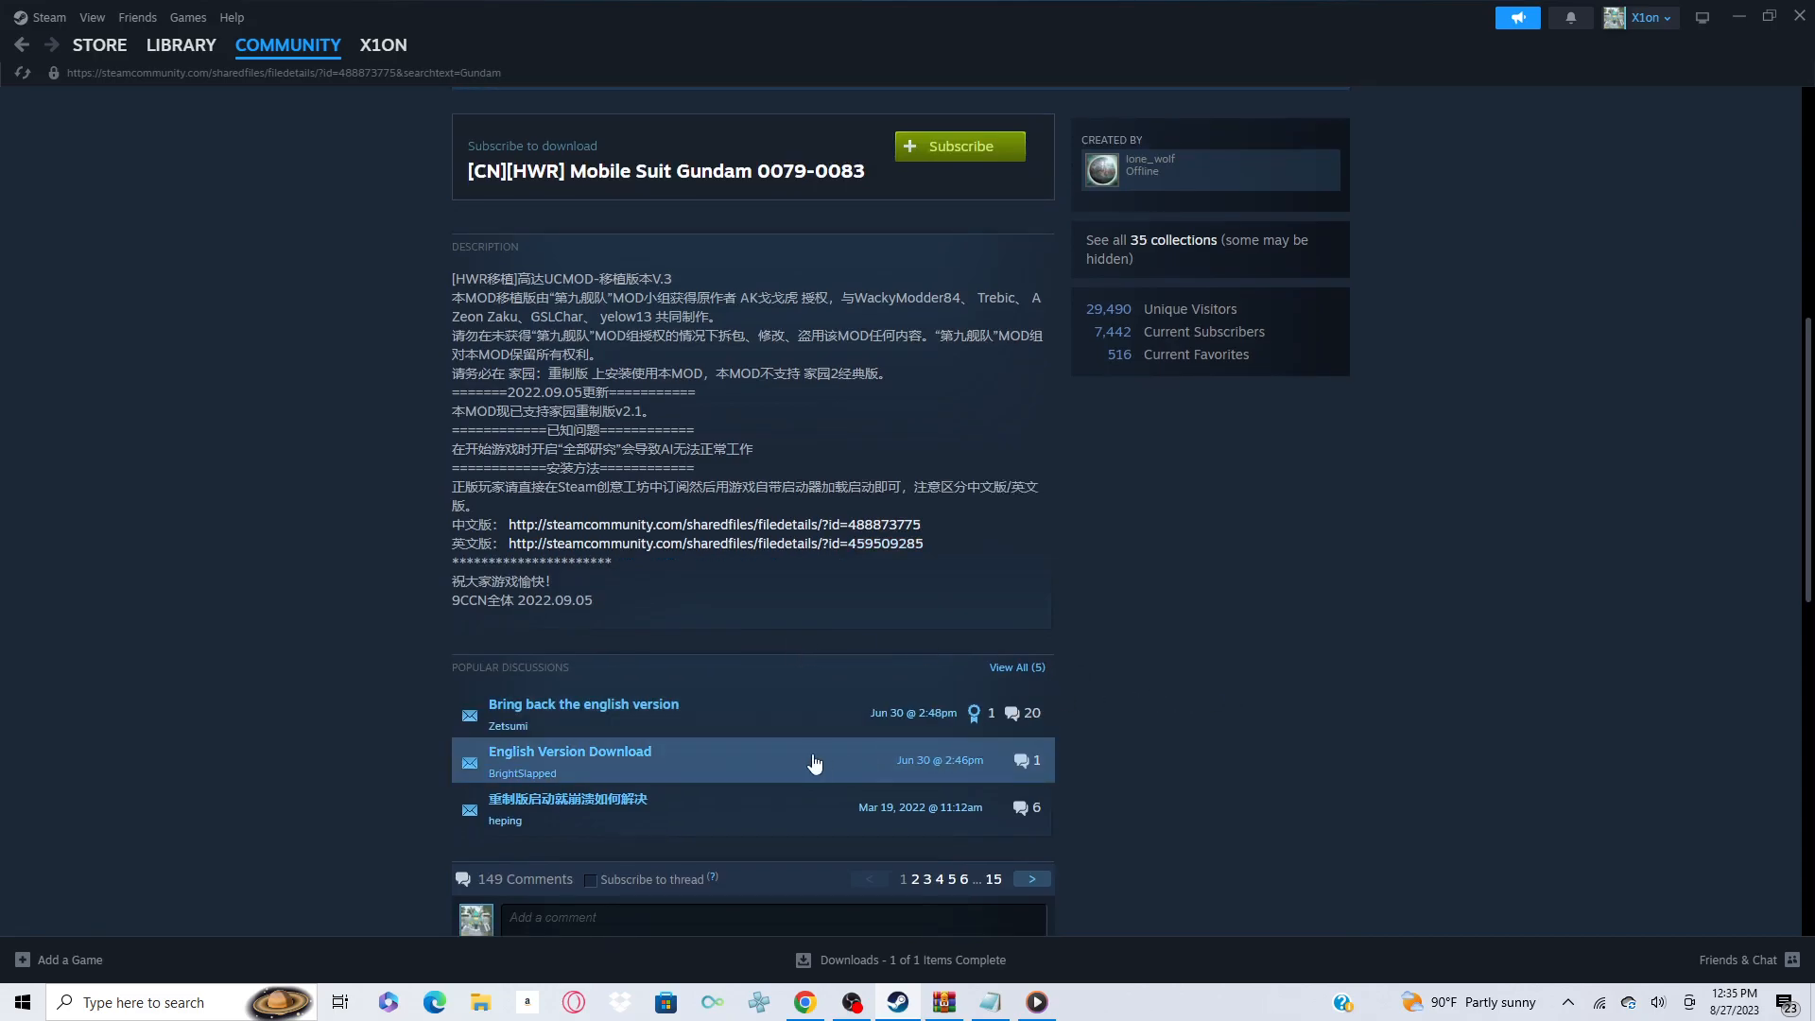
{"action": "left_click", "coordinate": [568, 752]}
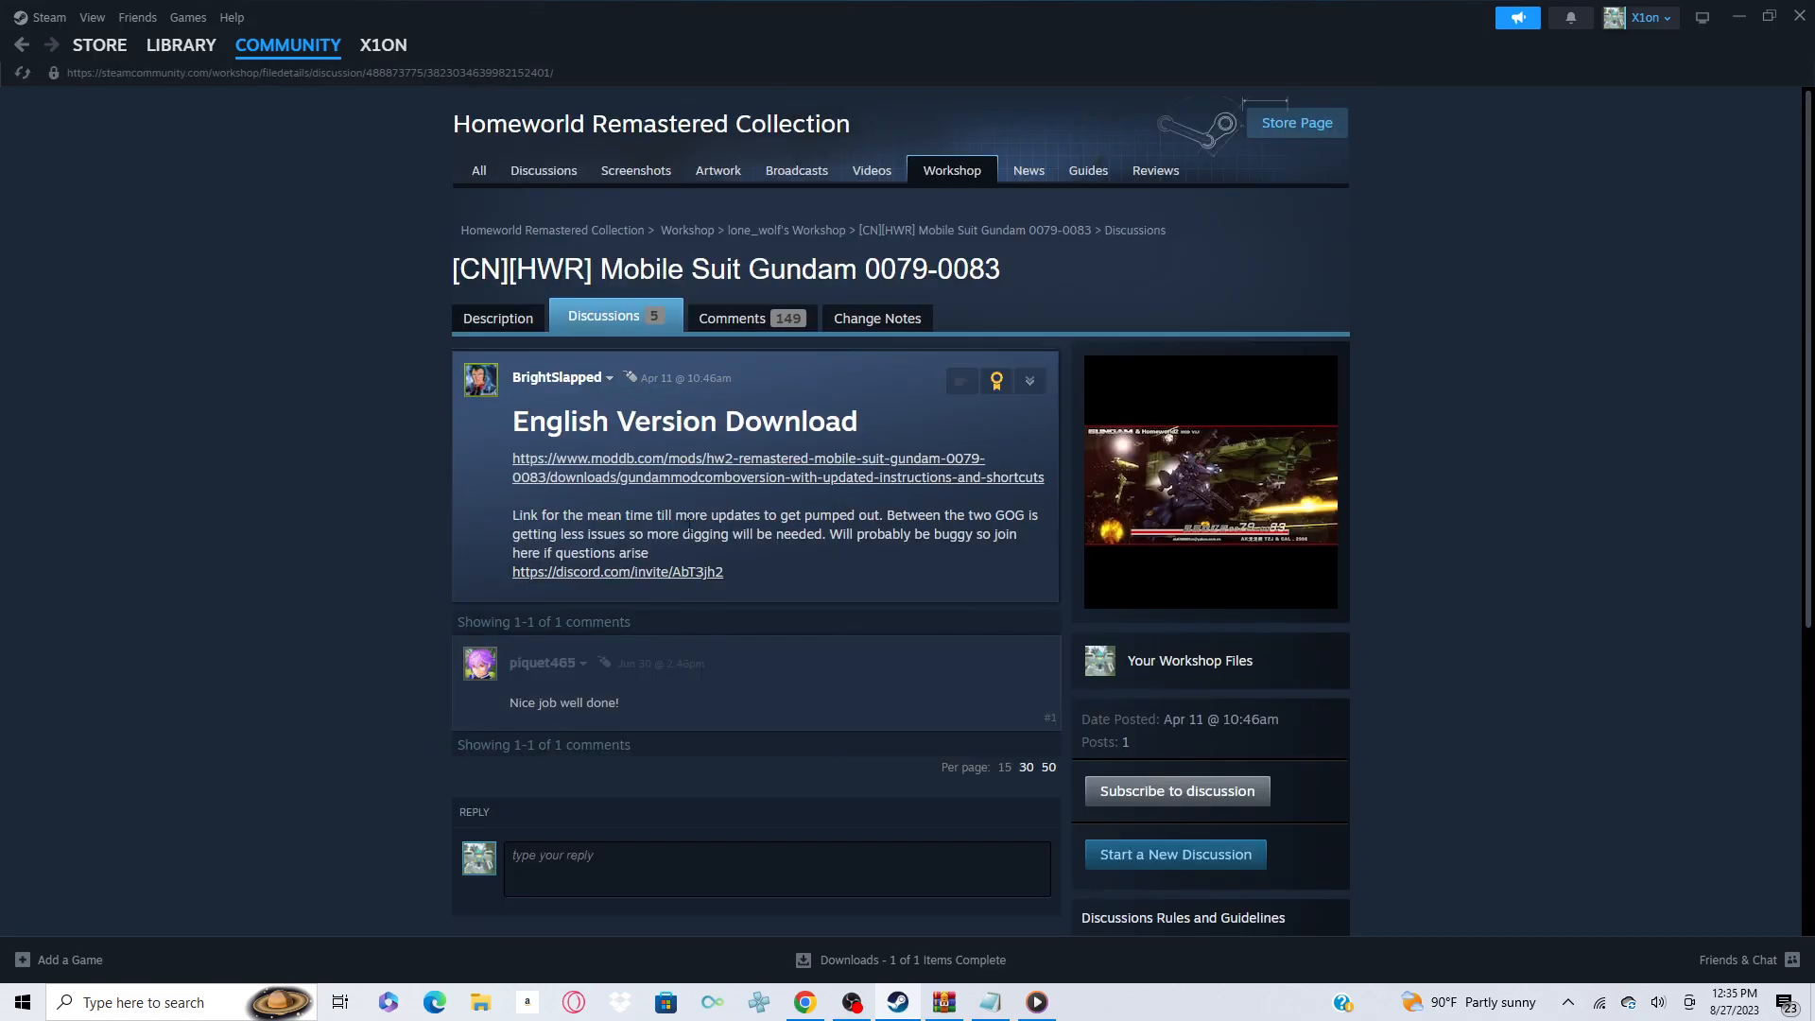
{"action": "left_click", "coordinate": [777, 466]}
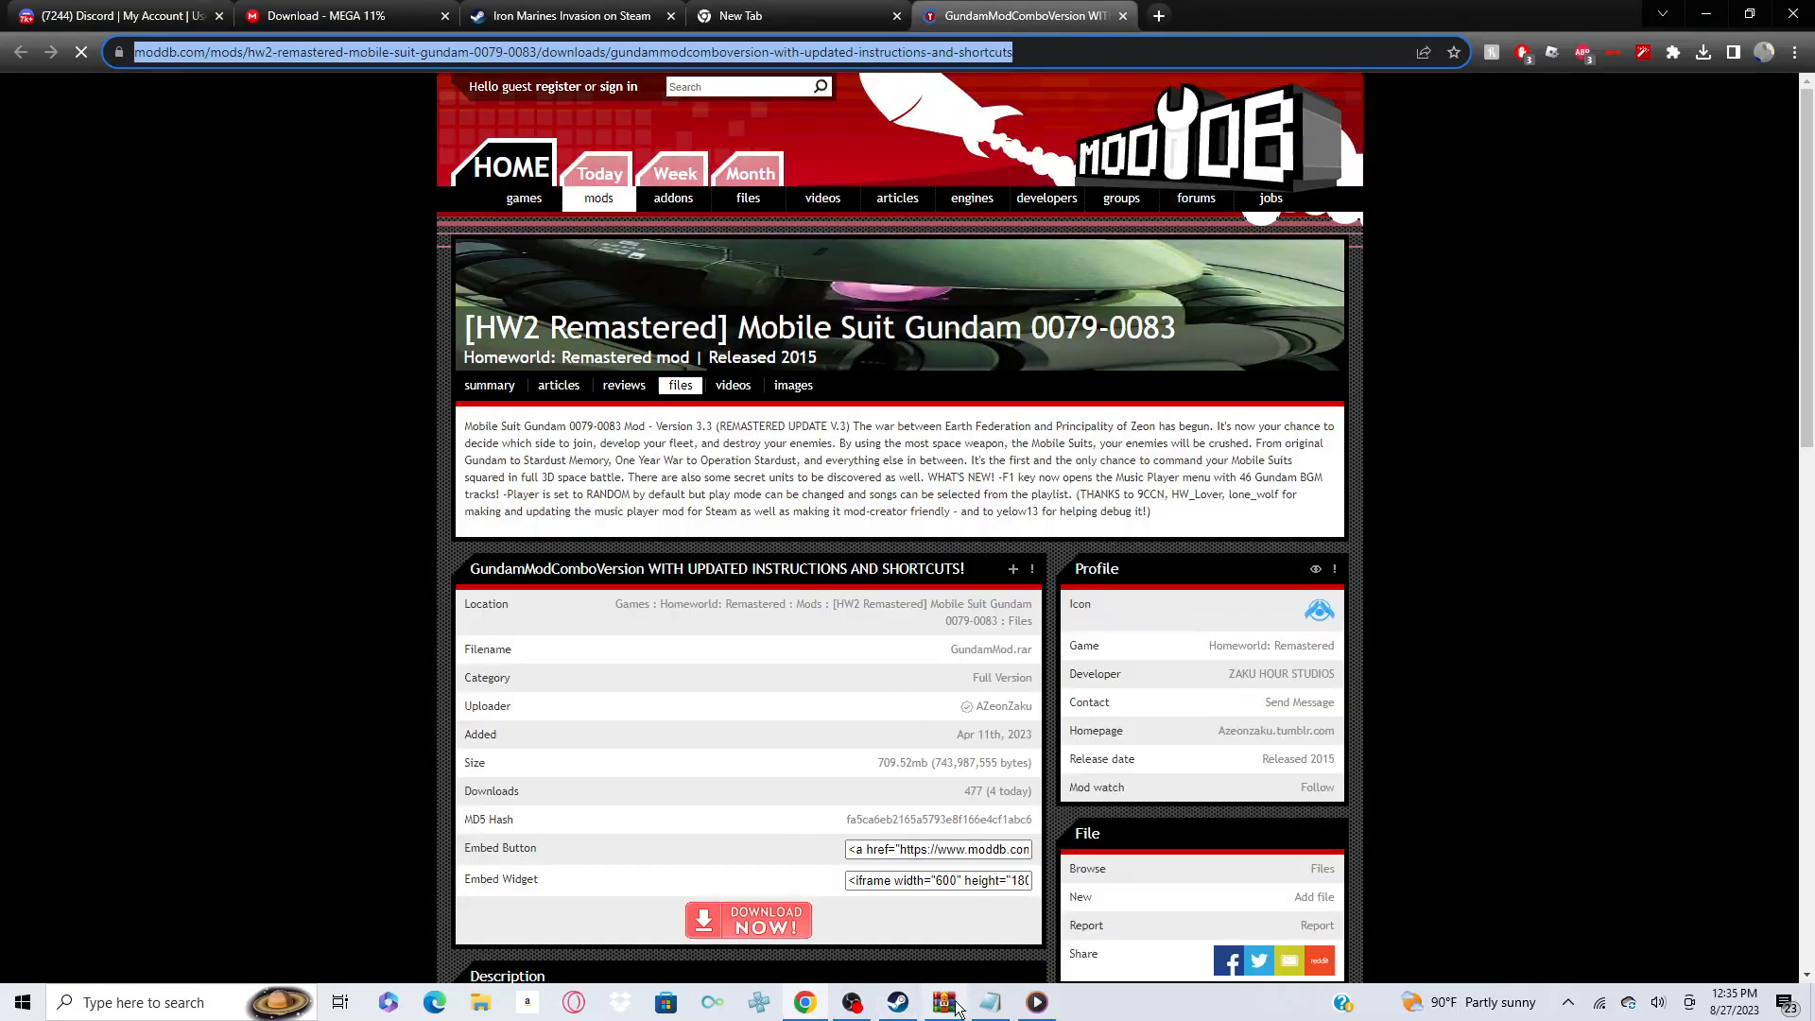
- Open the downloaded GundamMod.rar archive in WinRAR from the ModDB download page
{"action": "left_click", "coordinate": [943, 1002]}
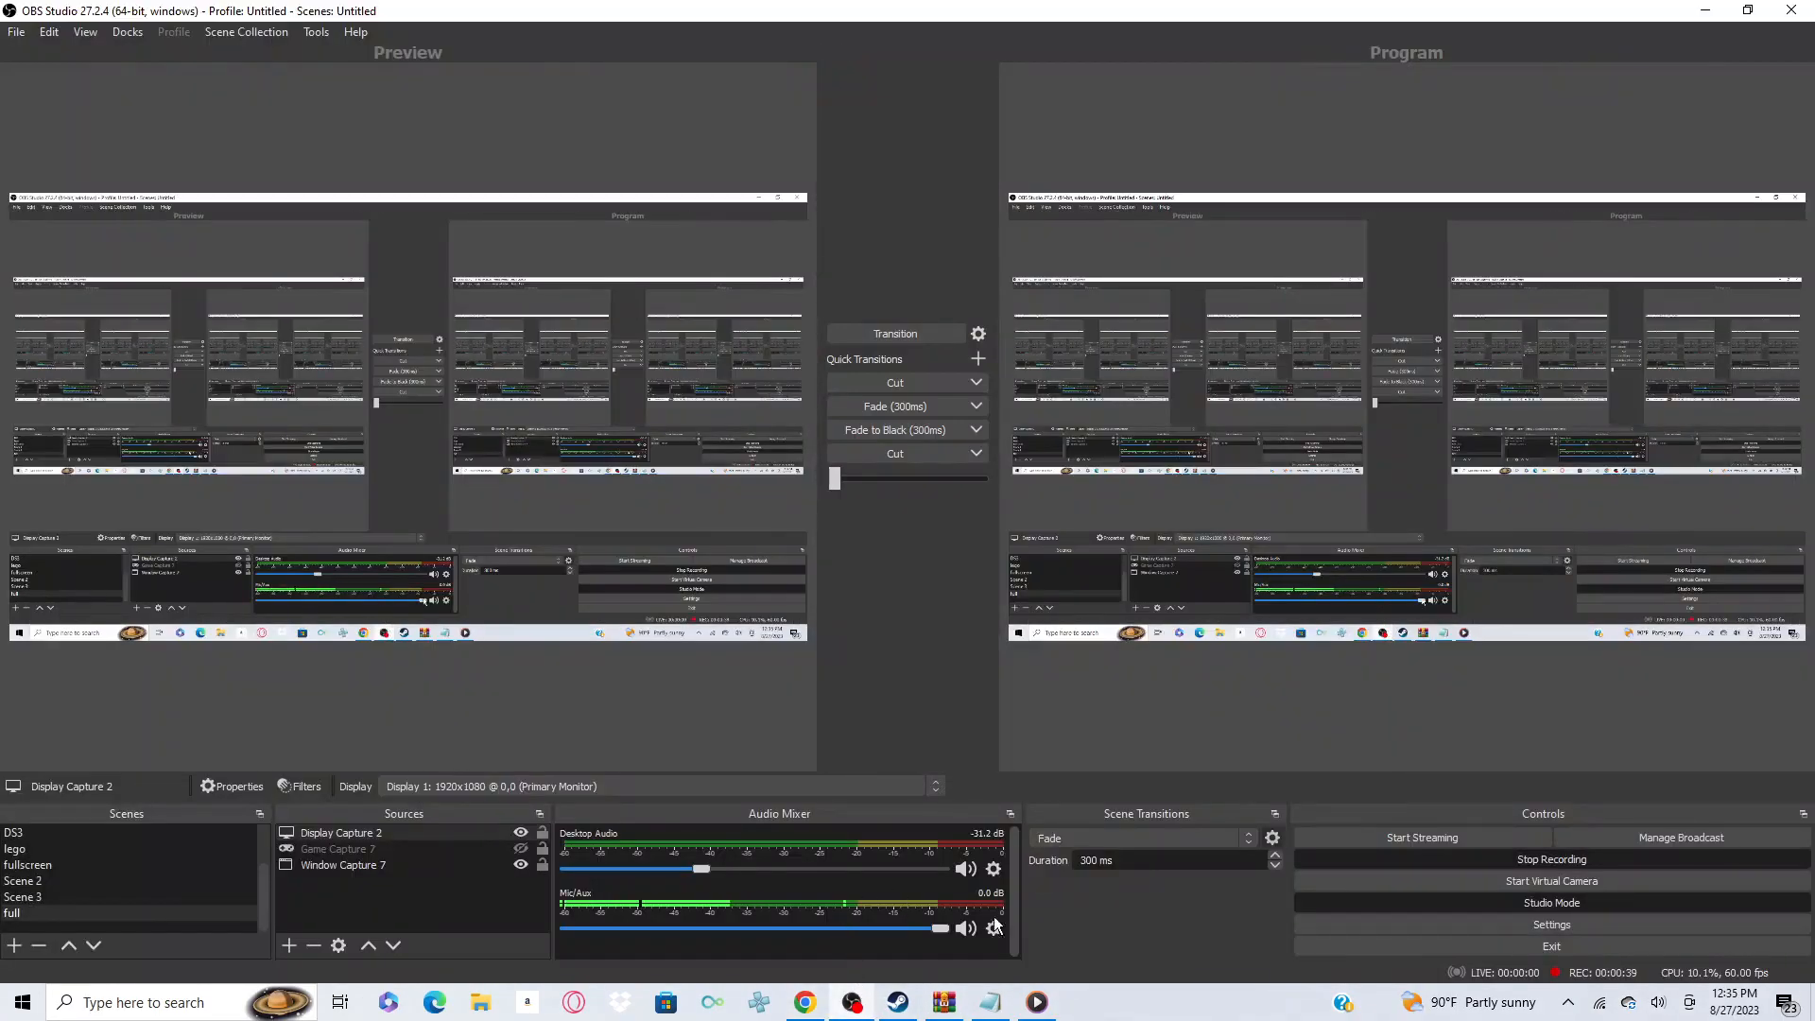
{"action": "left_click", "coordinate": [804, 1002]}
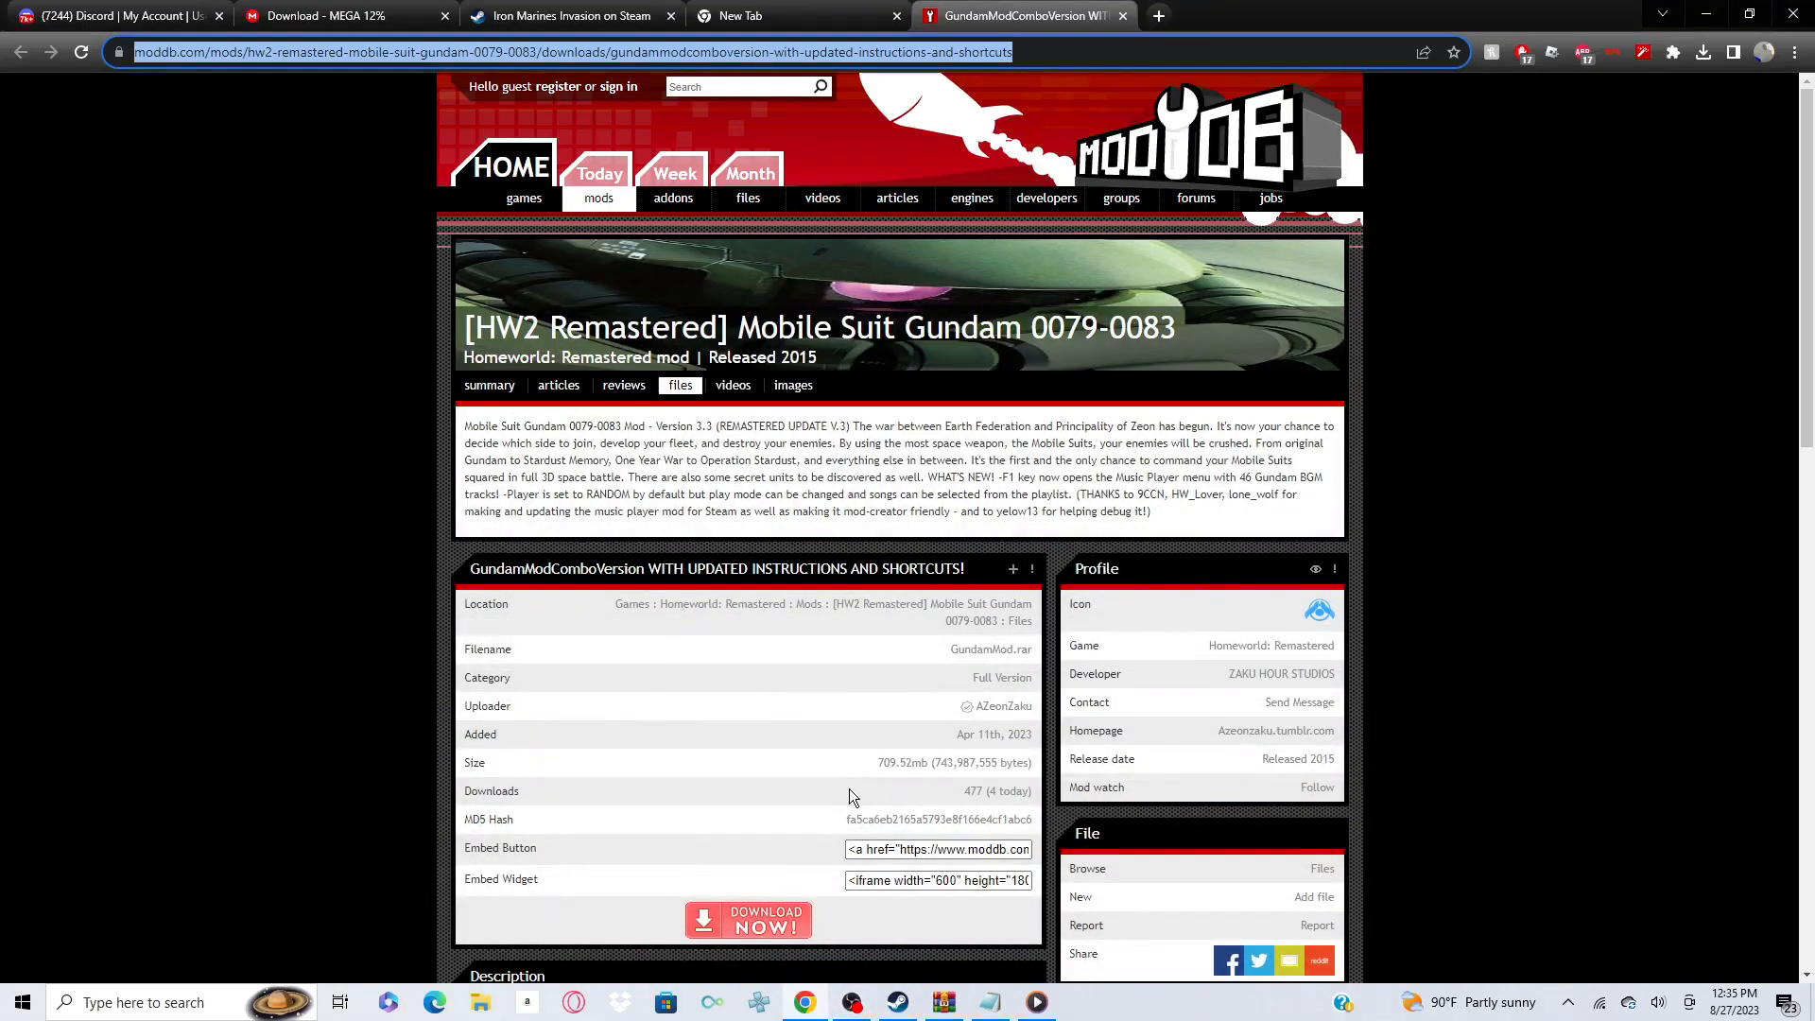
{"action": "scroll", "scroll_direction": "down", "scroll_amount": 3}
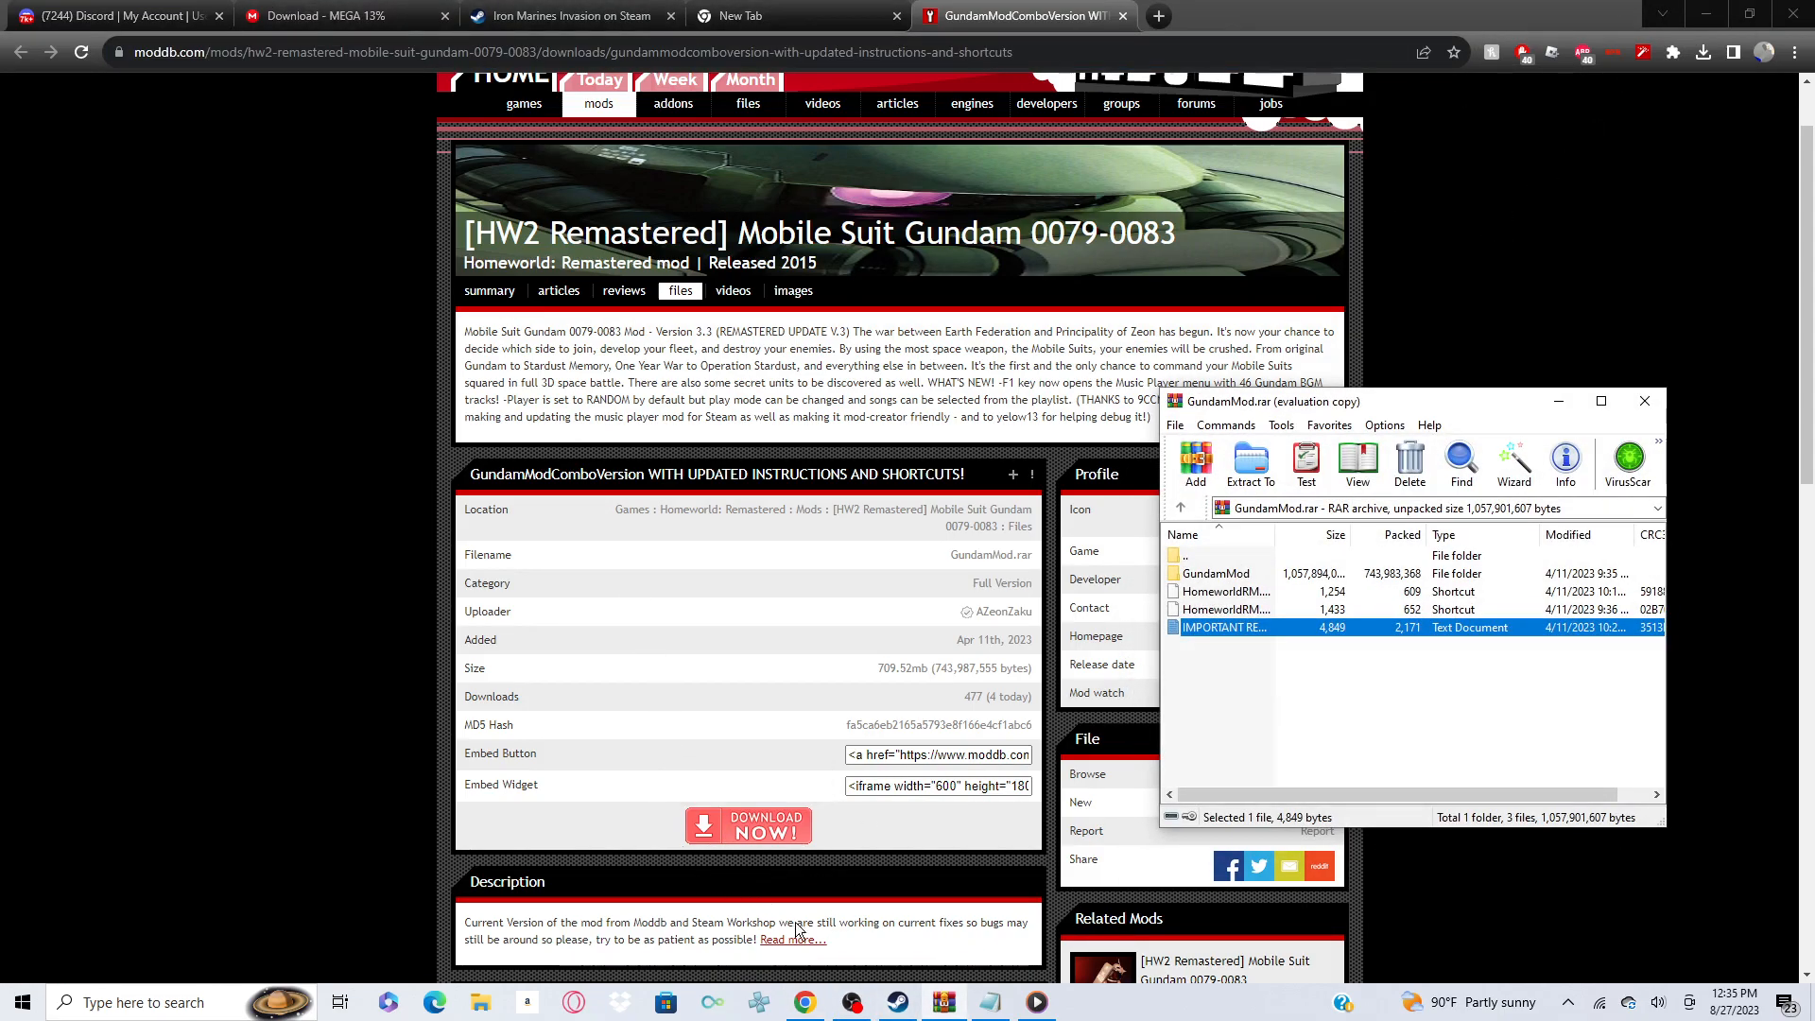
{"action": "mouse_move", "coordinate": [903, 970]}
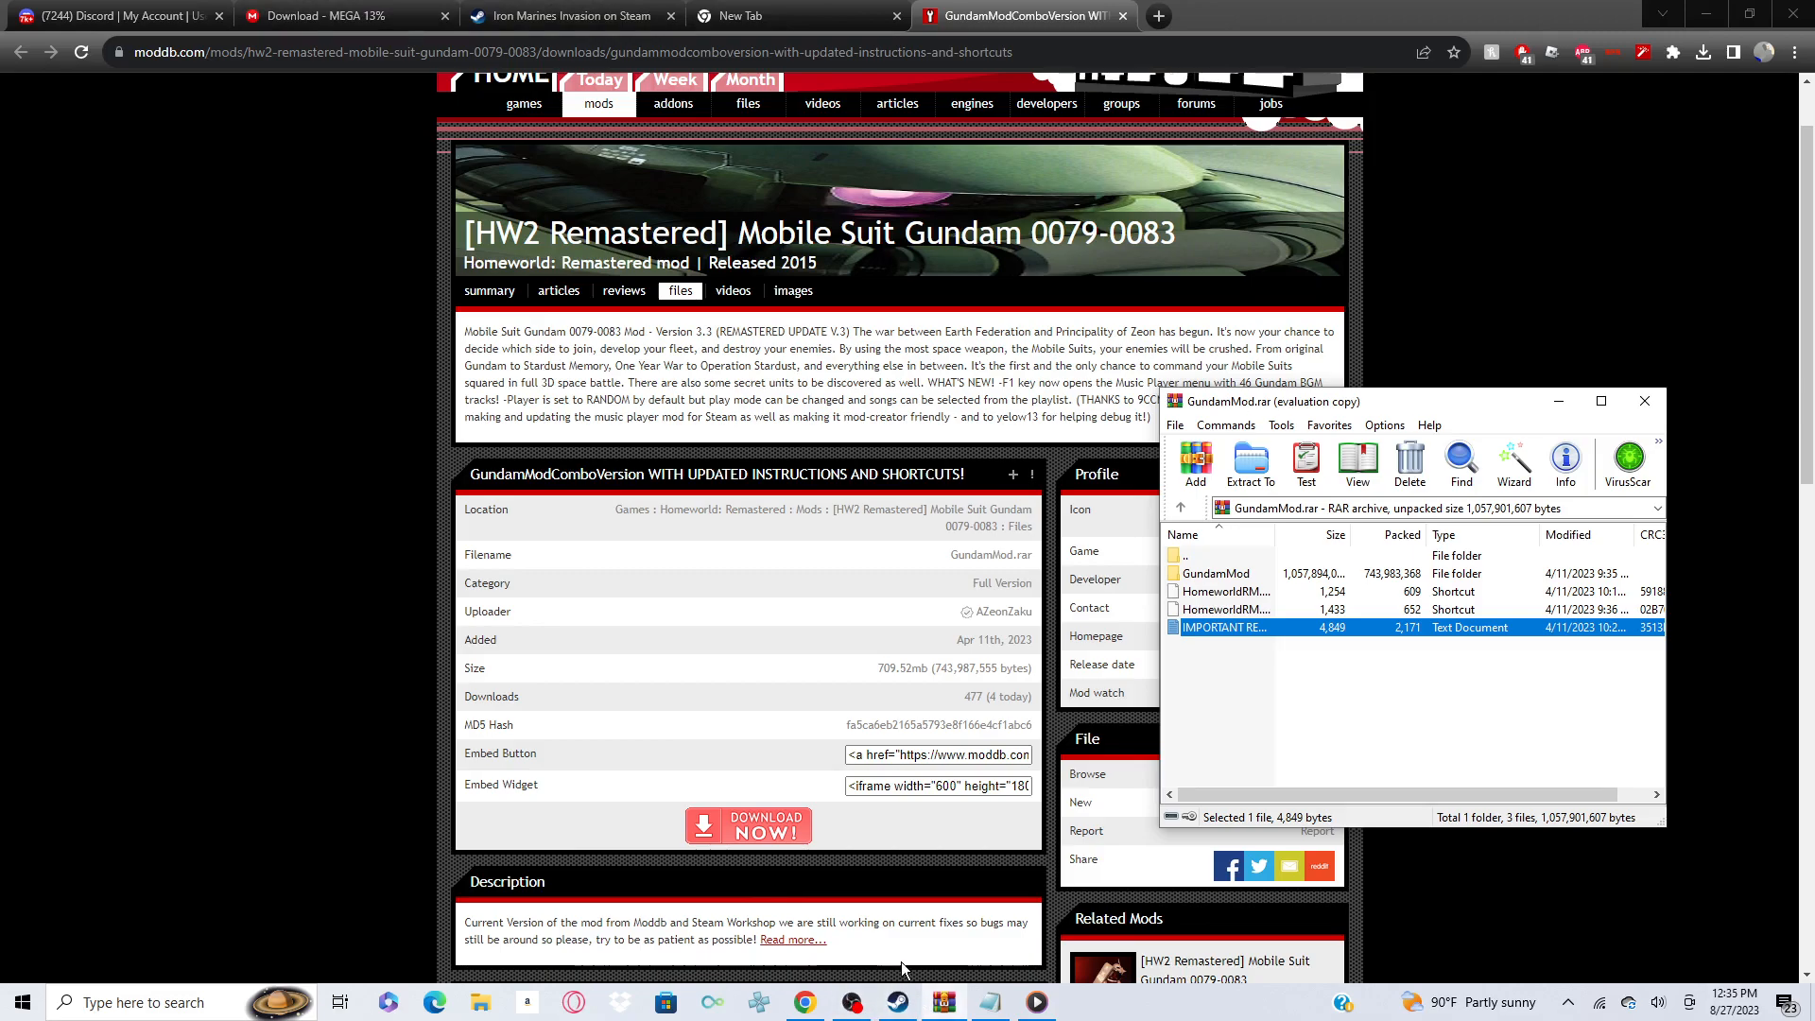
{"action": "mouse_move", "coordinate": [861, 991]}
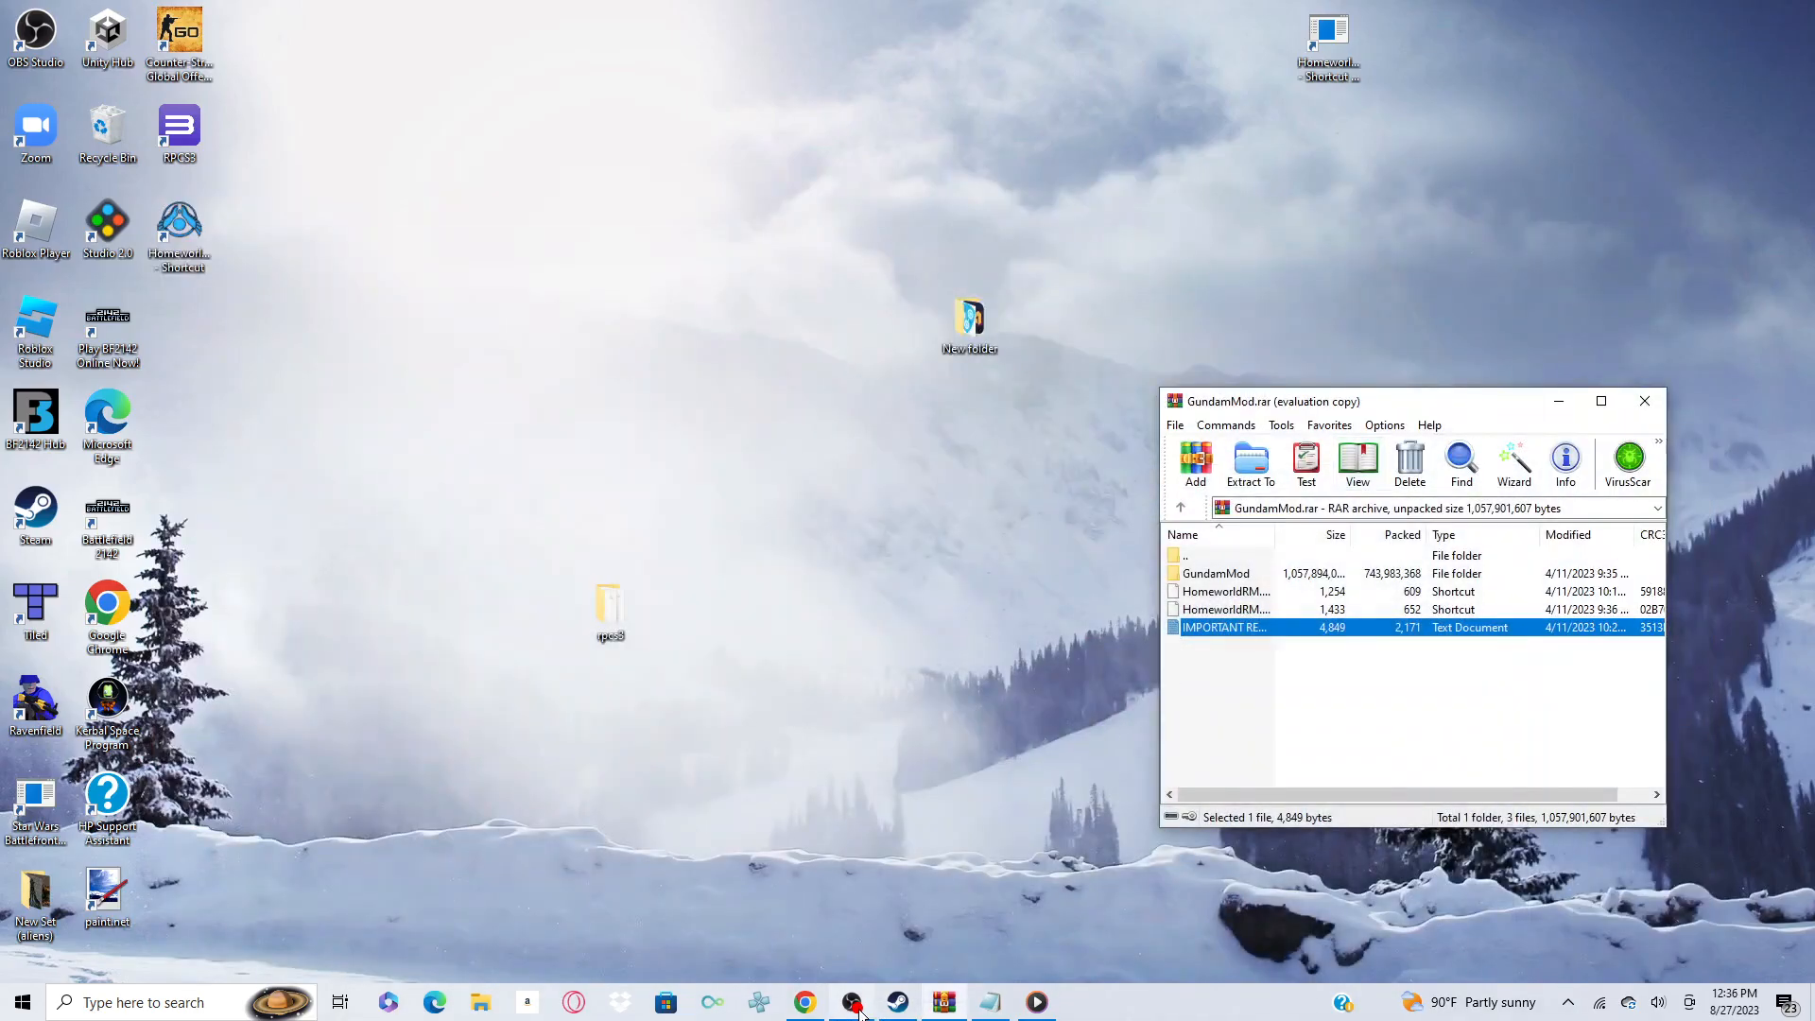
{"action": "mouse_move", "coordinate": [855, 1002]}
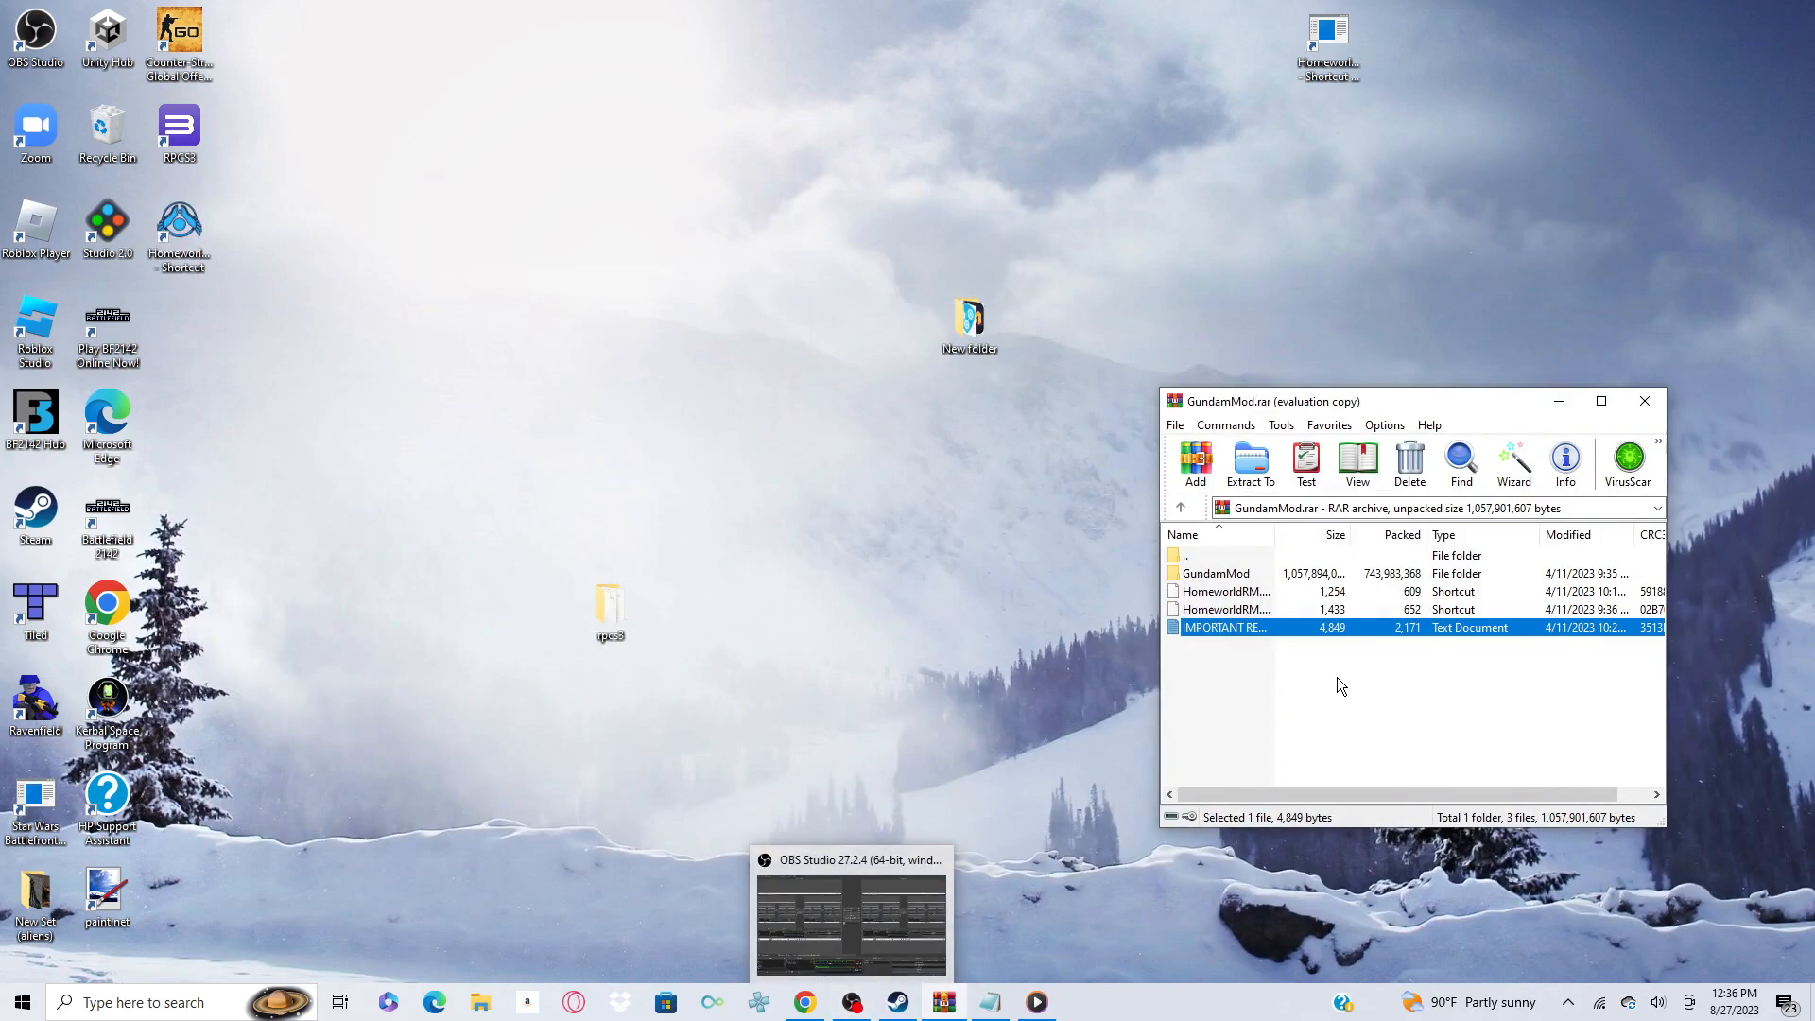
- Bring the Steam Homeworld Remastered Collection library page back to the front
{"action": "left_click", "coordinate": [1341, 685]}
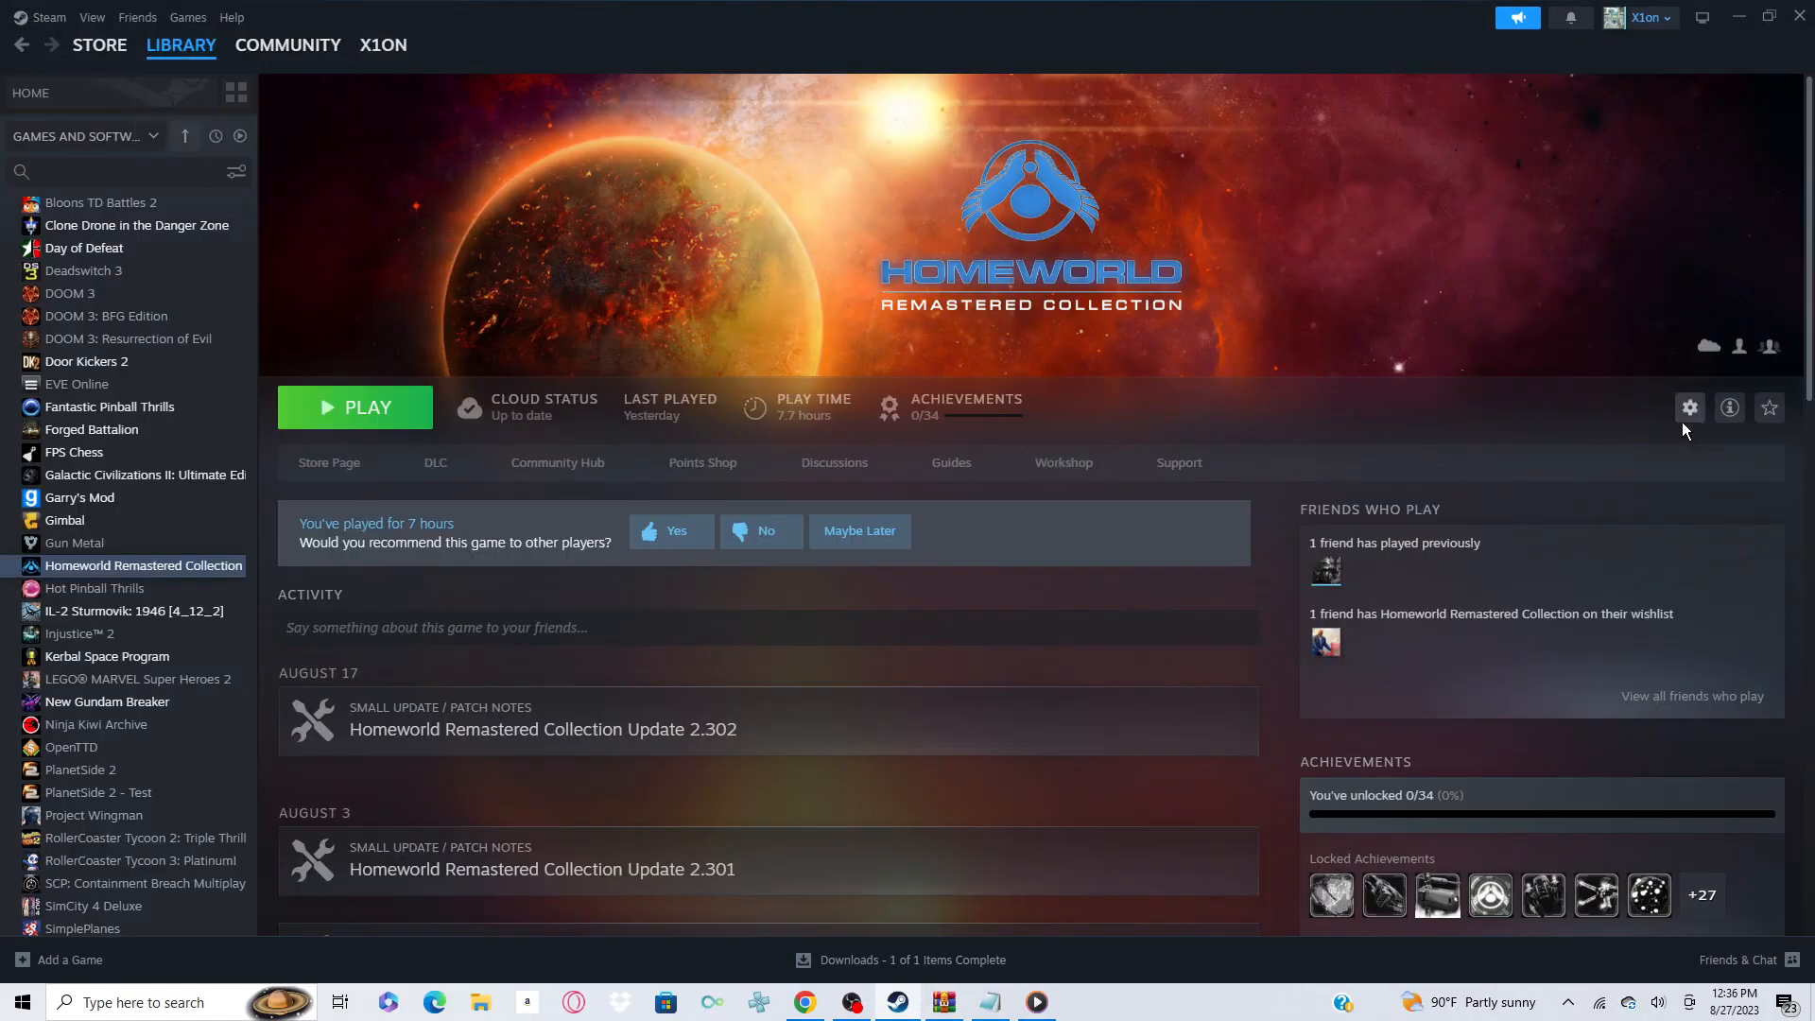
- Browse the game's local files from the gear menu's Manage options
{"action": "left_click", "coordinate": [1690, 408]}
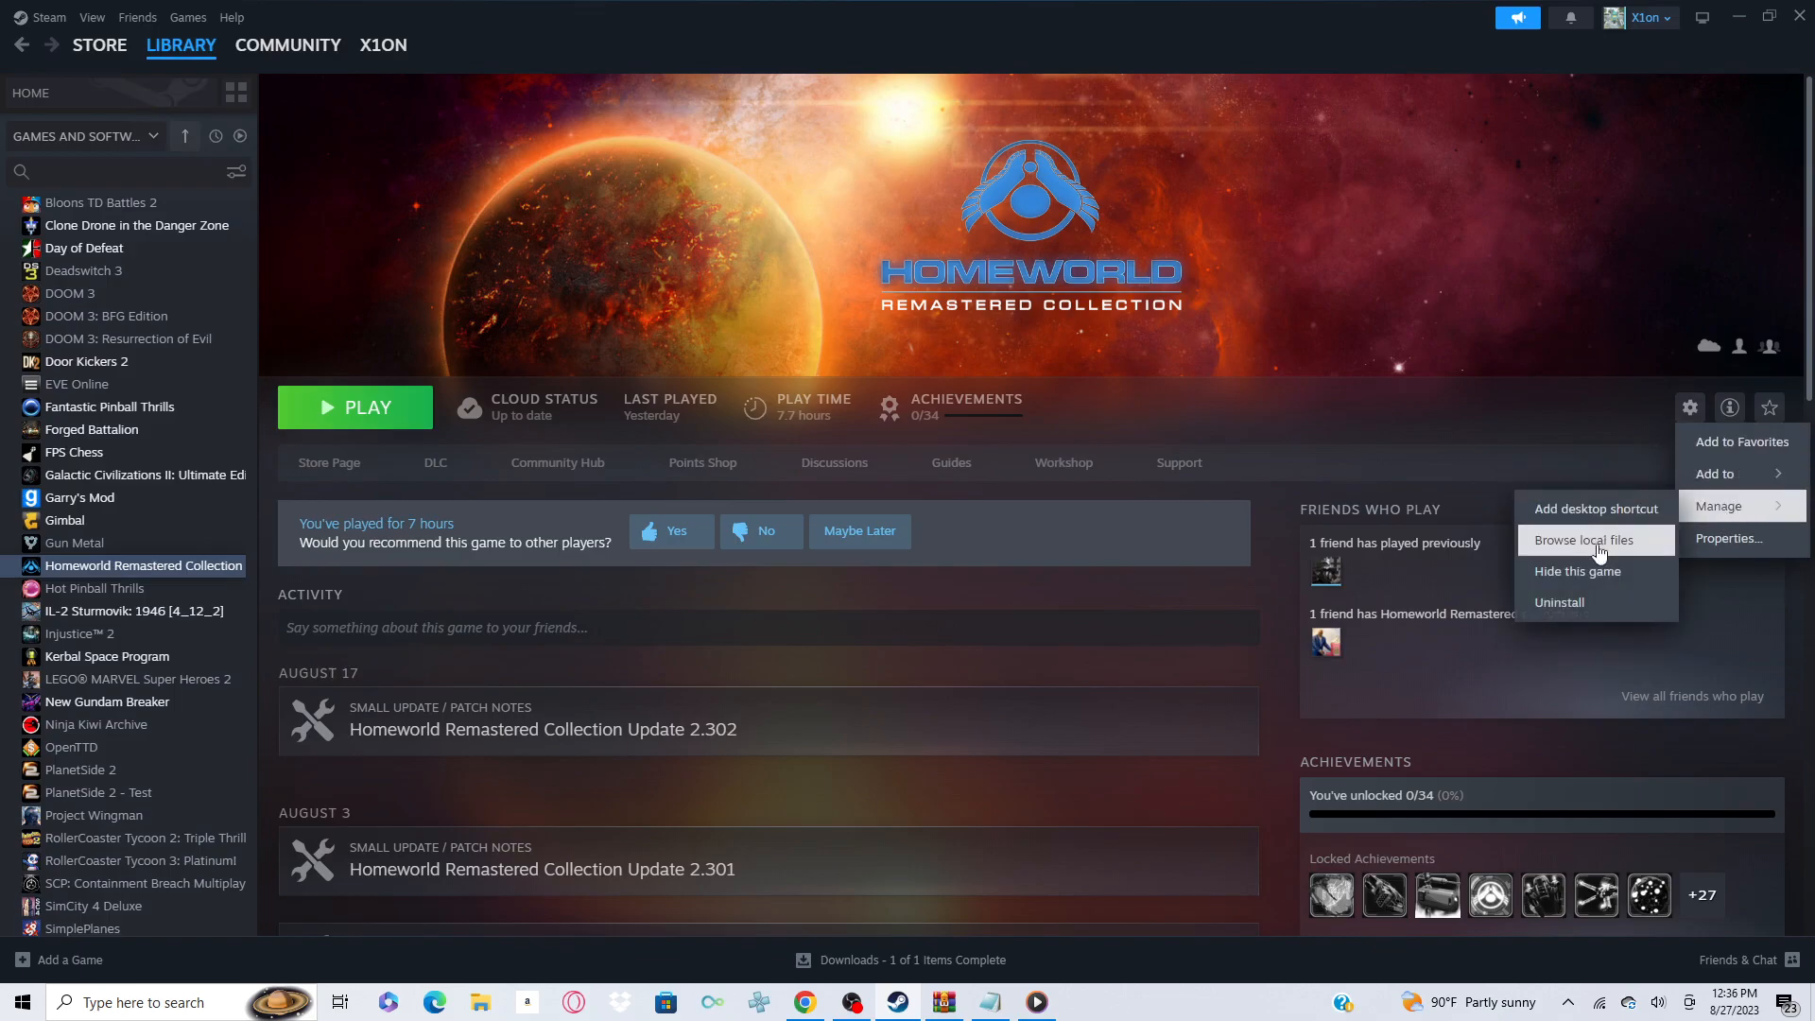
{"action": "left_click", "coordinate": [1585, 545]}
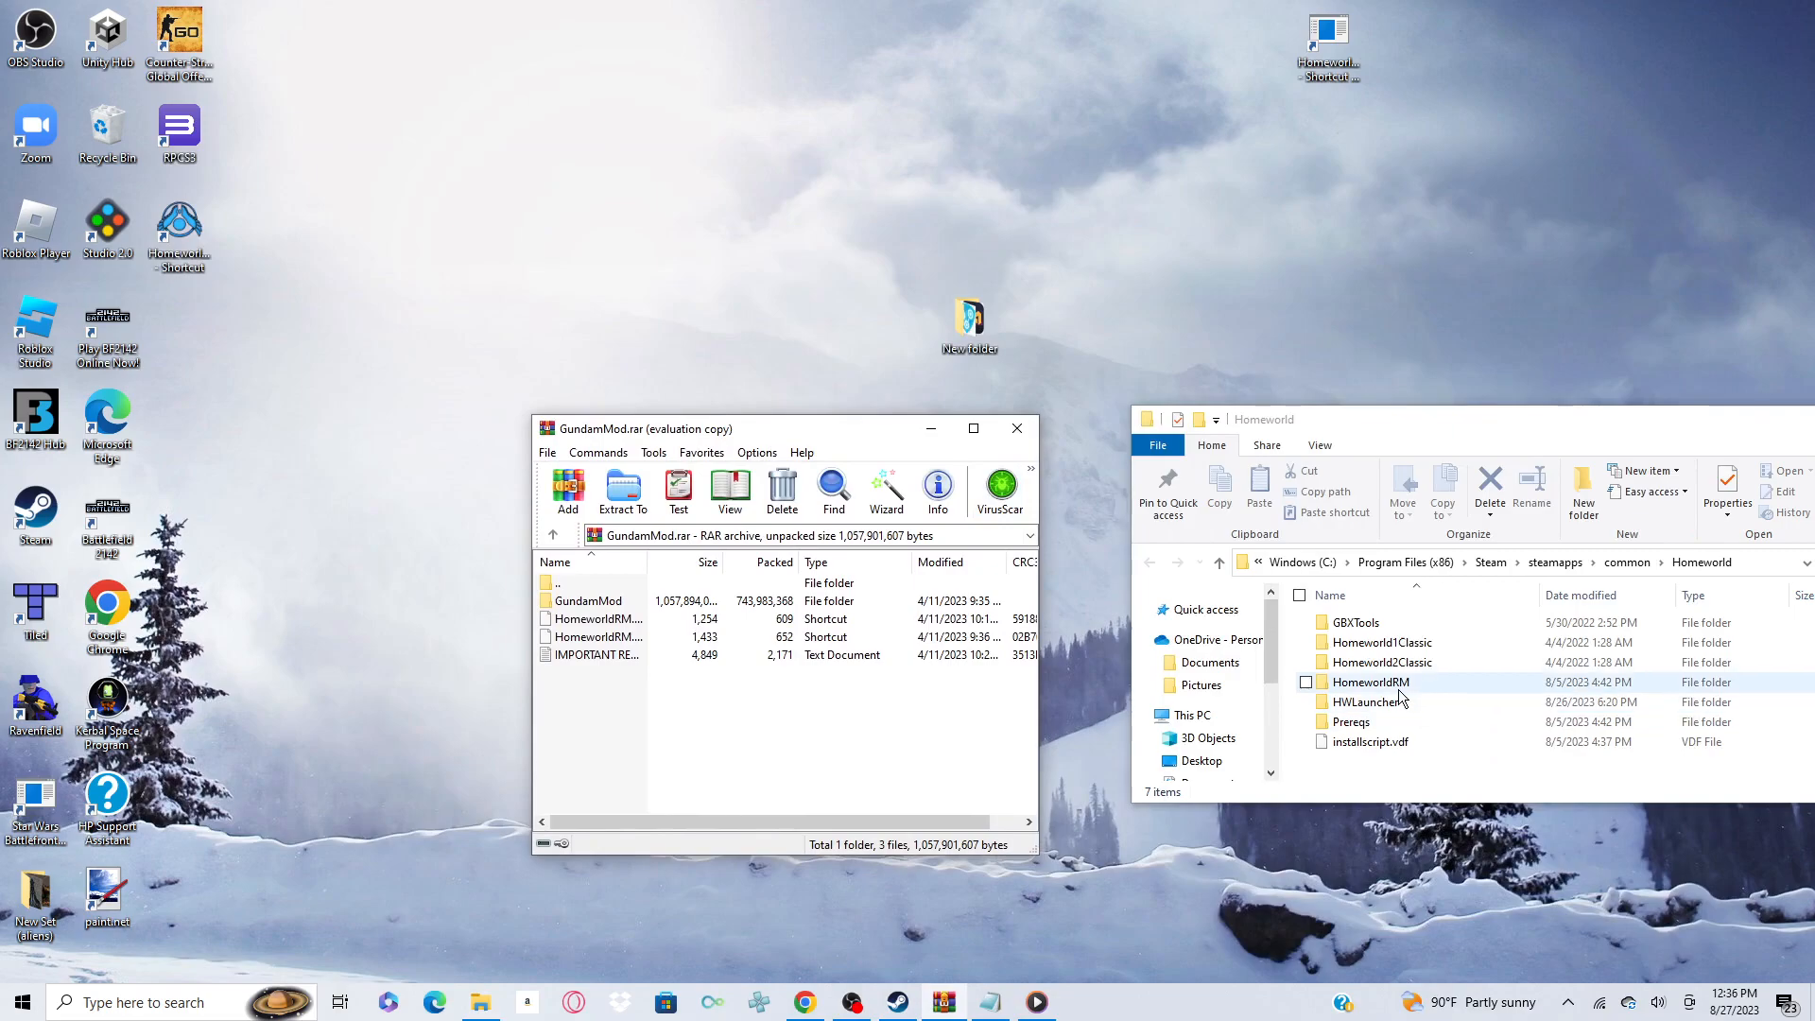
- Check HomeworldRM's DataWorkshopMODs folder, then open the archive's IMPORTANT READ THIS! text file
{"action": "double_click", "coordinate": [1371, 682]}
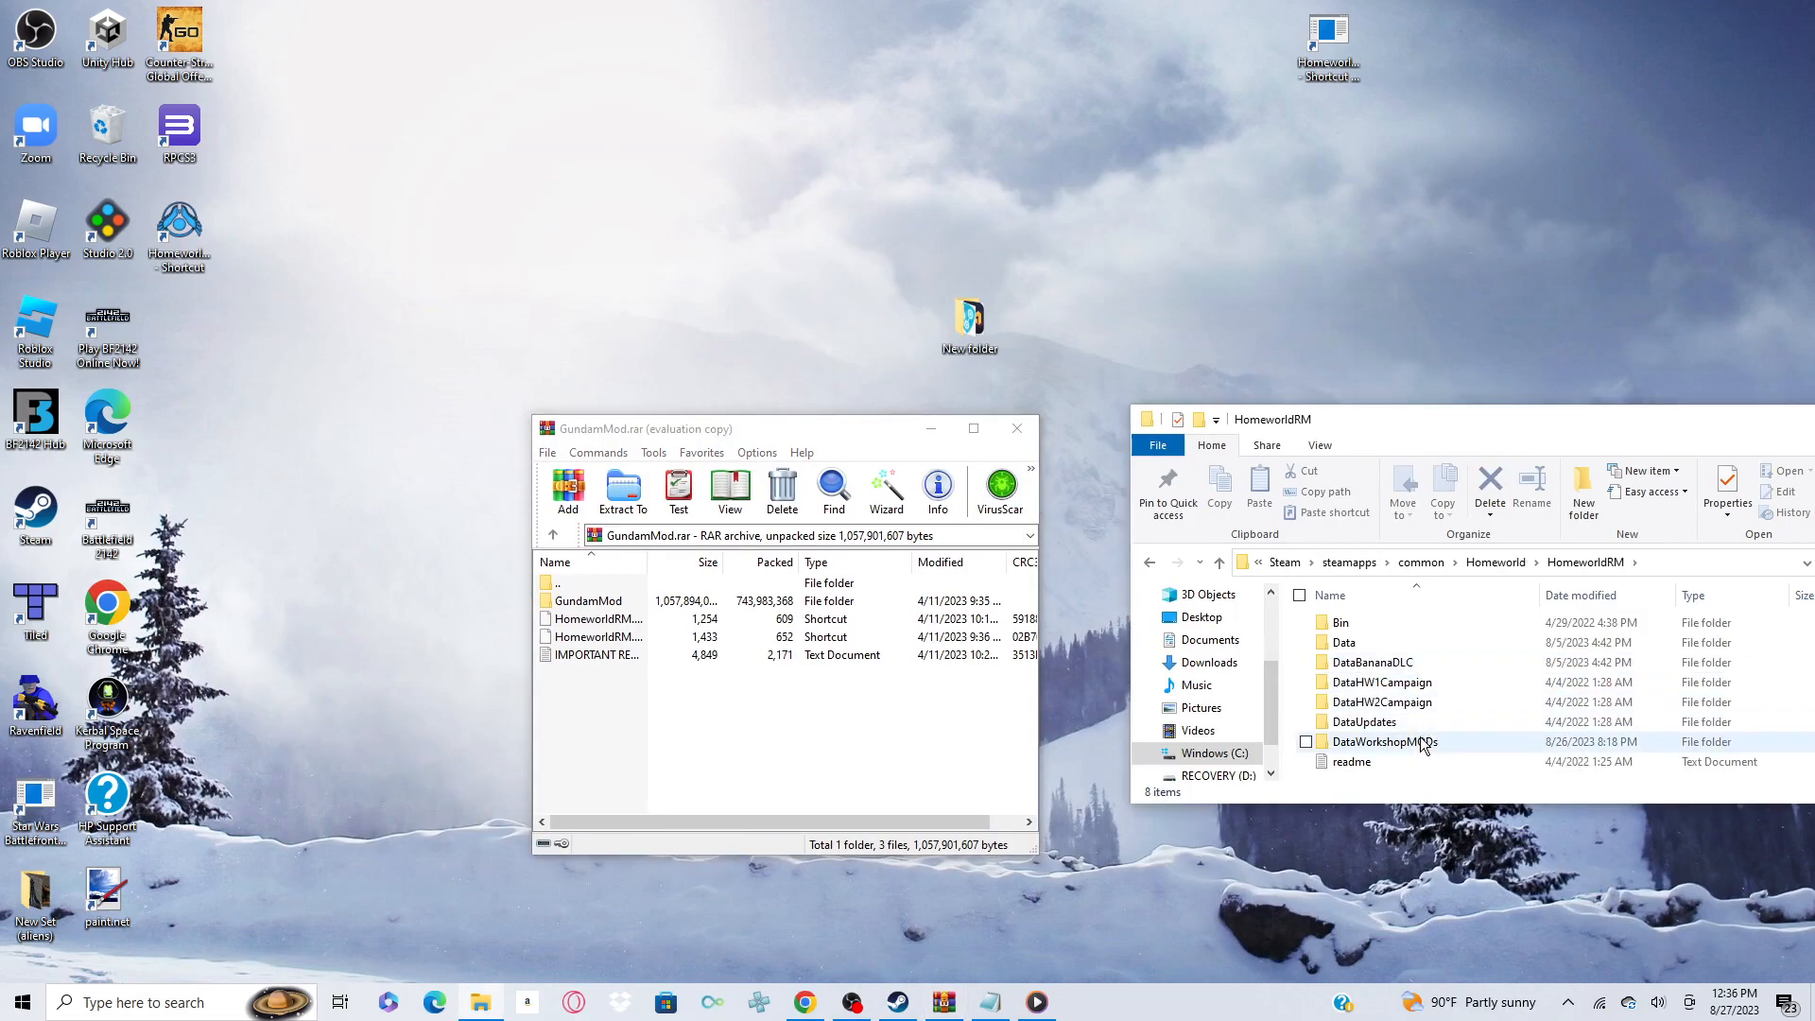
{"action": "double_click", "coordinate": [1384, 741]}
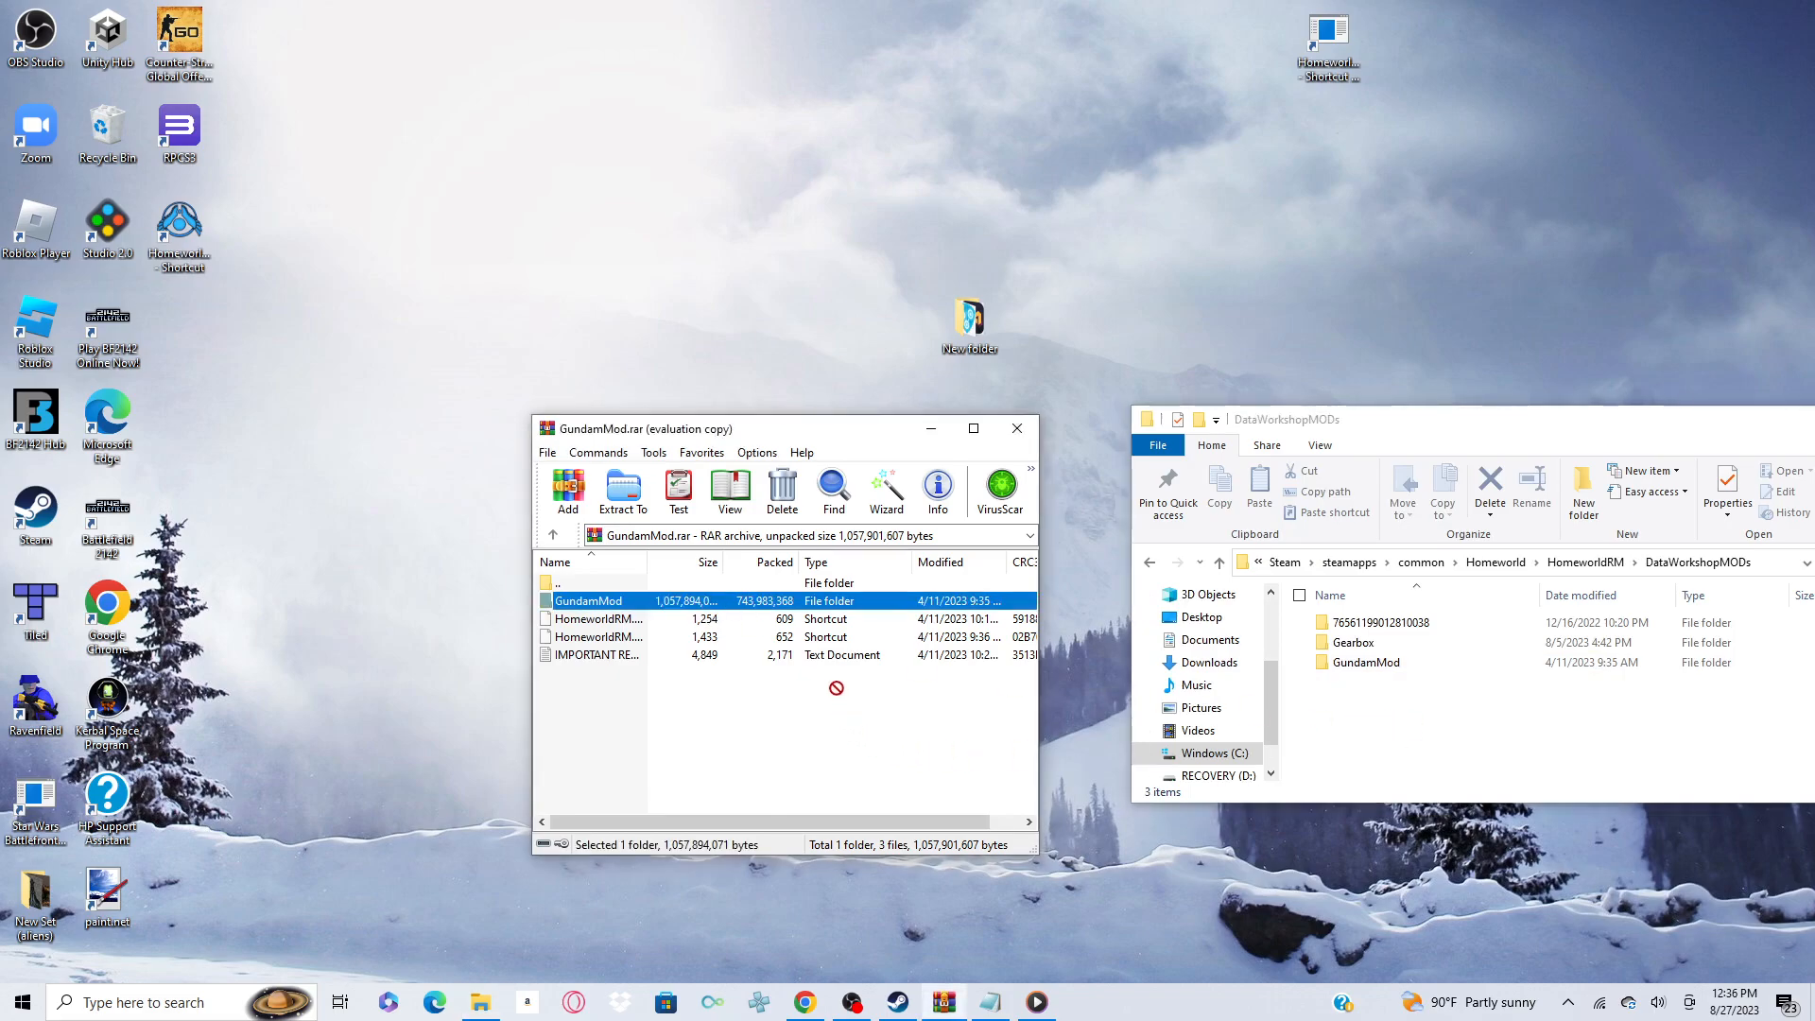
{"action": "mouse_move", "coordinate": [1495, 561]}
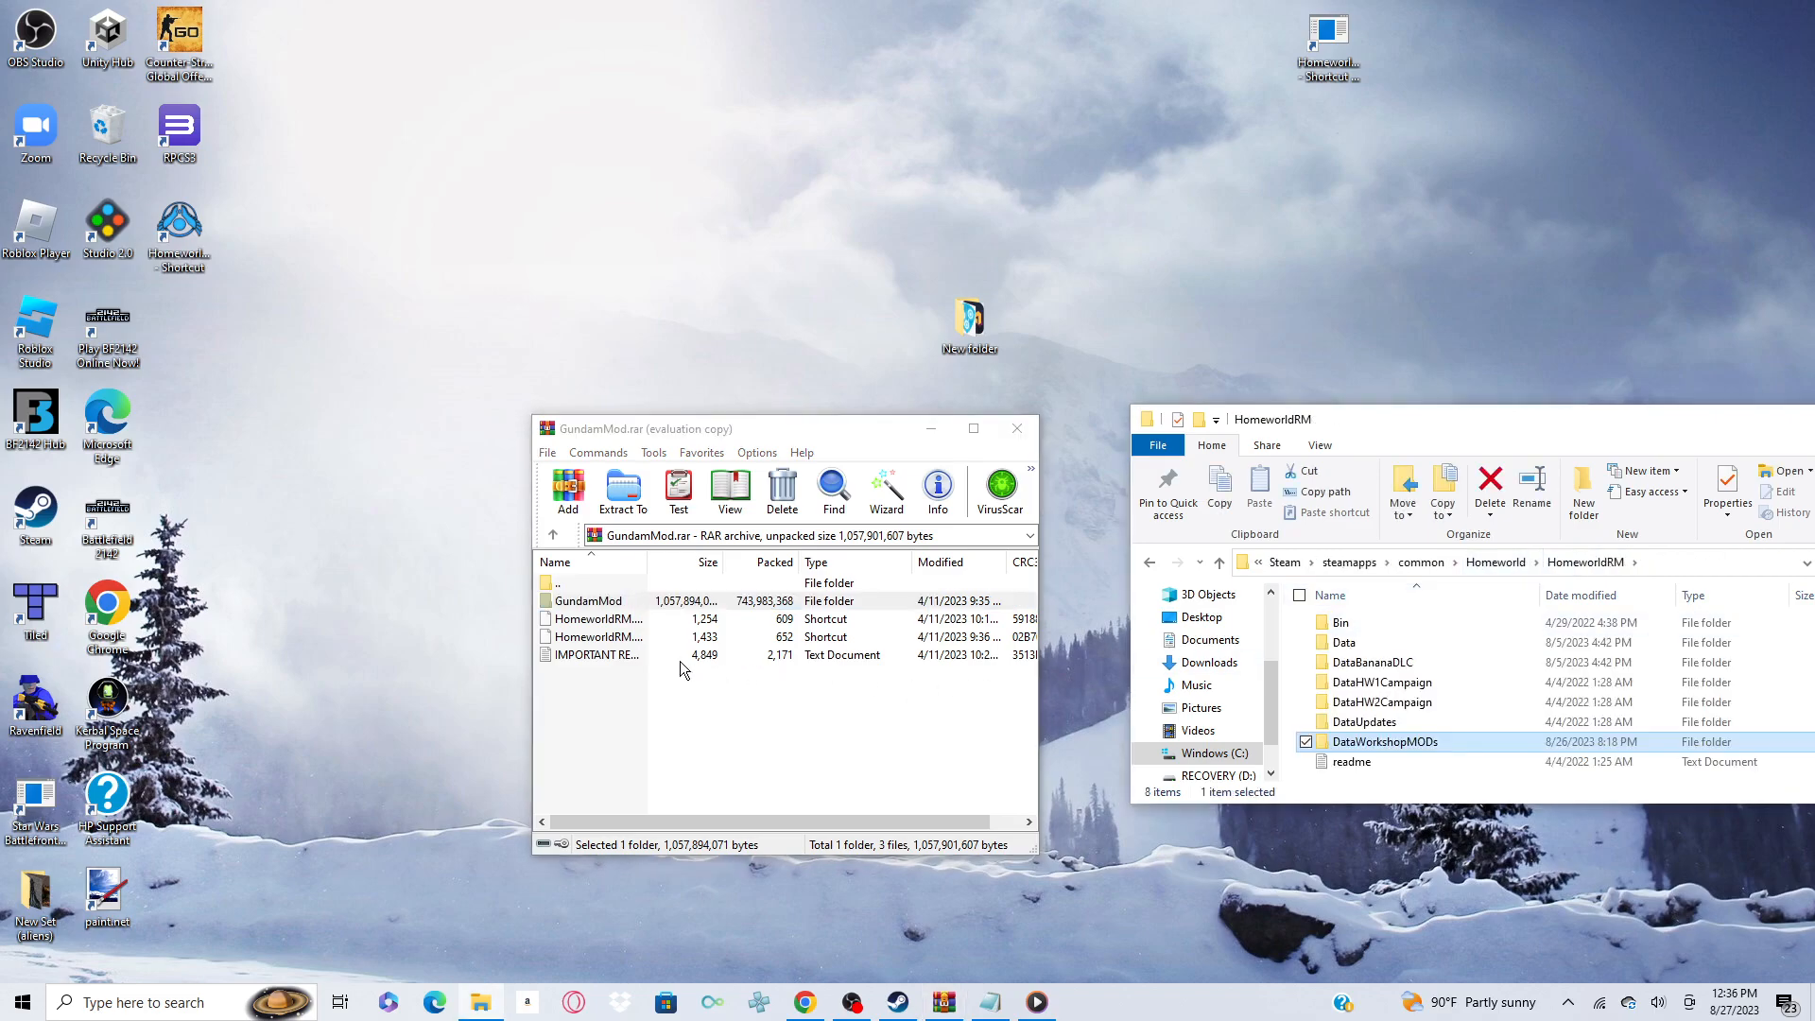
{"action": "double_click", "coordinate": [596, 655]}
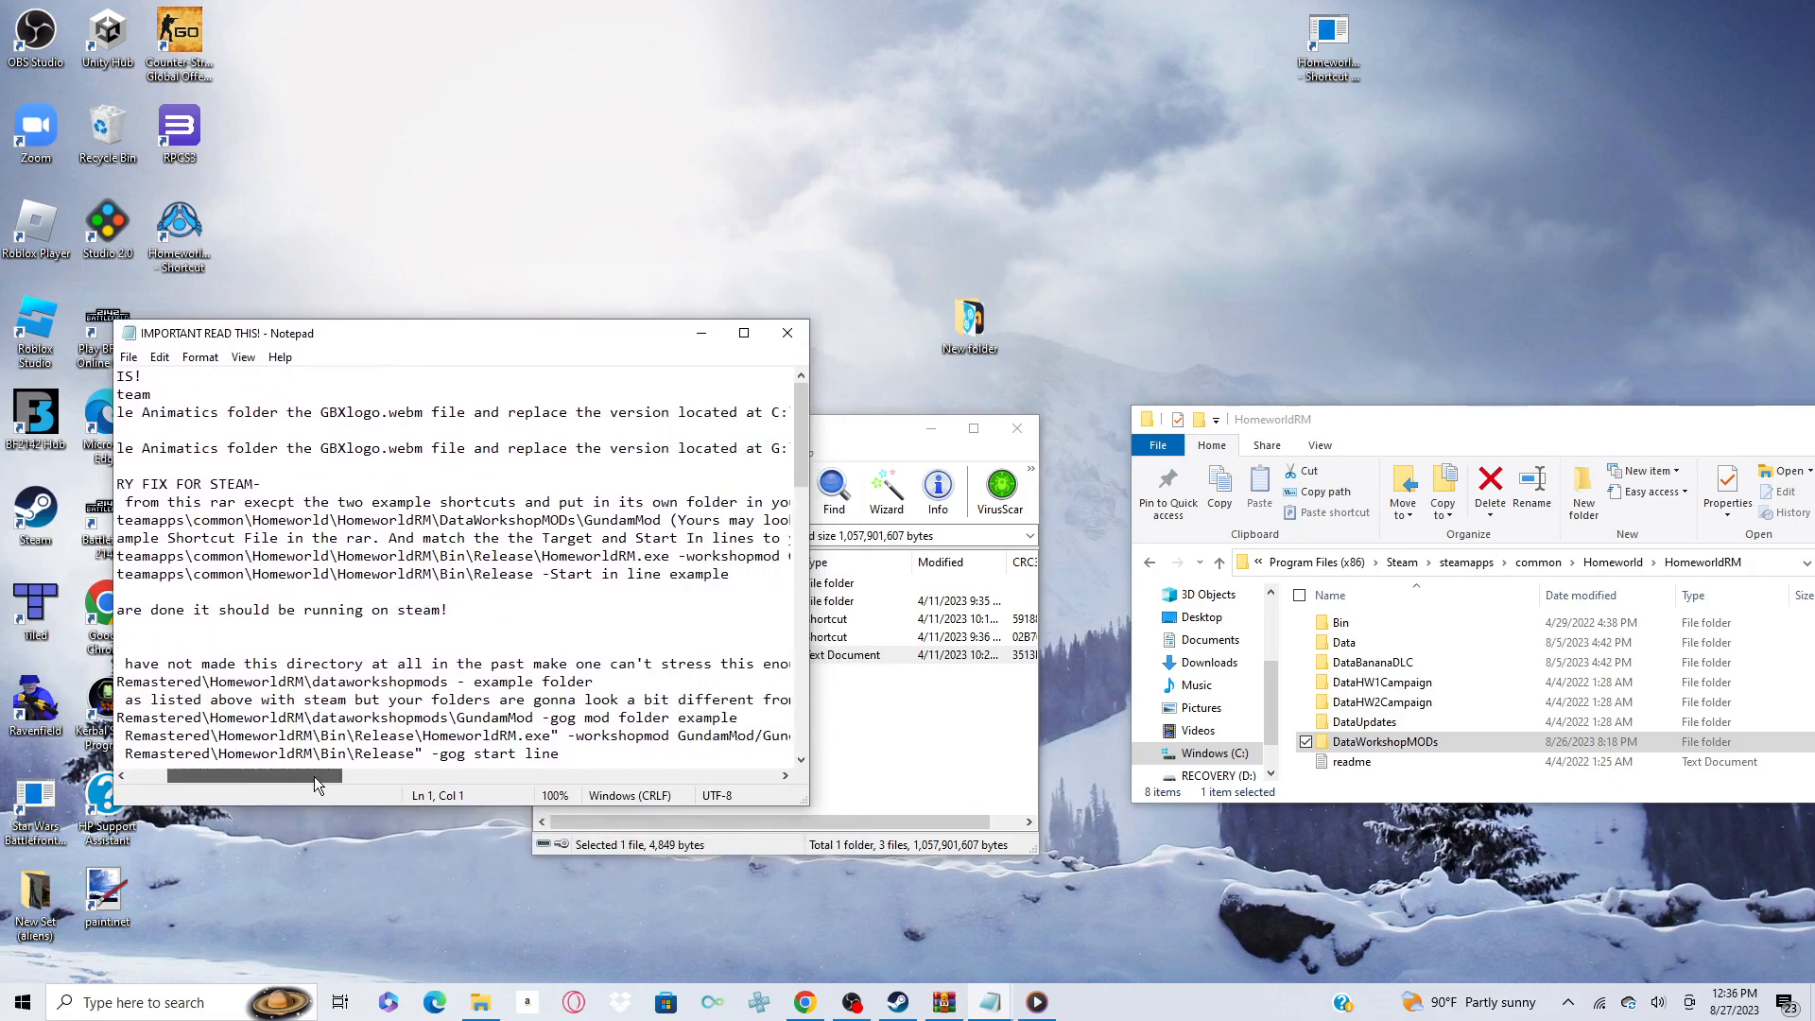
- Highlight the '-workshopmod GundamMod/... English.big' Target line example in Notepad and read it
{"action": "scroll", "scroll_direction": "right", "scroll_amount": 3}
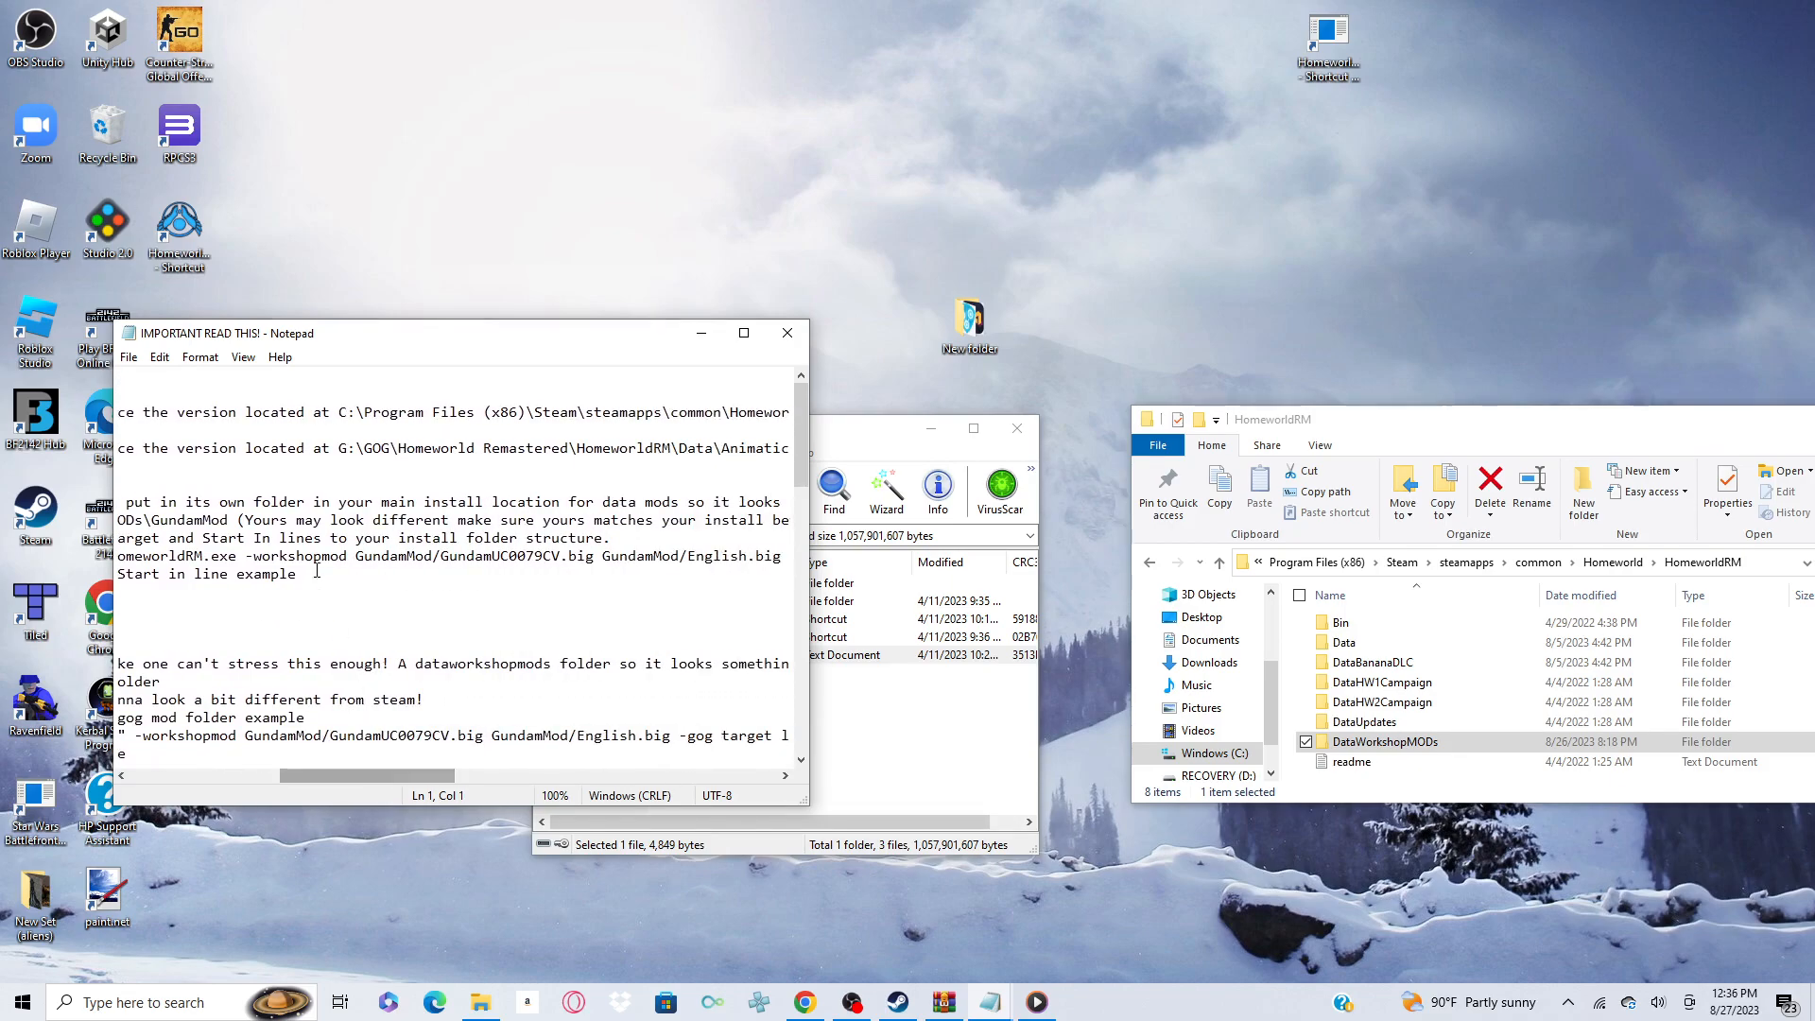
{"action": "left_click", "coordinate": [251, 557]}
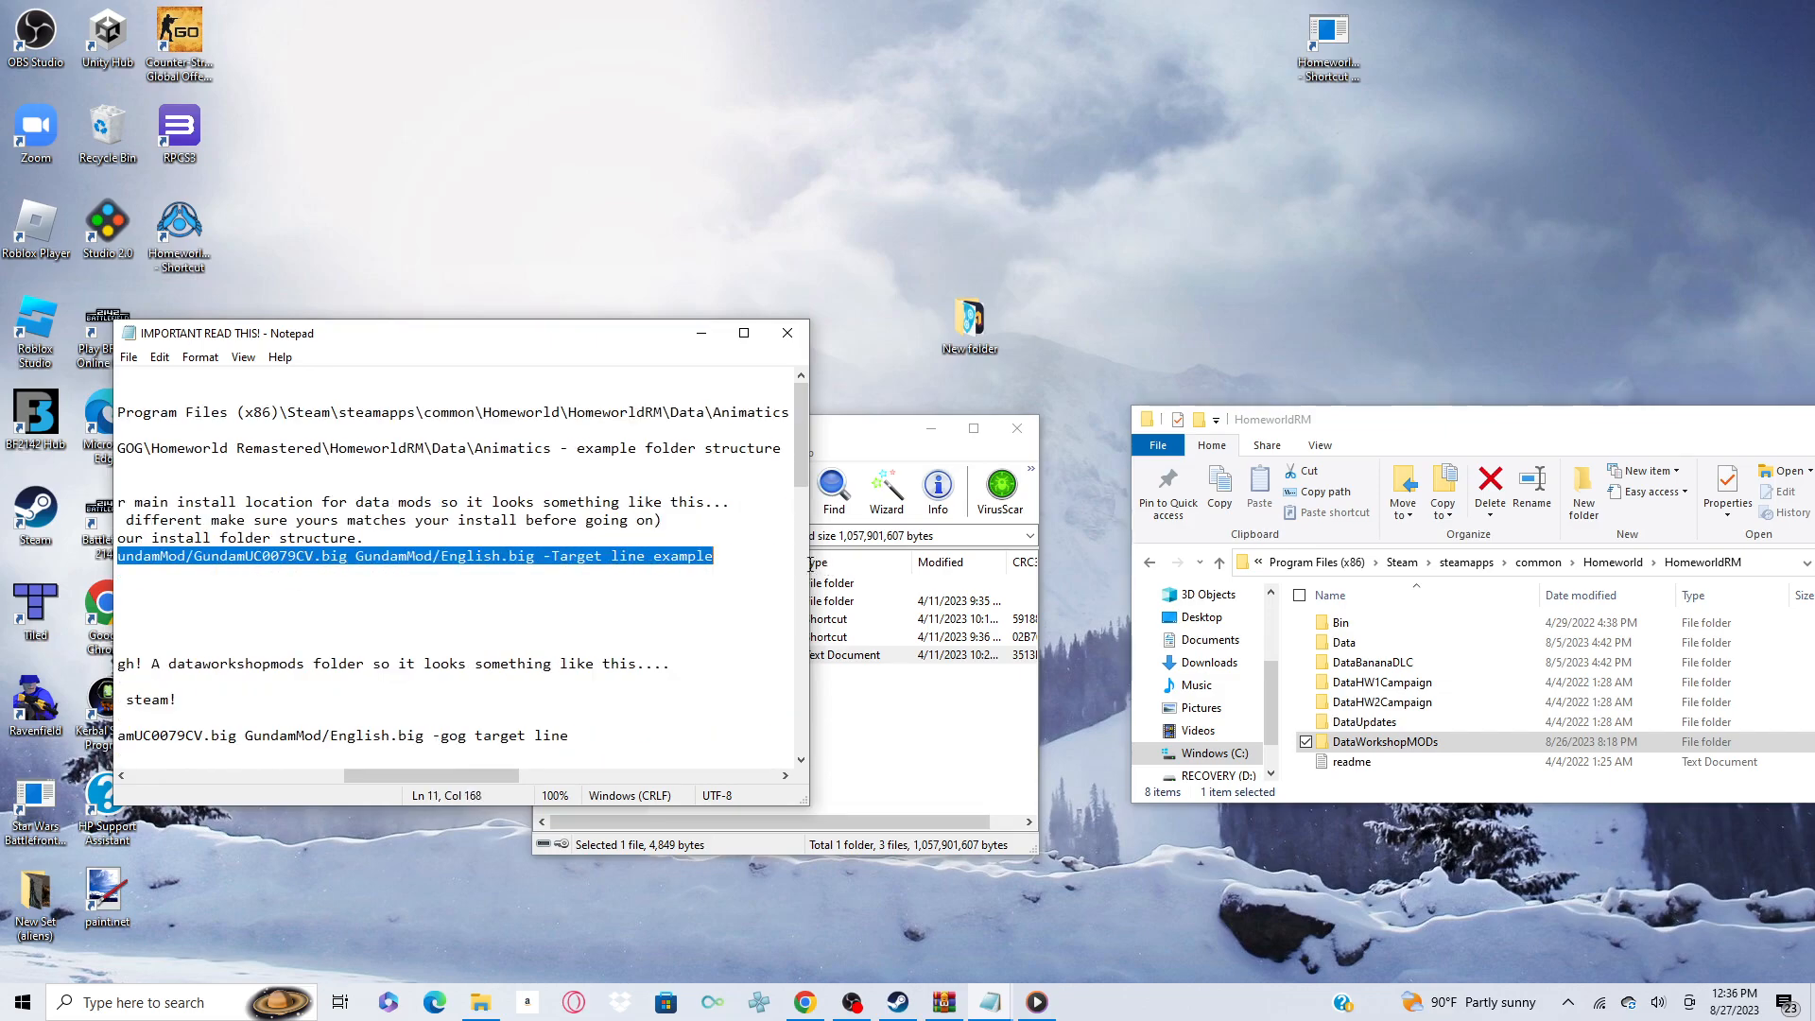
{"action": "scroll", "scroll_direction": "down", "scroll_amount": 3}
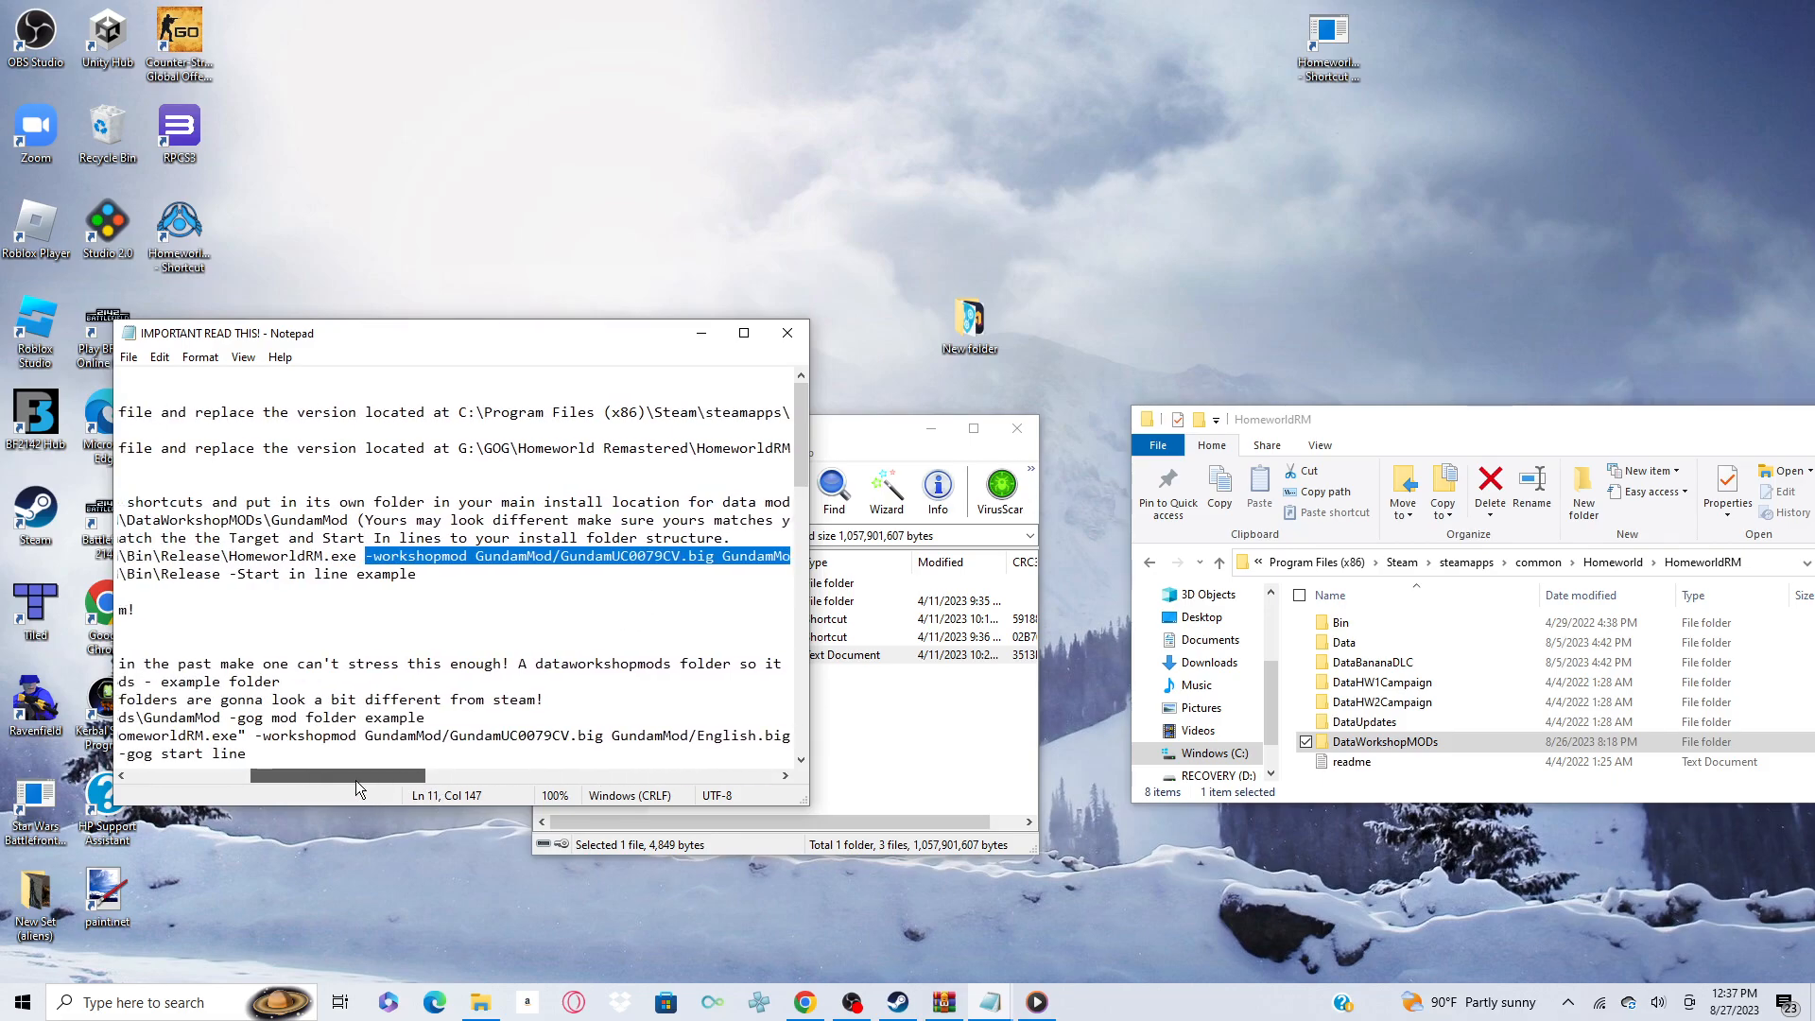
{"action": "scroll", "scroll_direction": "left", "scroll_amount": 3}
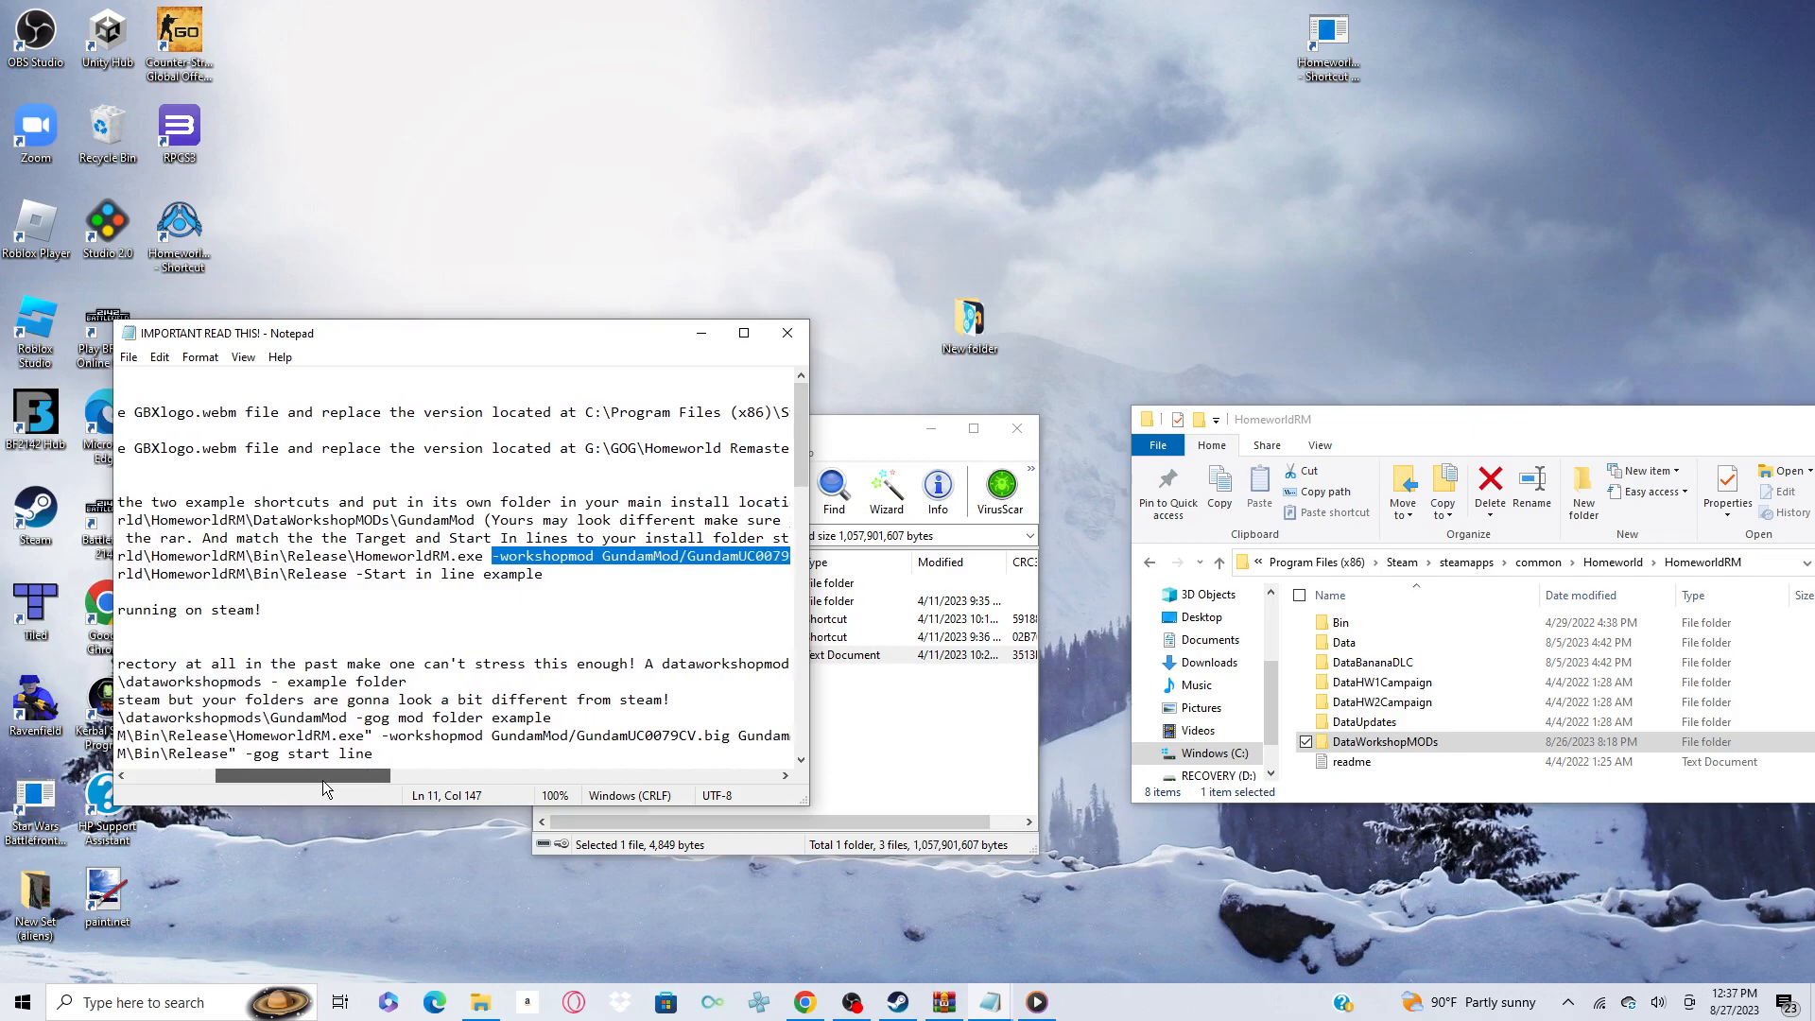
{"action": "scroll", "scroll_direction": "left", "scroll_amount": 3}
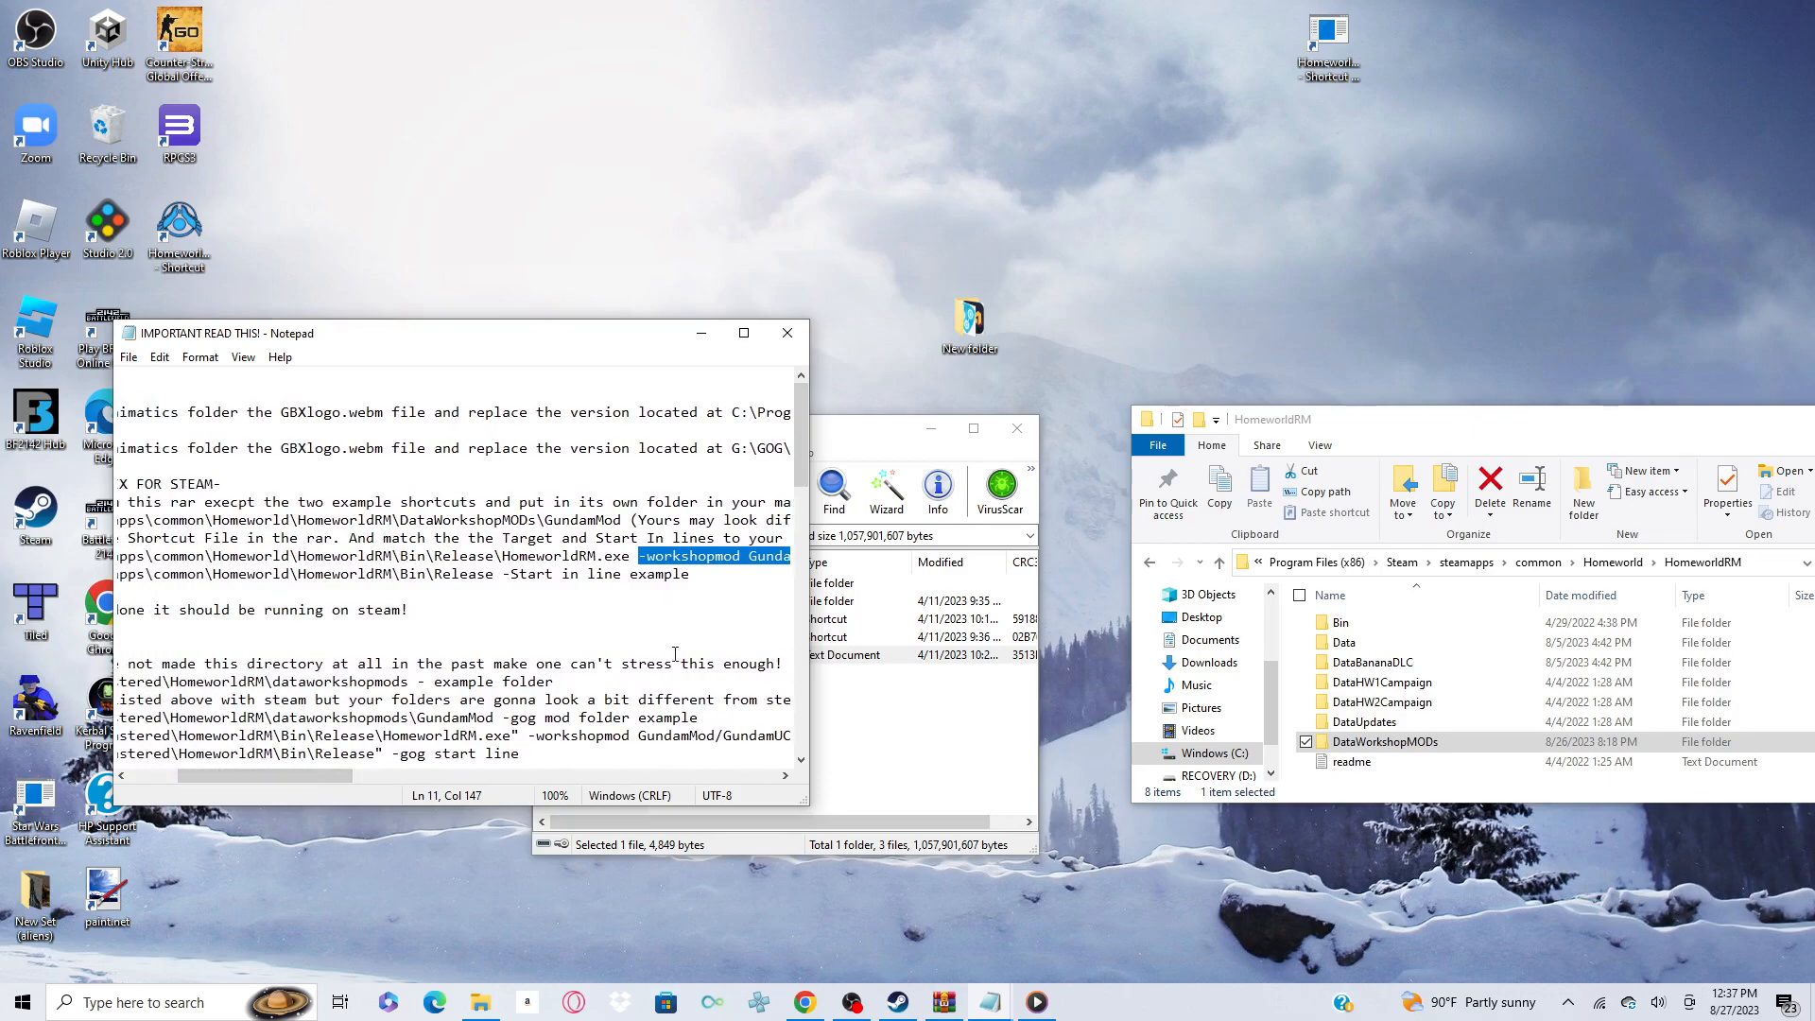
- In Bin\Release, send the HomeworldRM application to the desktop as a shortcut
{"action": "double_click", "coordinate": [1341, 622]}
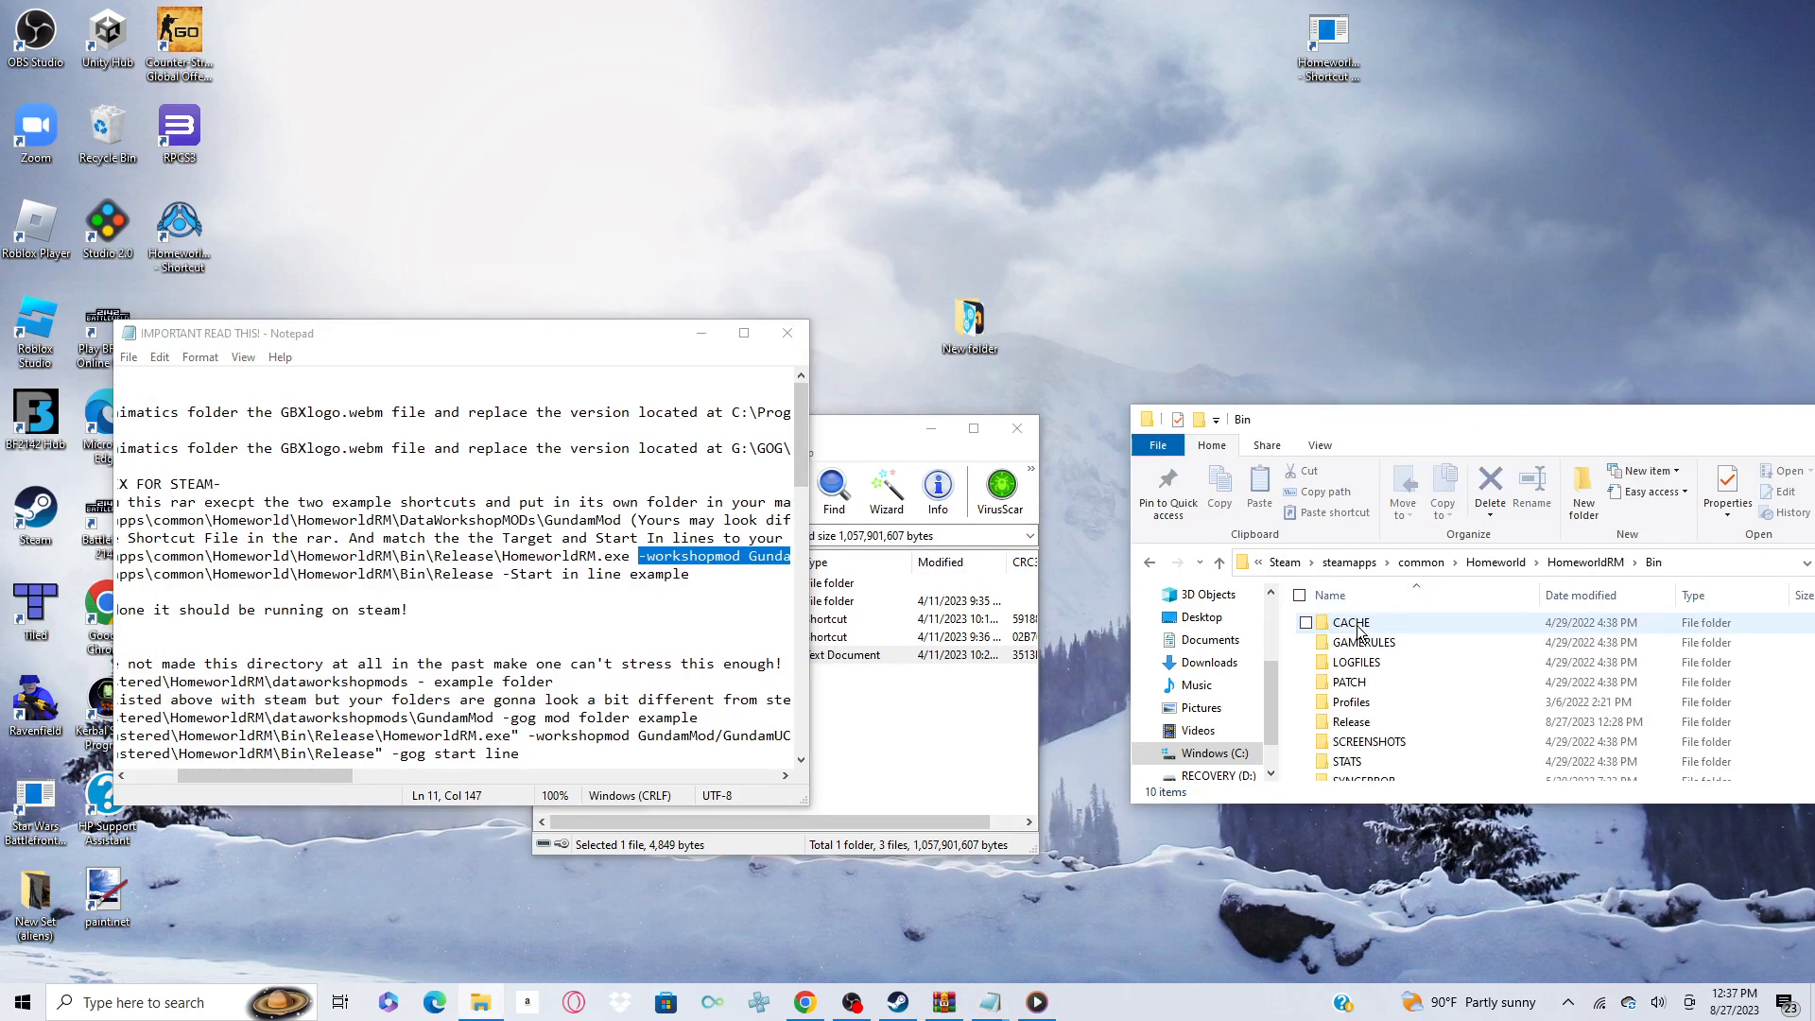
{"action": "mouse_move", "coordinate": [1352, 692]}
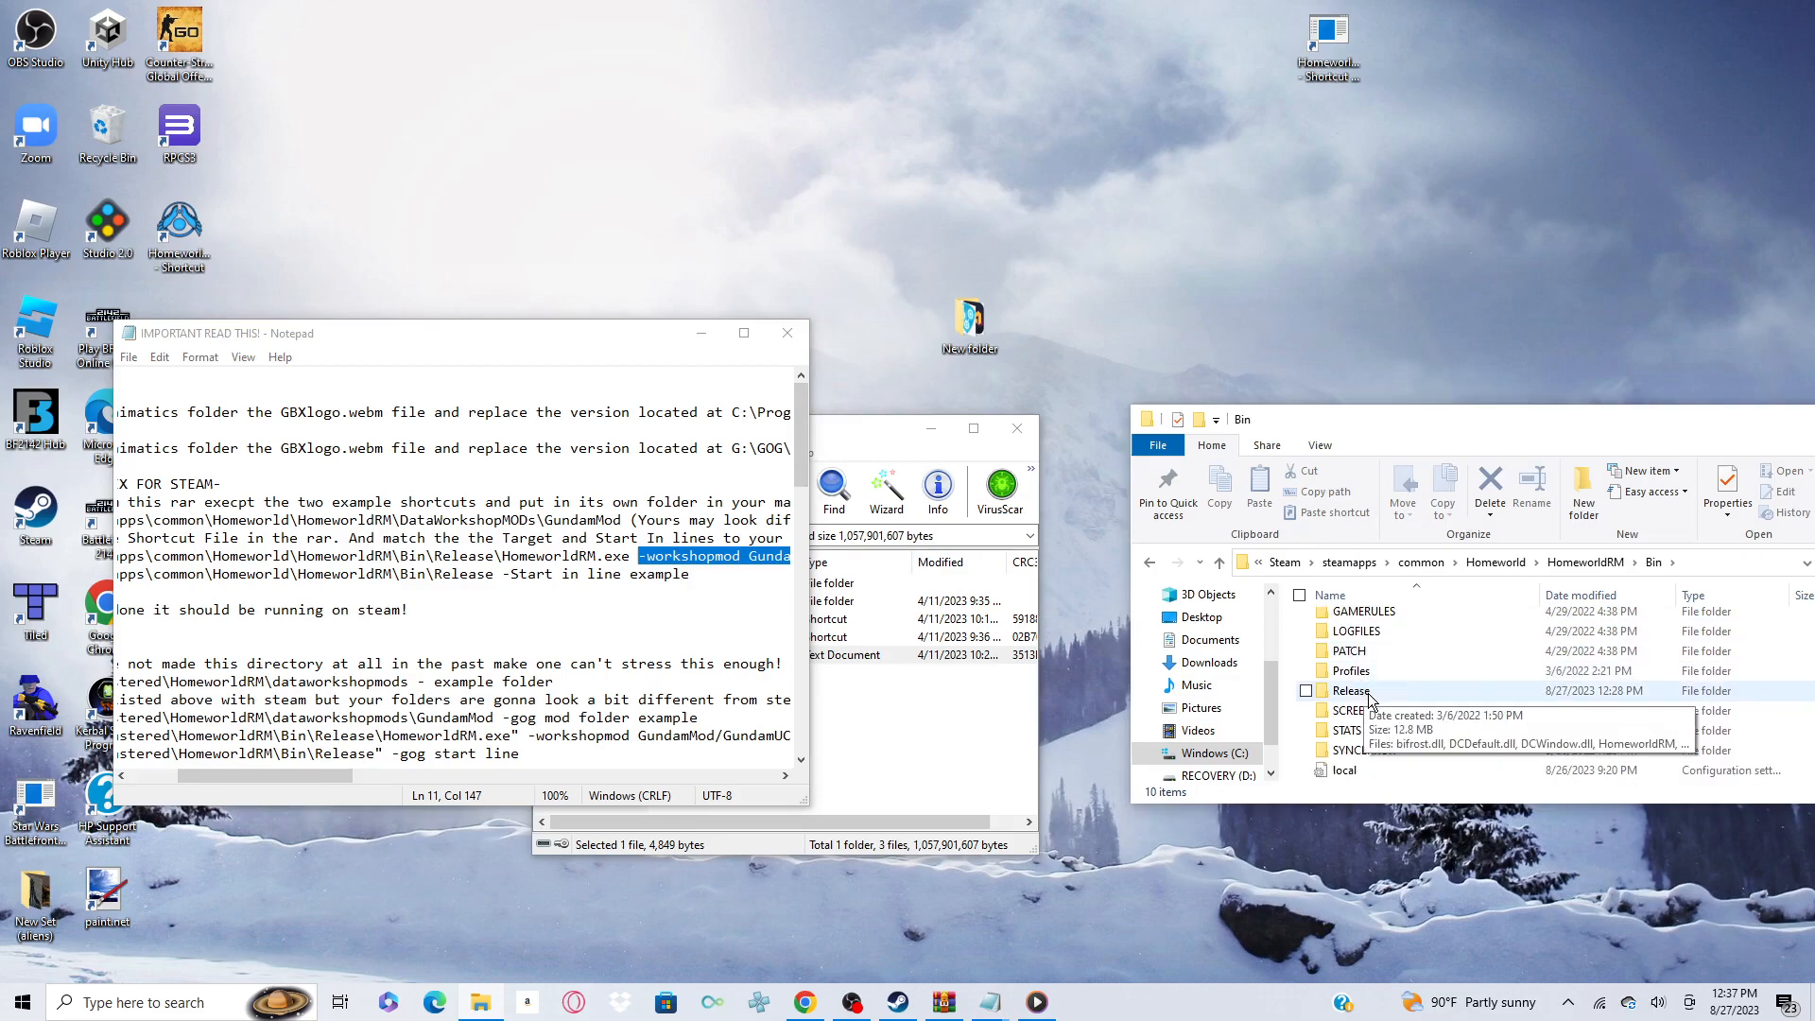
{"action": "double_click", "coordinate": [1351, 690]}
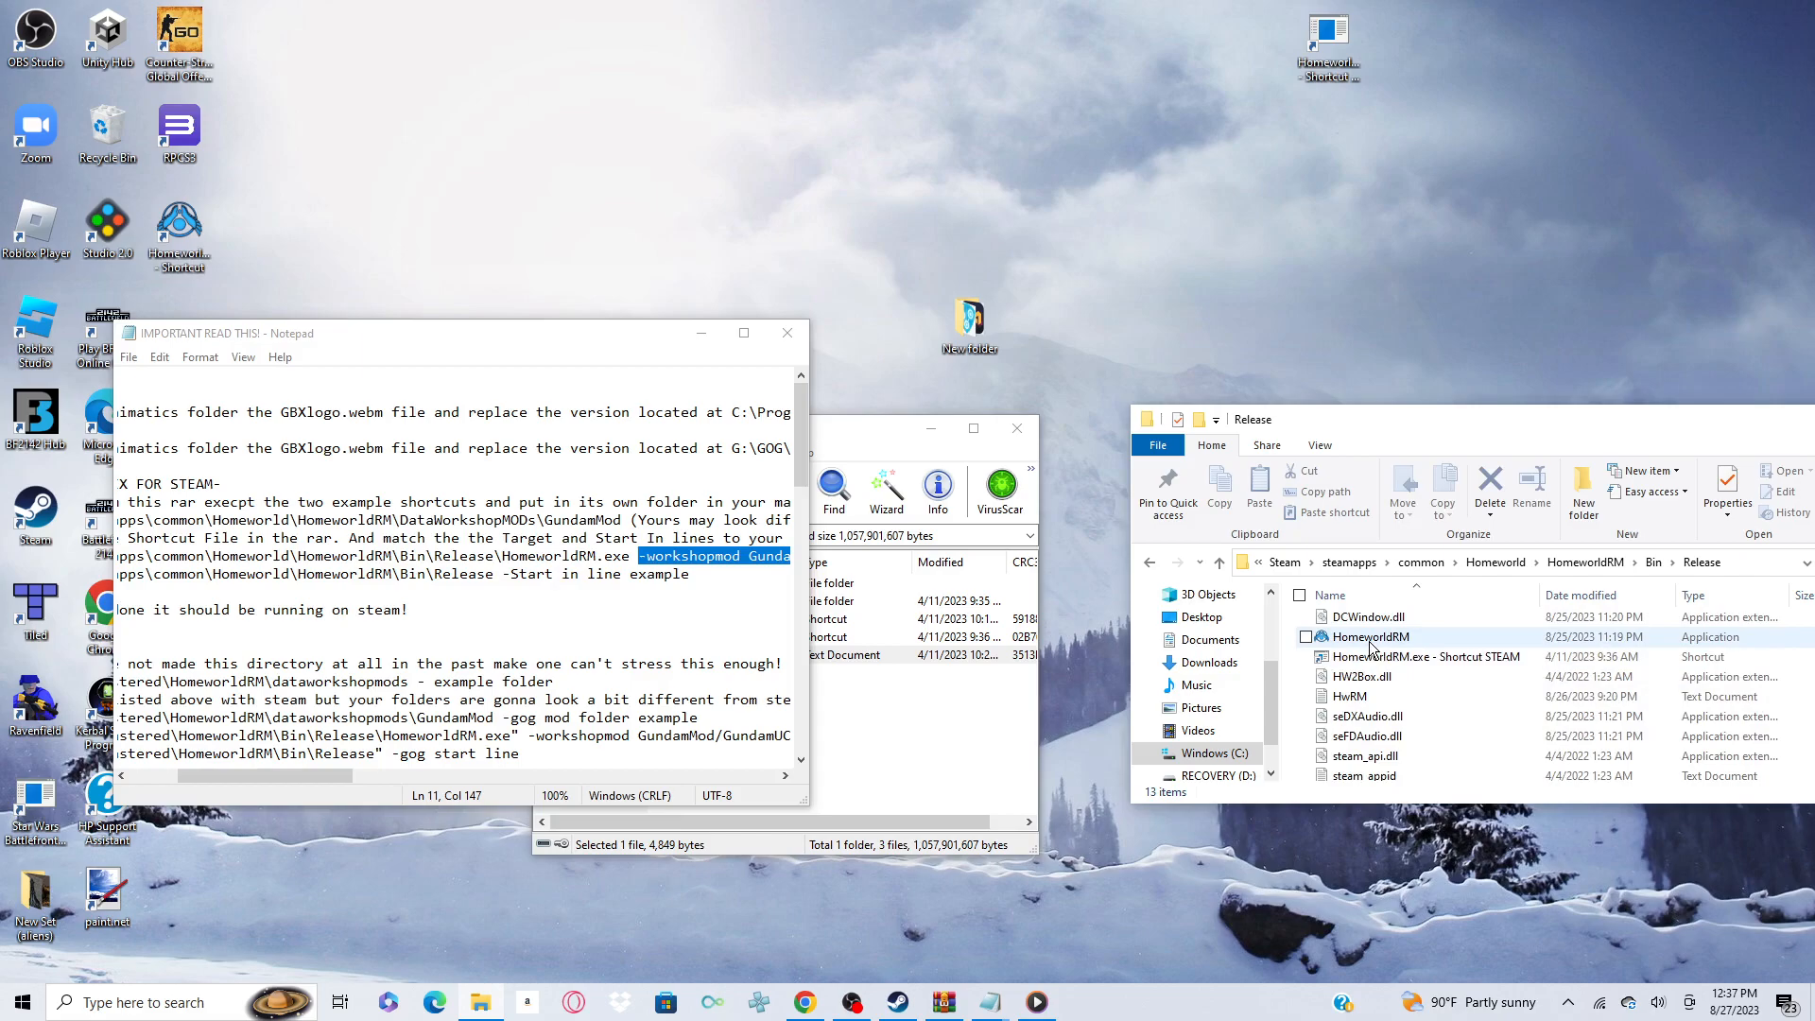
{"action": "right_click", "coordinate": [1370, 636]}
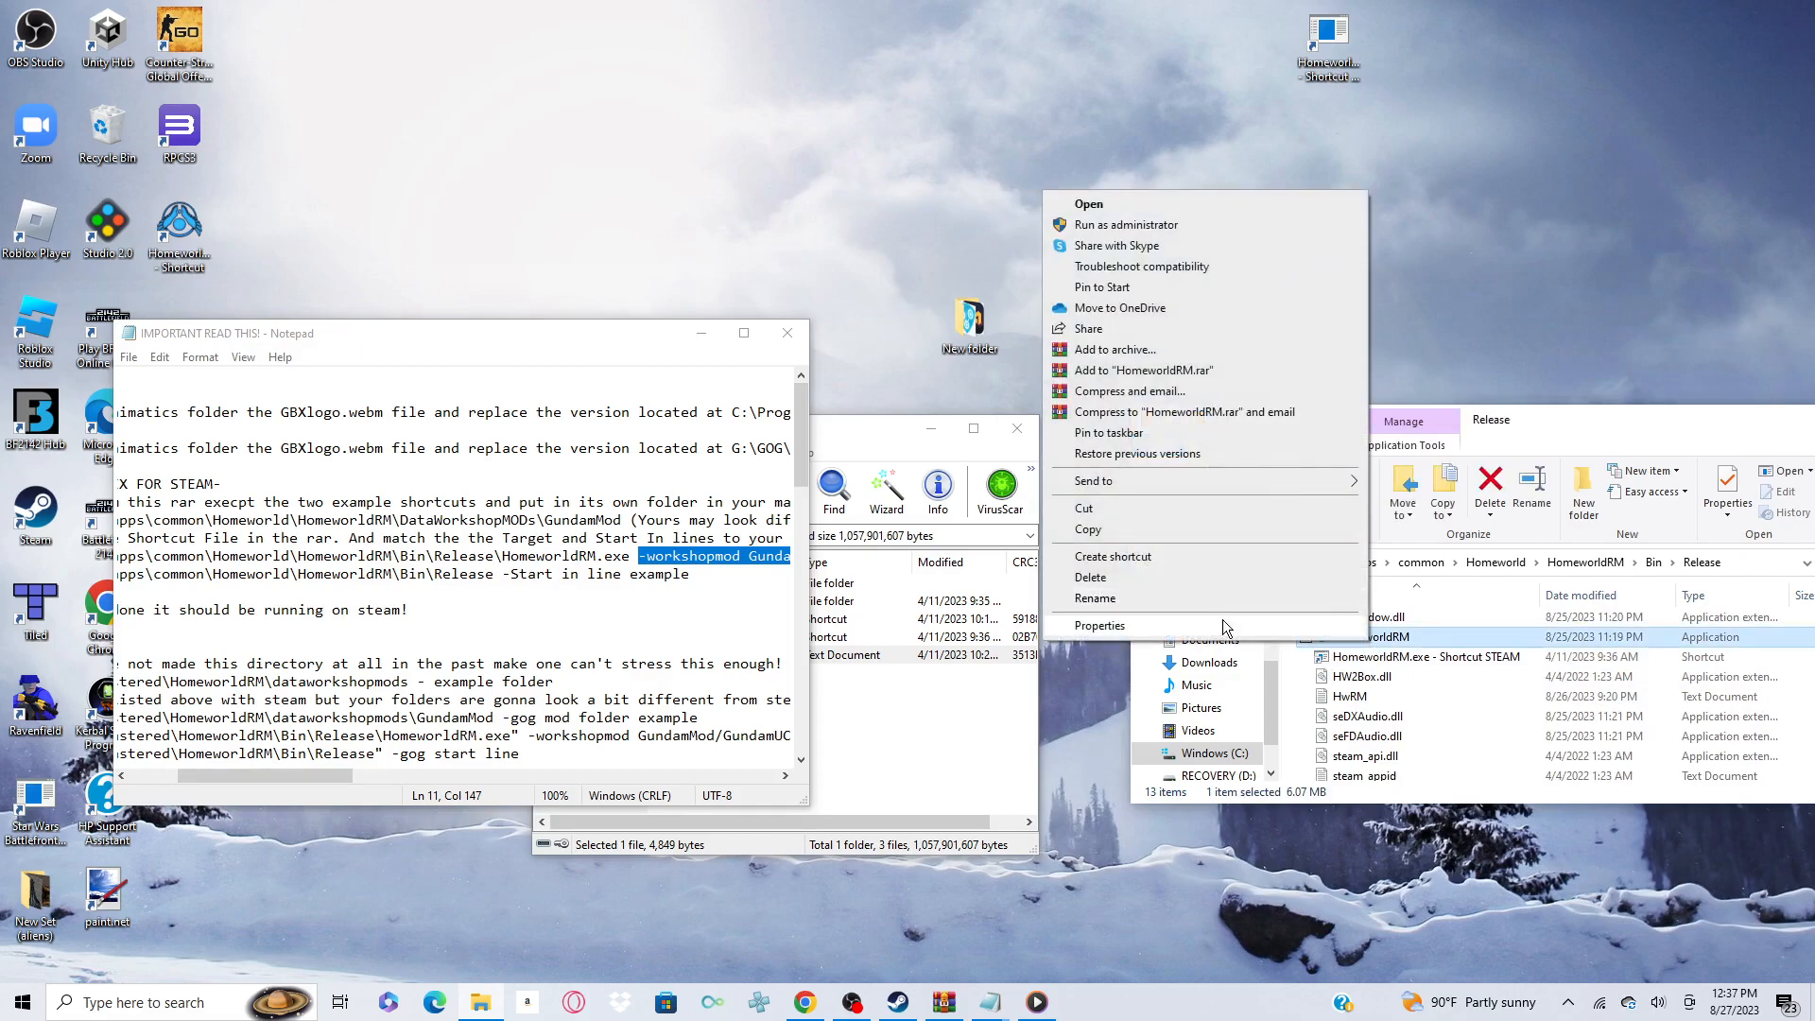
{"action": "left_click", "coordinate": [1098, 625]}
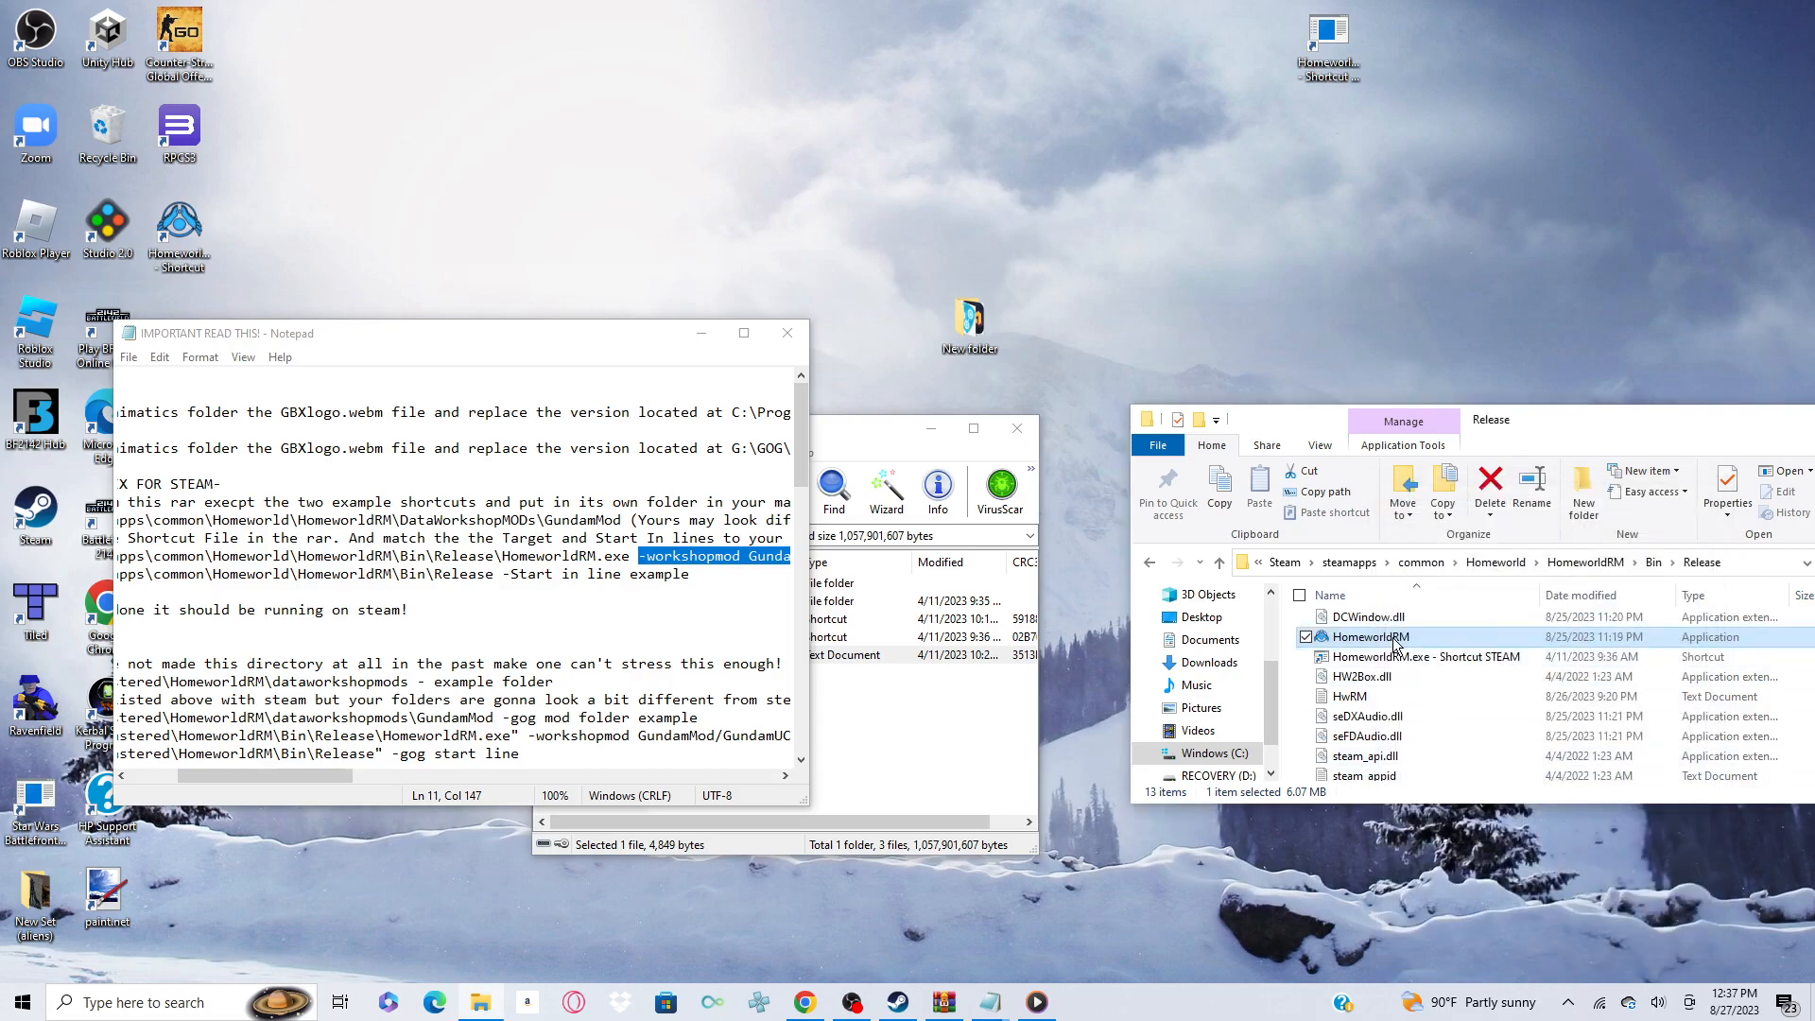
{"action": "right_click", "coordinate": [1370, 636]}
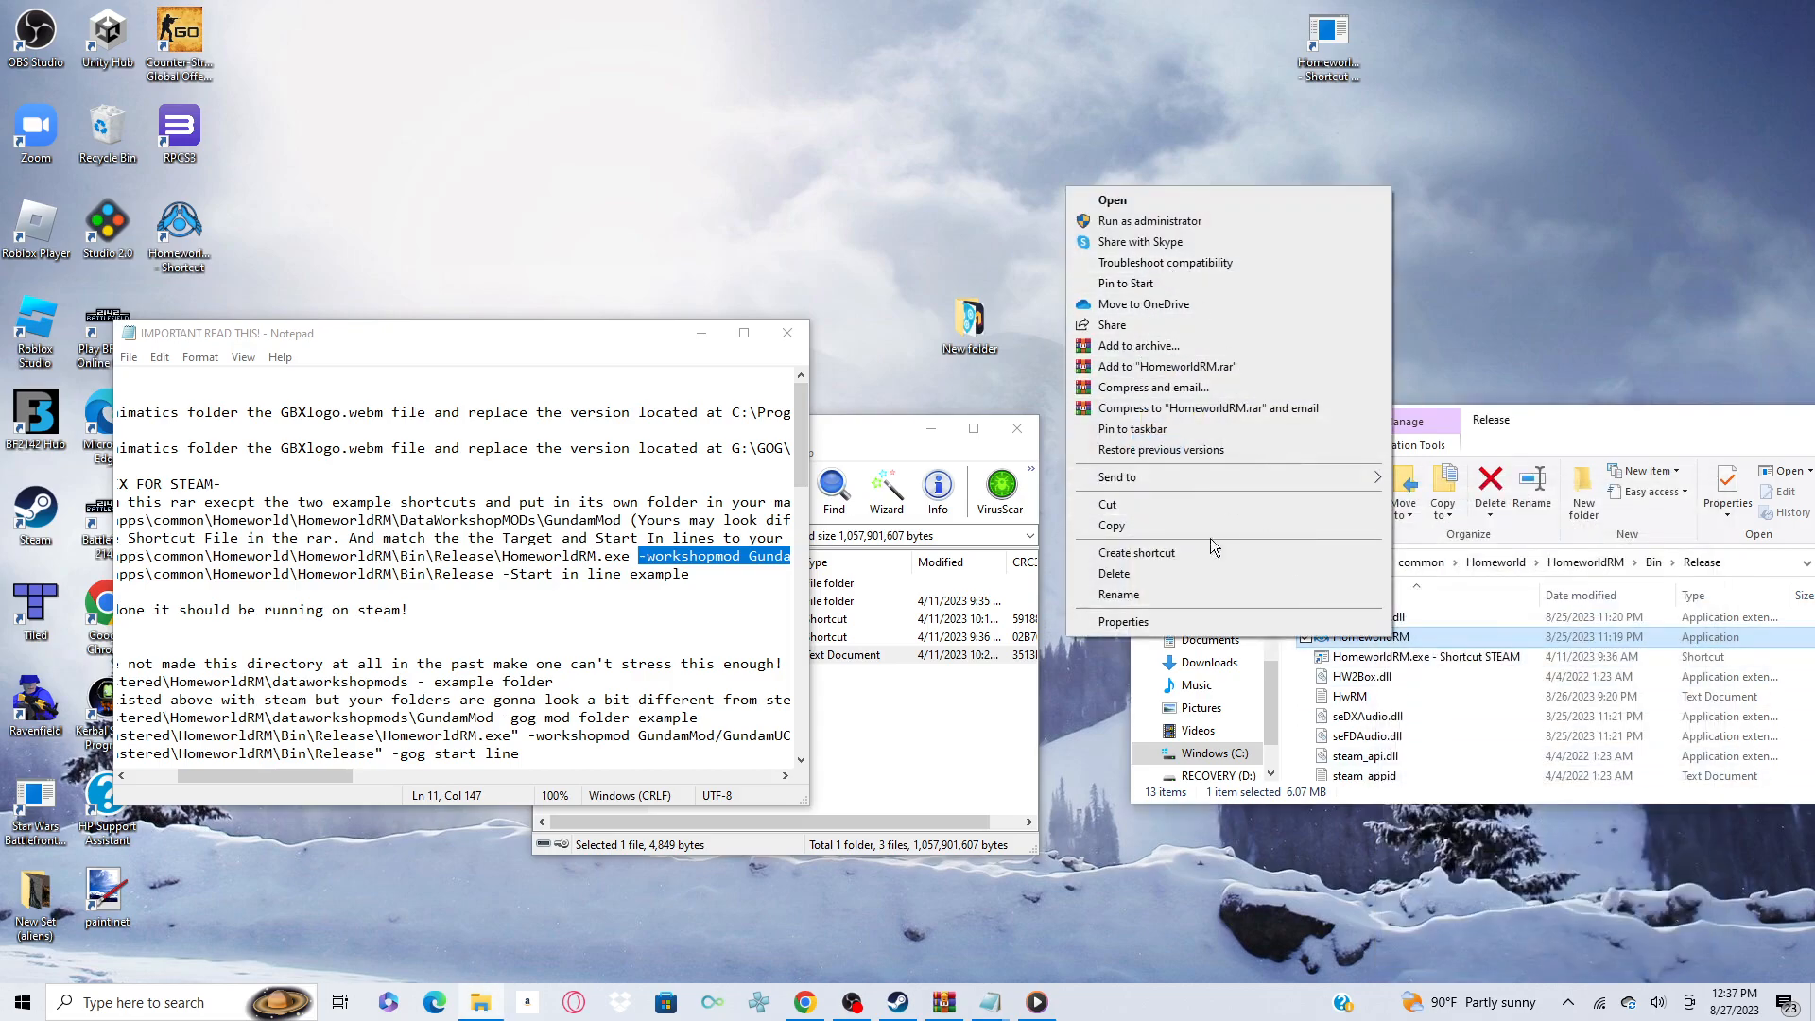
{"action": "left_click", "coordinate": [1116, 476]}
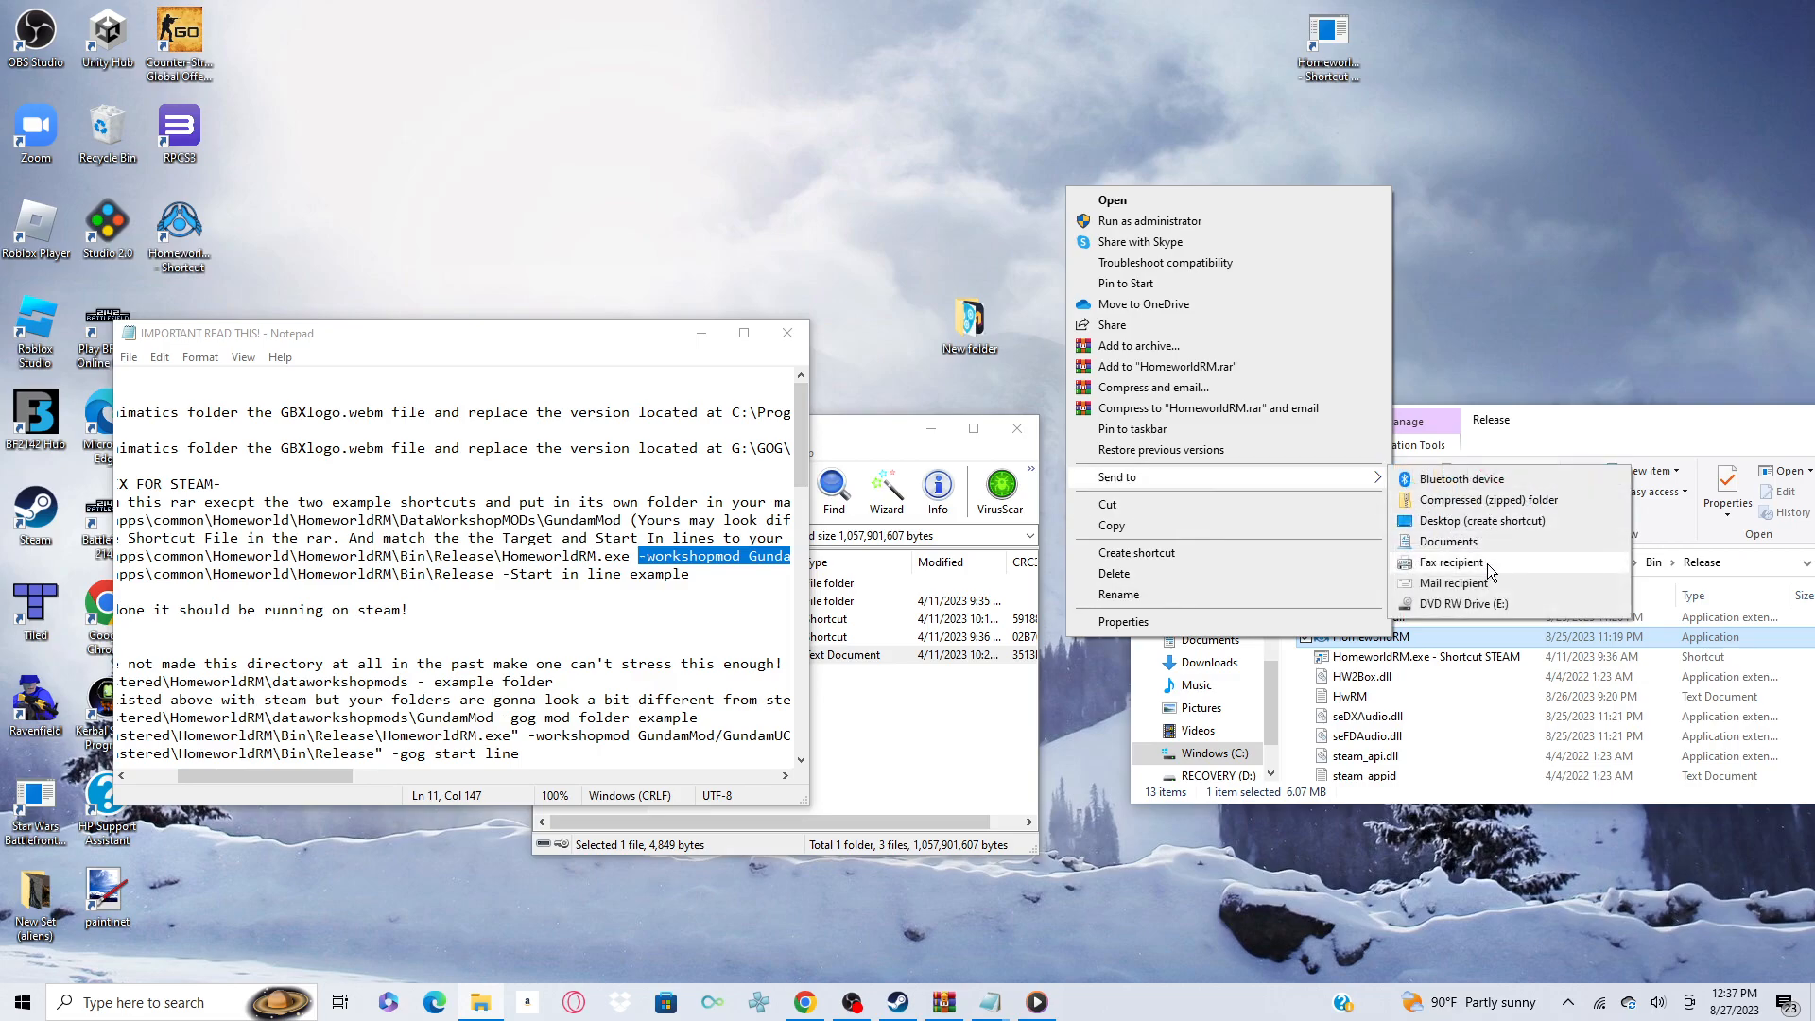
{"action": "mouse_move", "coordinate": [1445, 507]}
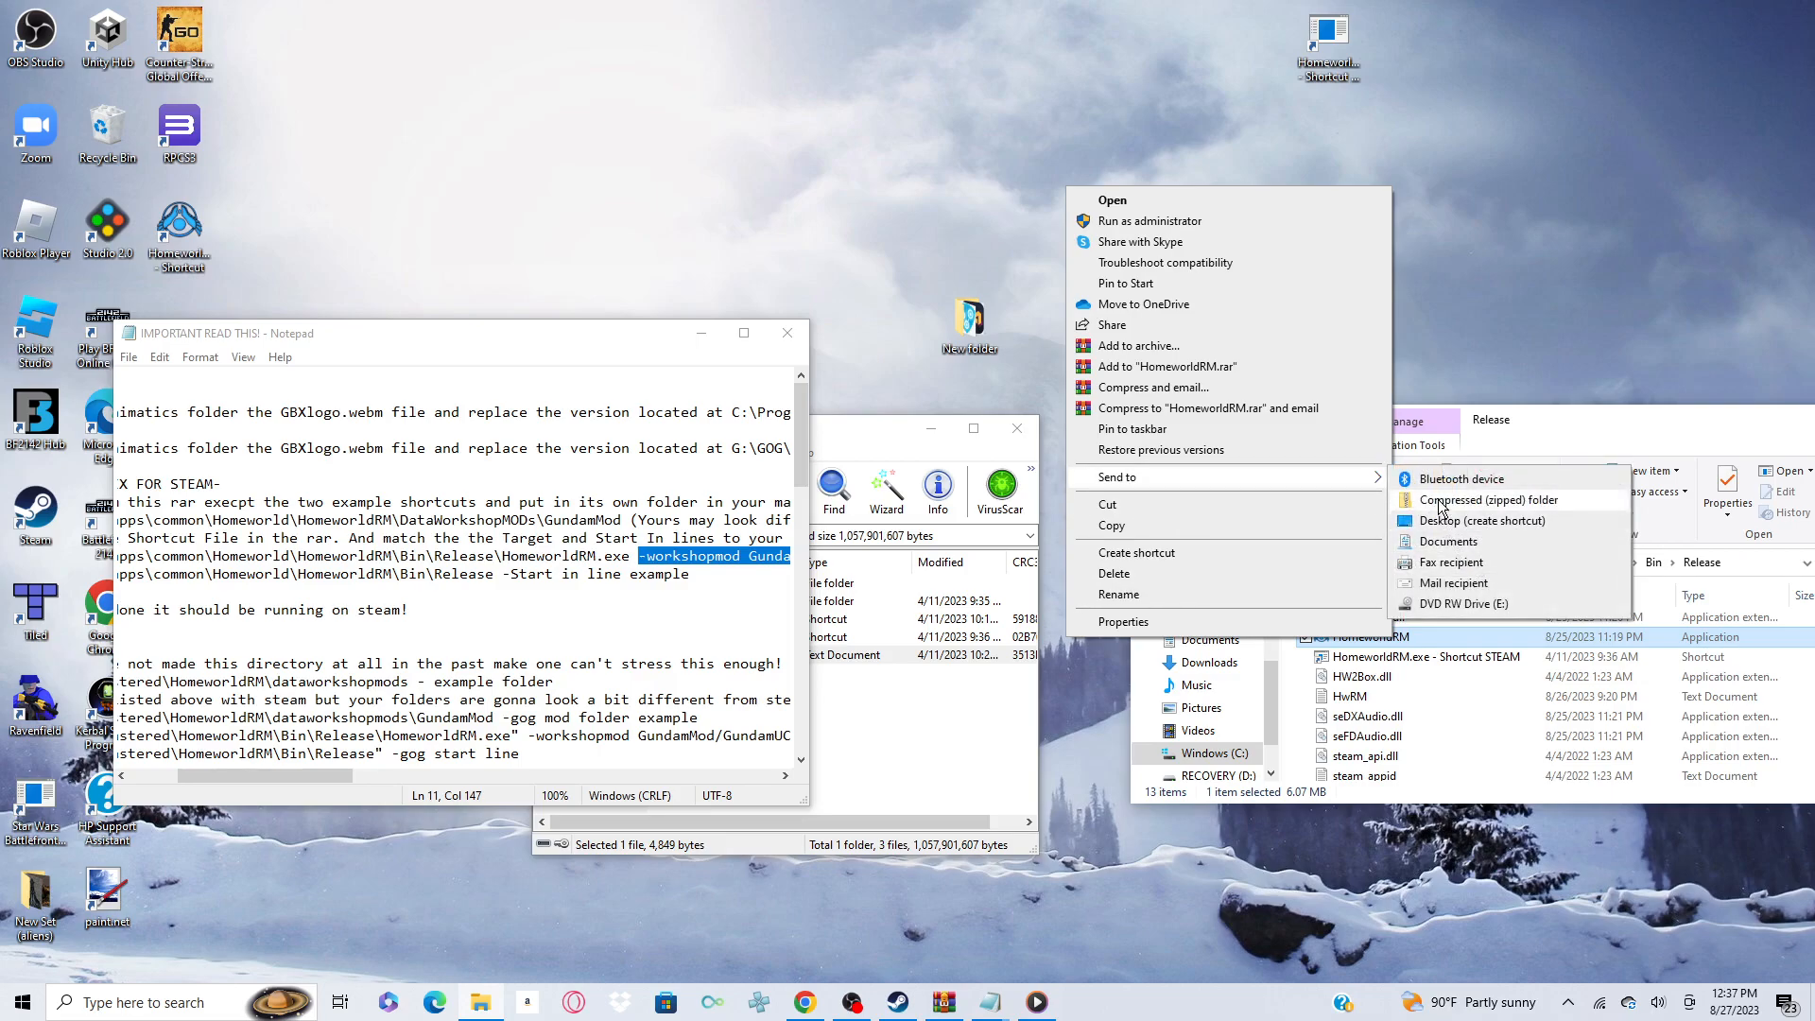
{"action": "mouse_move", "coordinate": [1481, 520]}
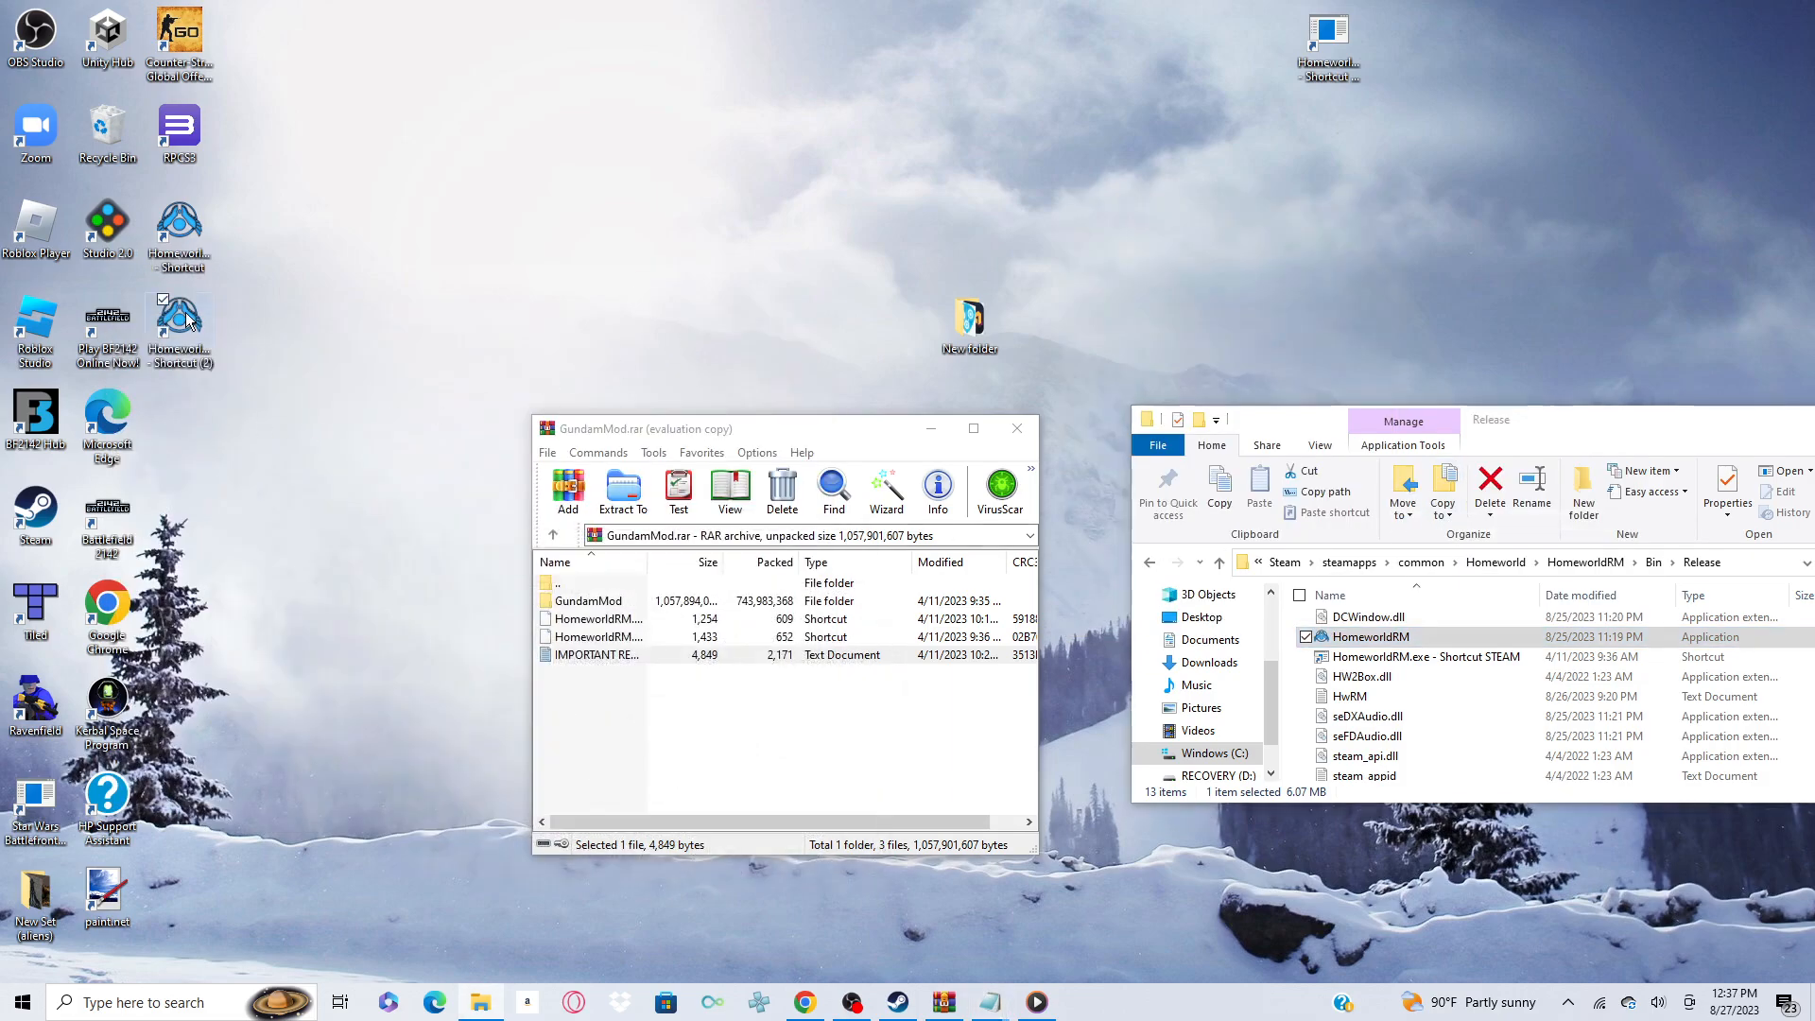
- Paste the GundamMod workshopmod arguments onto the desktop shortcut's Target field and confirm with OK
{"action": "right_click", "coordinate": [180, 318]}
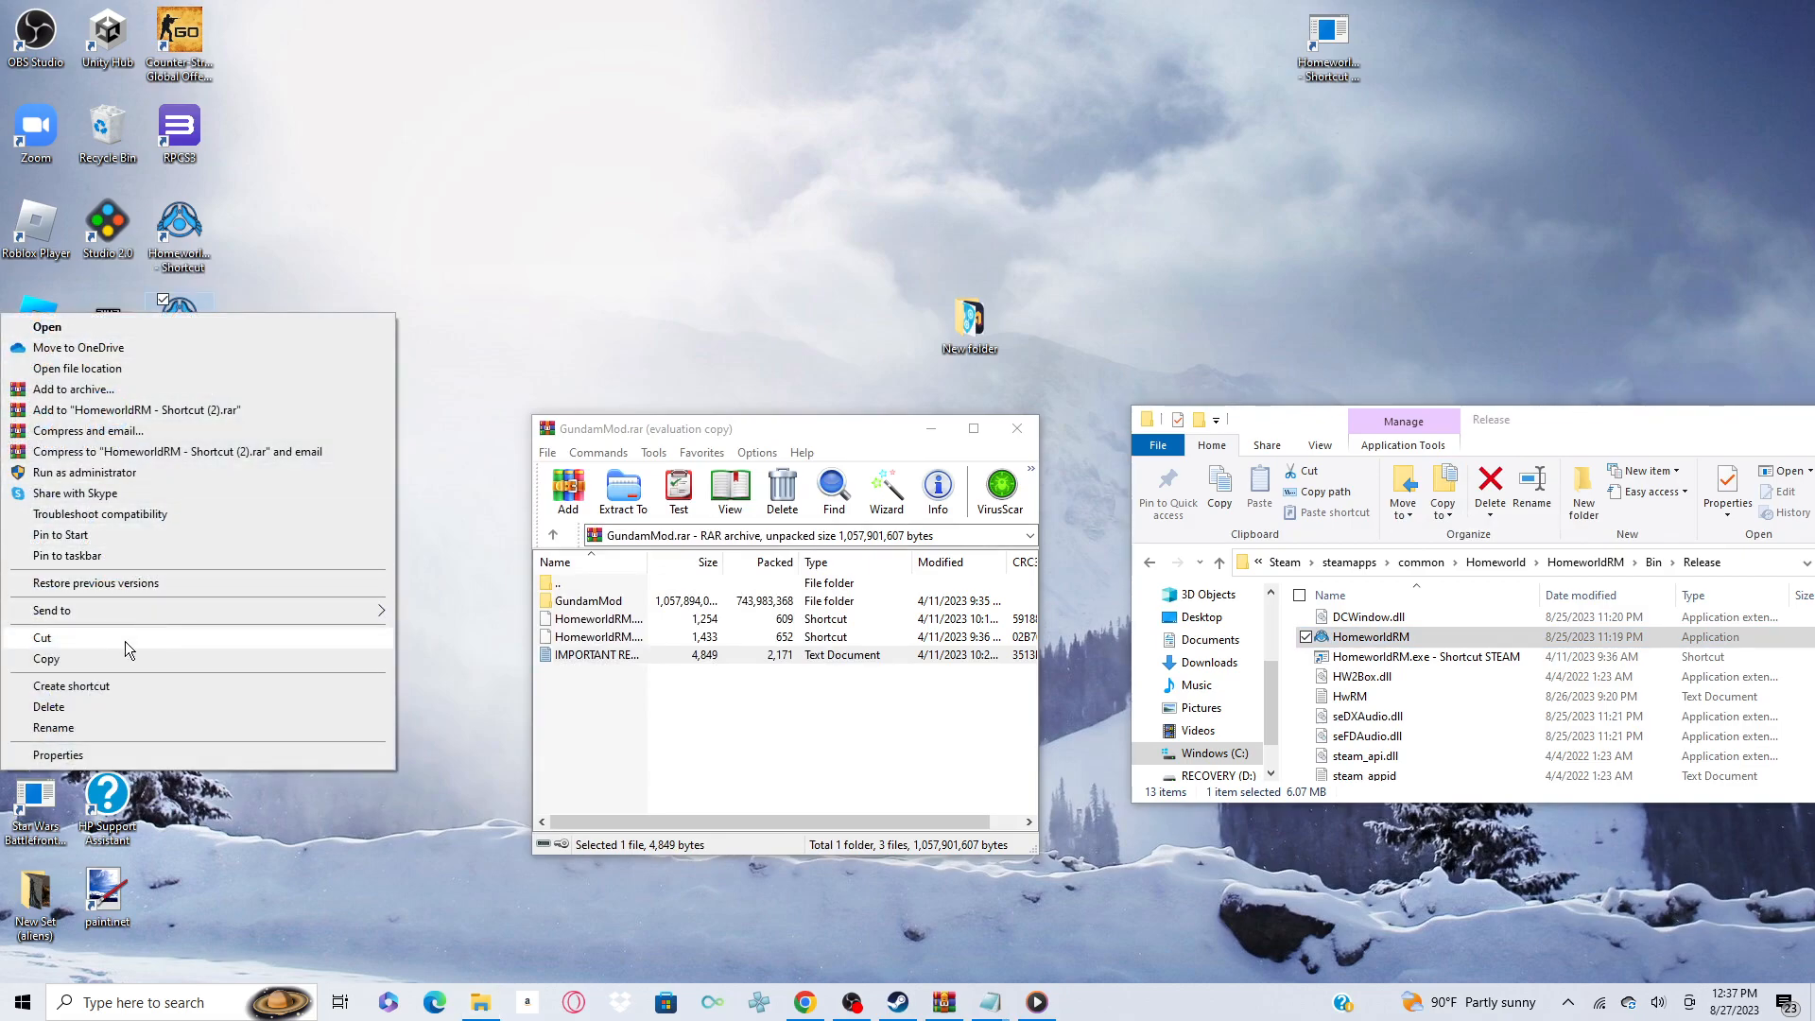
{"action": "mouse_move", "coordinate": [57, 755]}
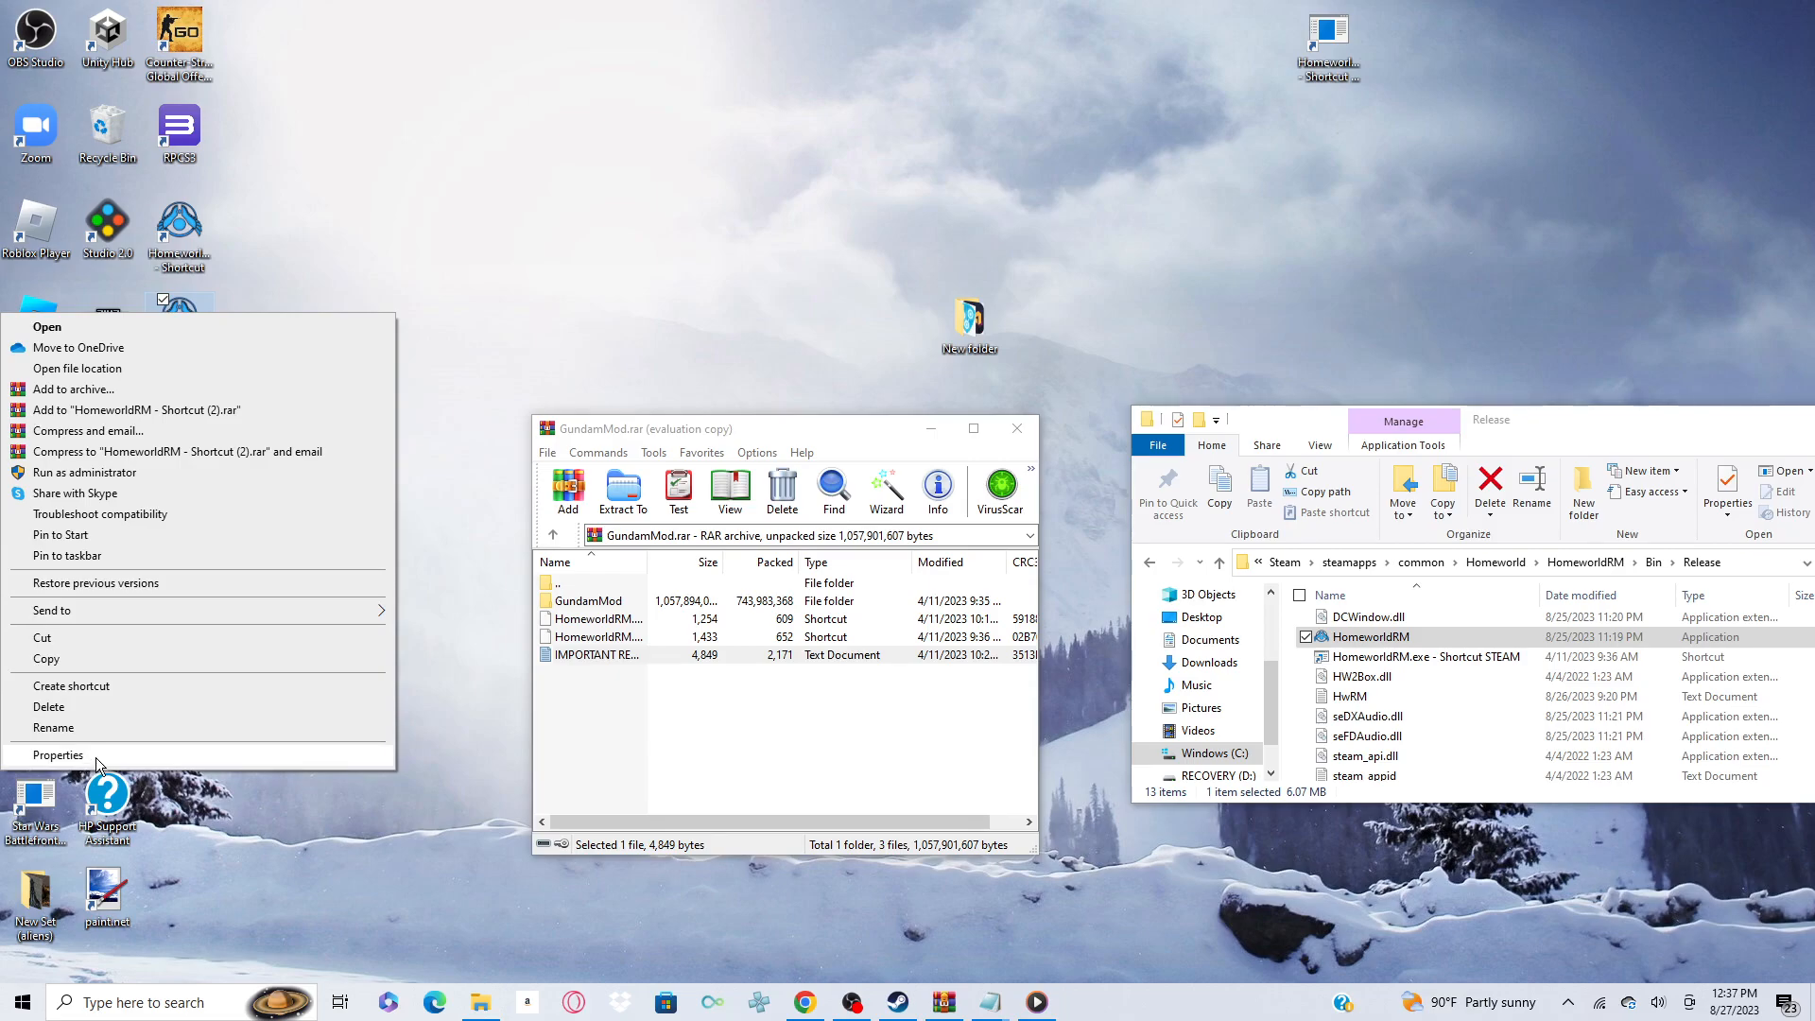
{"action": "left_click", "coordinate": [57, 754]}
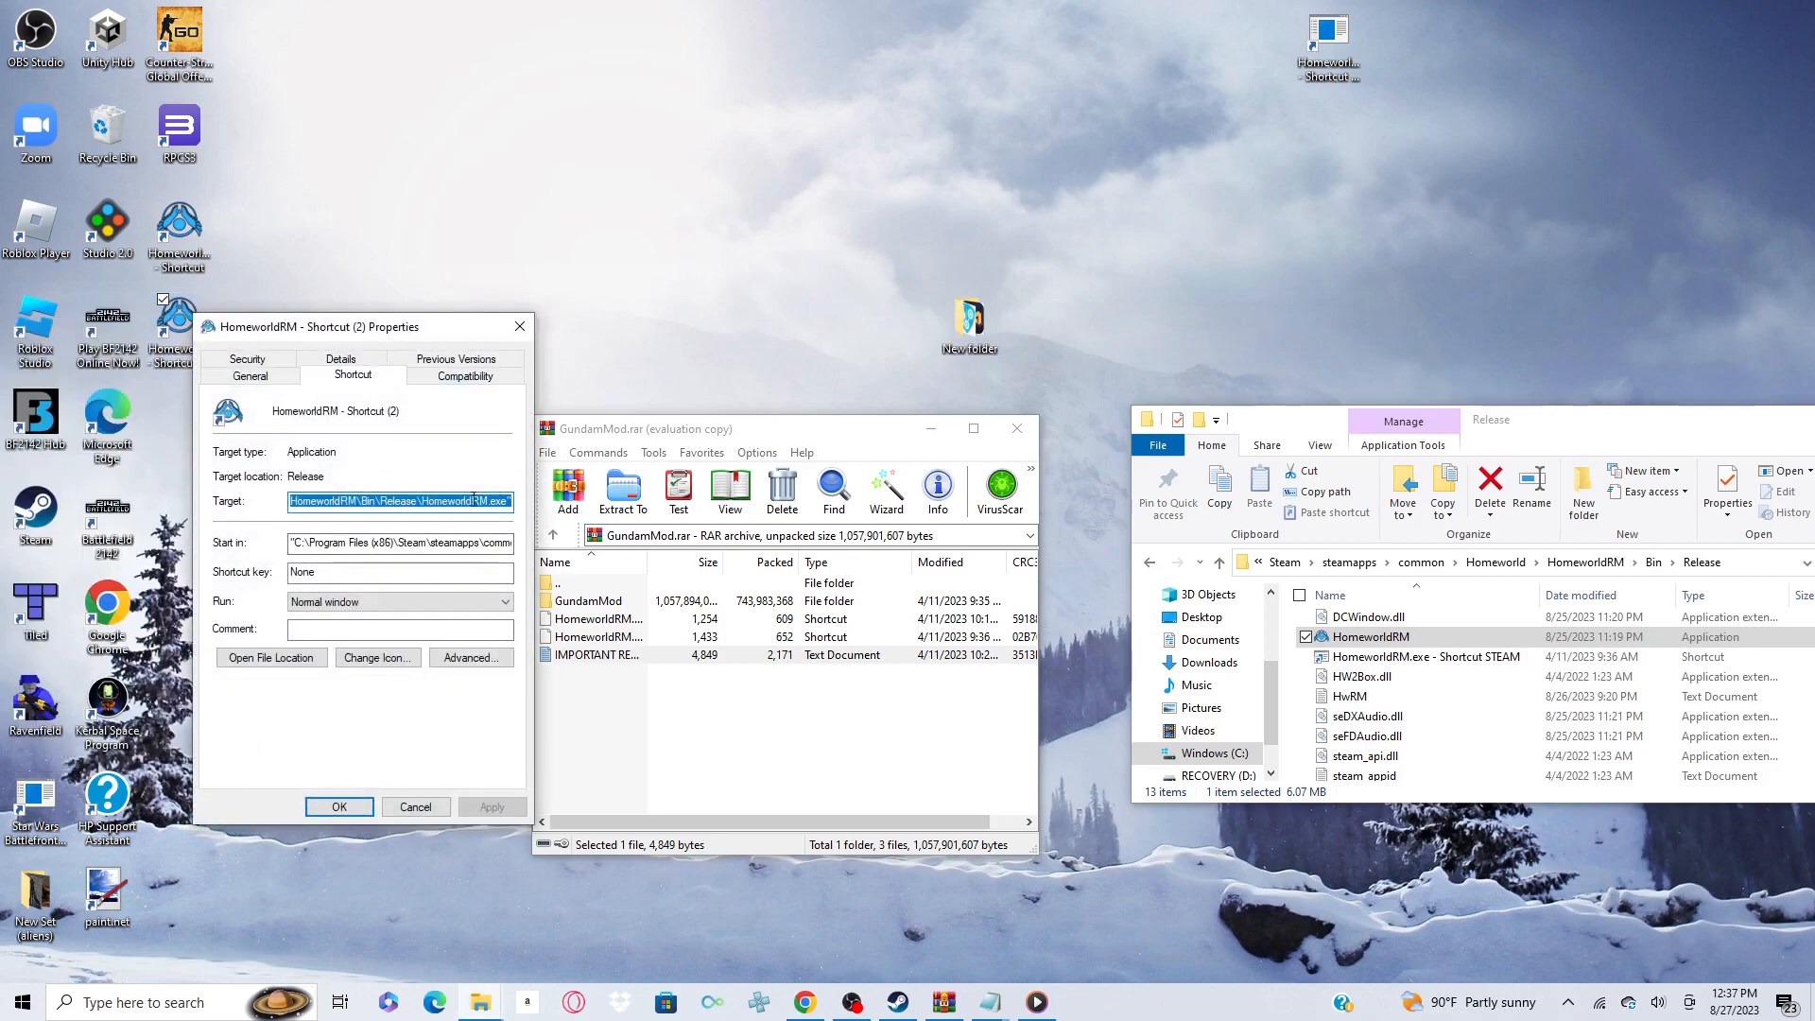
{"action": "left_click", "coordinate": [510, 501]}
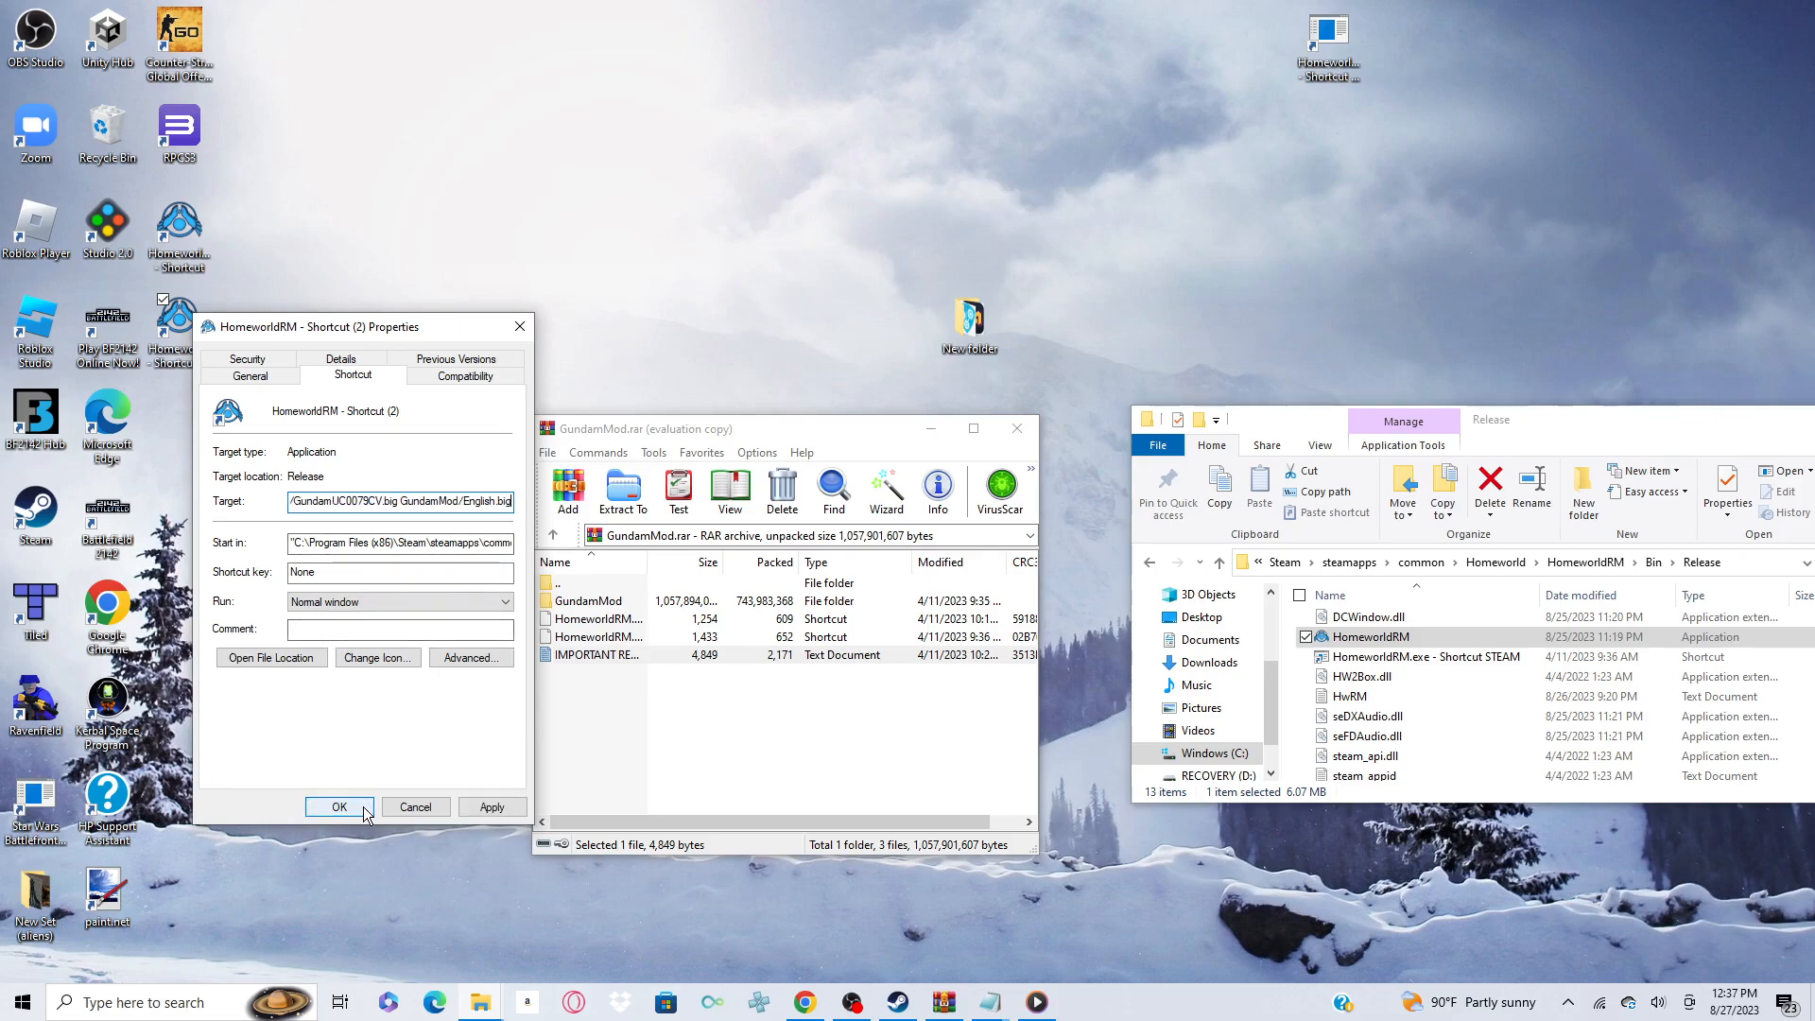
{"action": "left_click", "coordinate": [340, 806]}
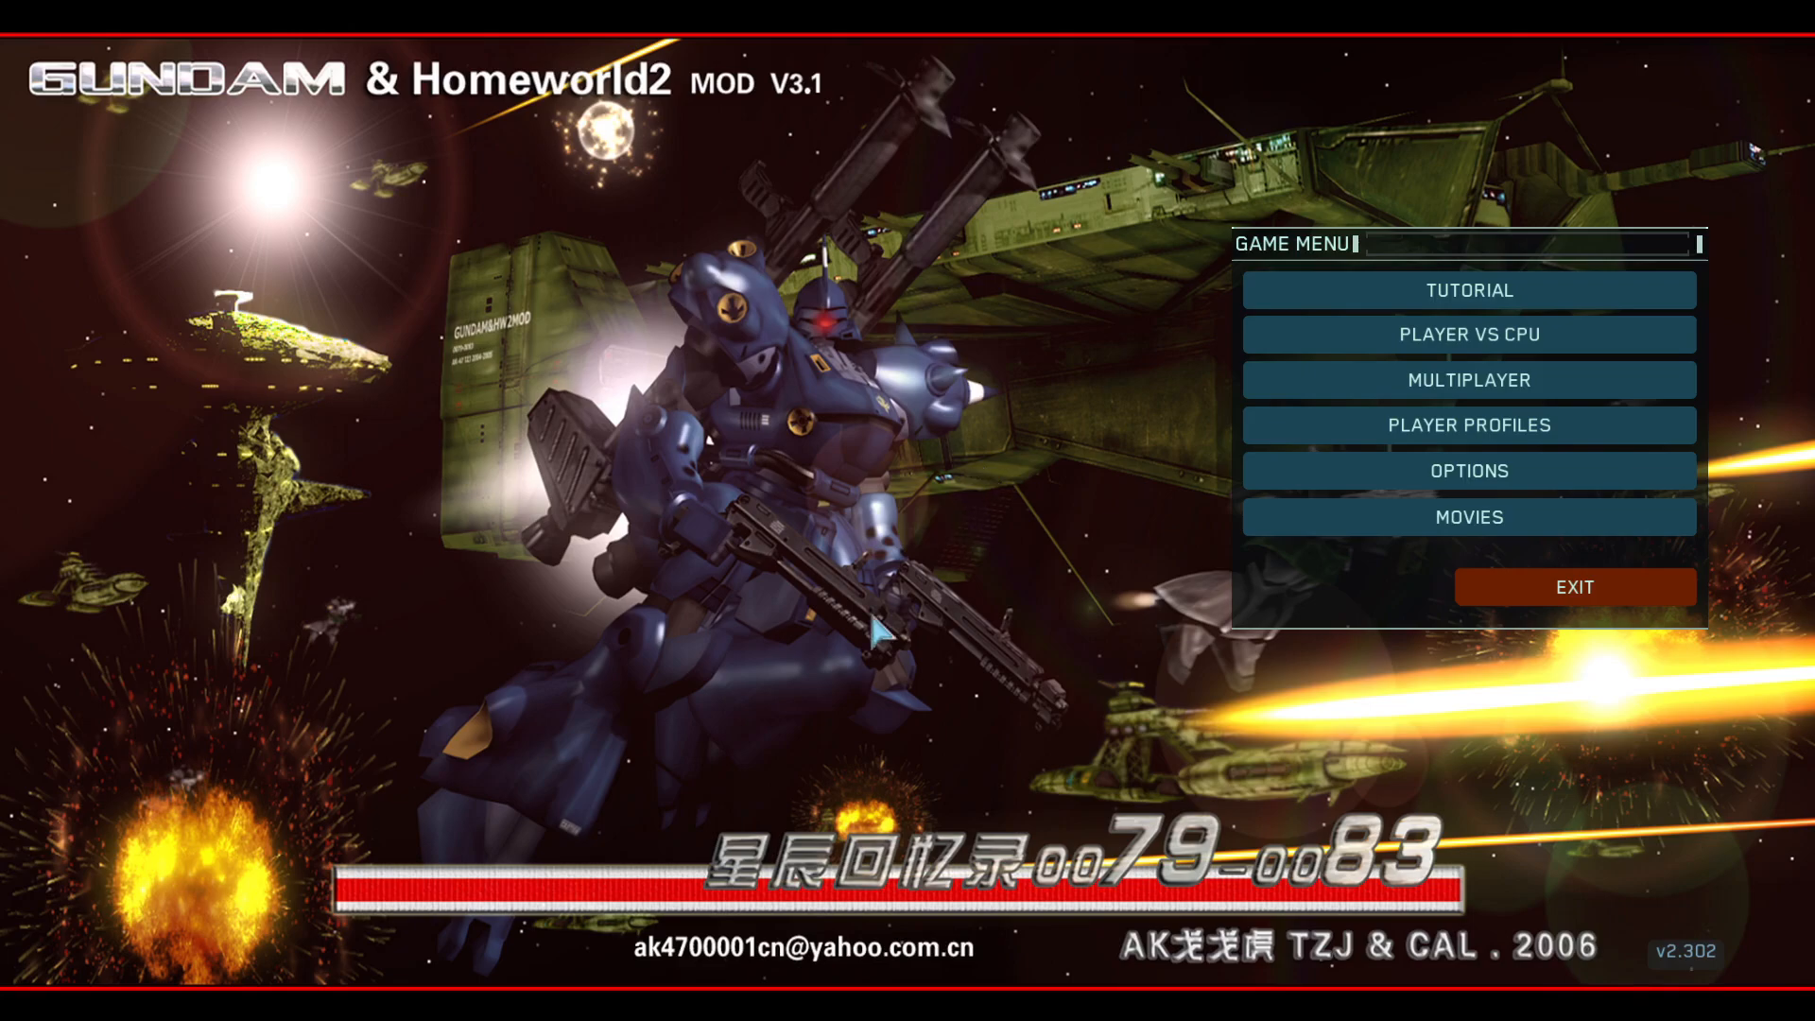
{"action": "mouse_move", "coordinate": [1031, 488]}
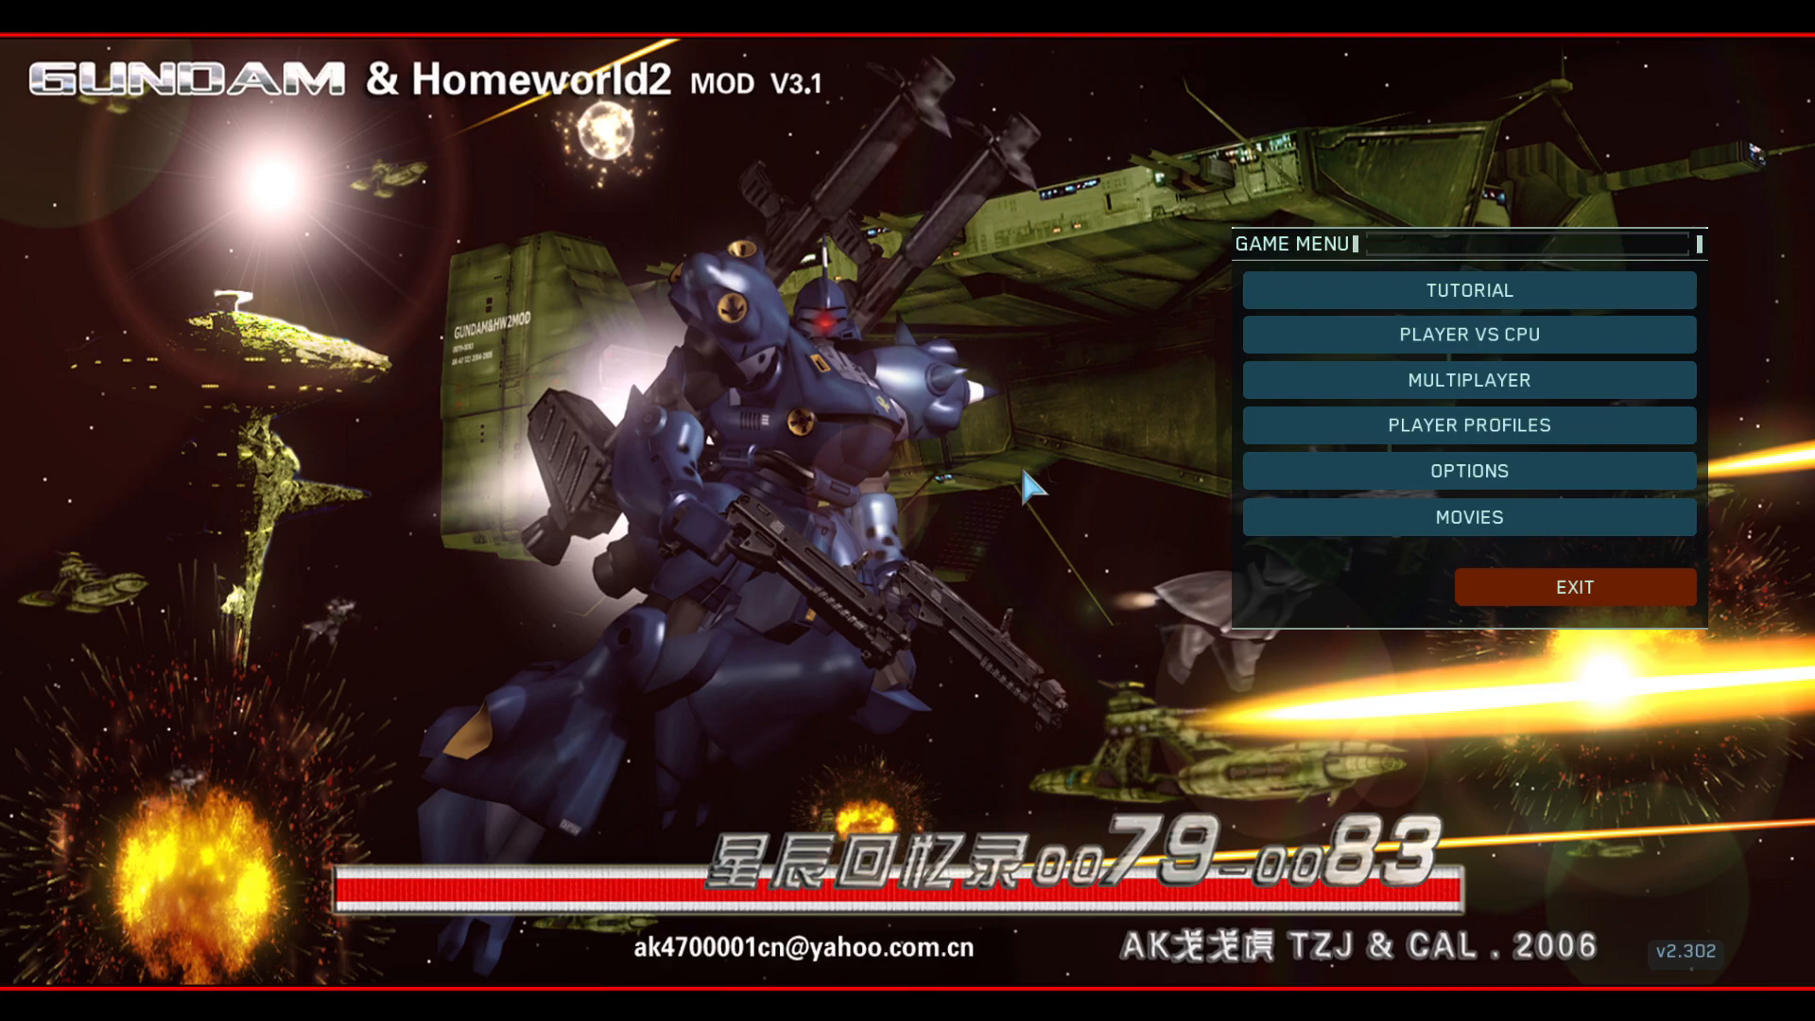
{"action": "mouse_move", "coordinate": [1303, 332]}
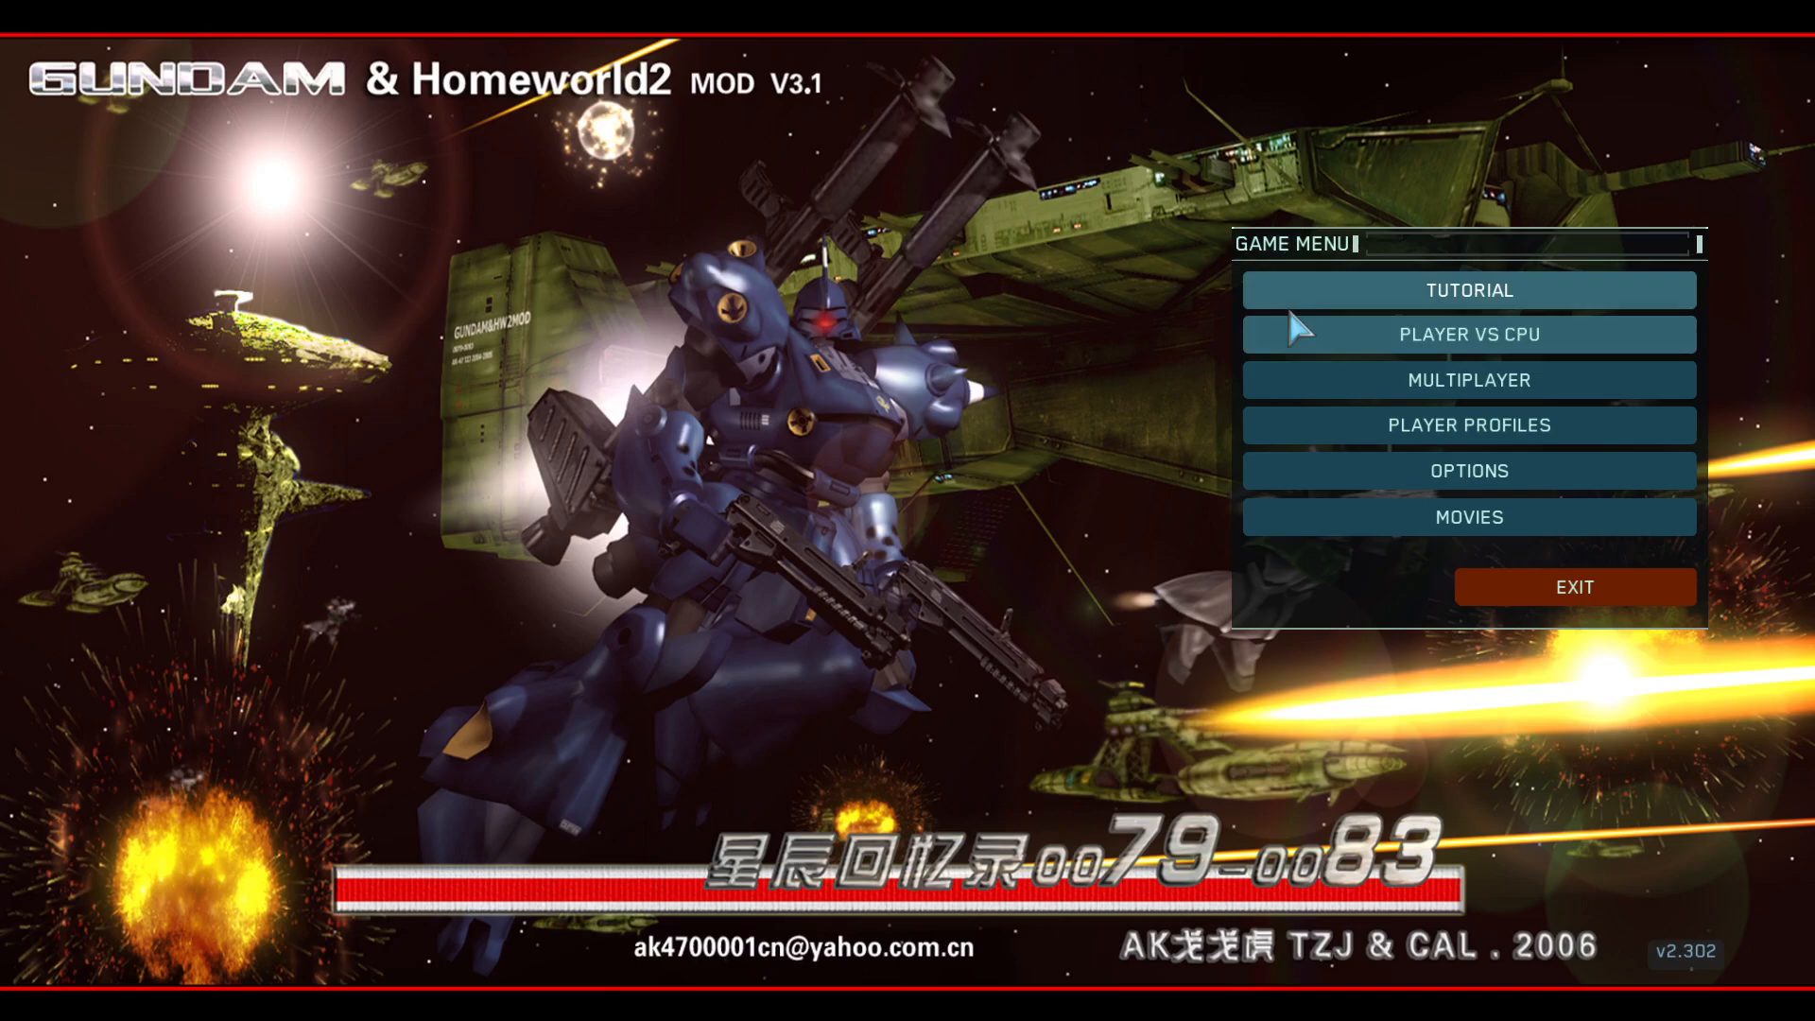
{"action": "mouse_move", "coordinate": [1522, 424]}
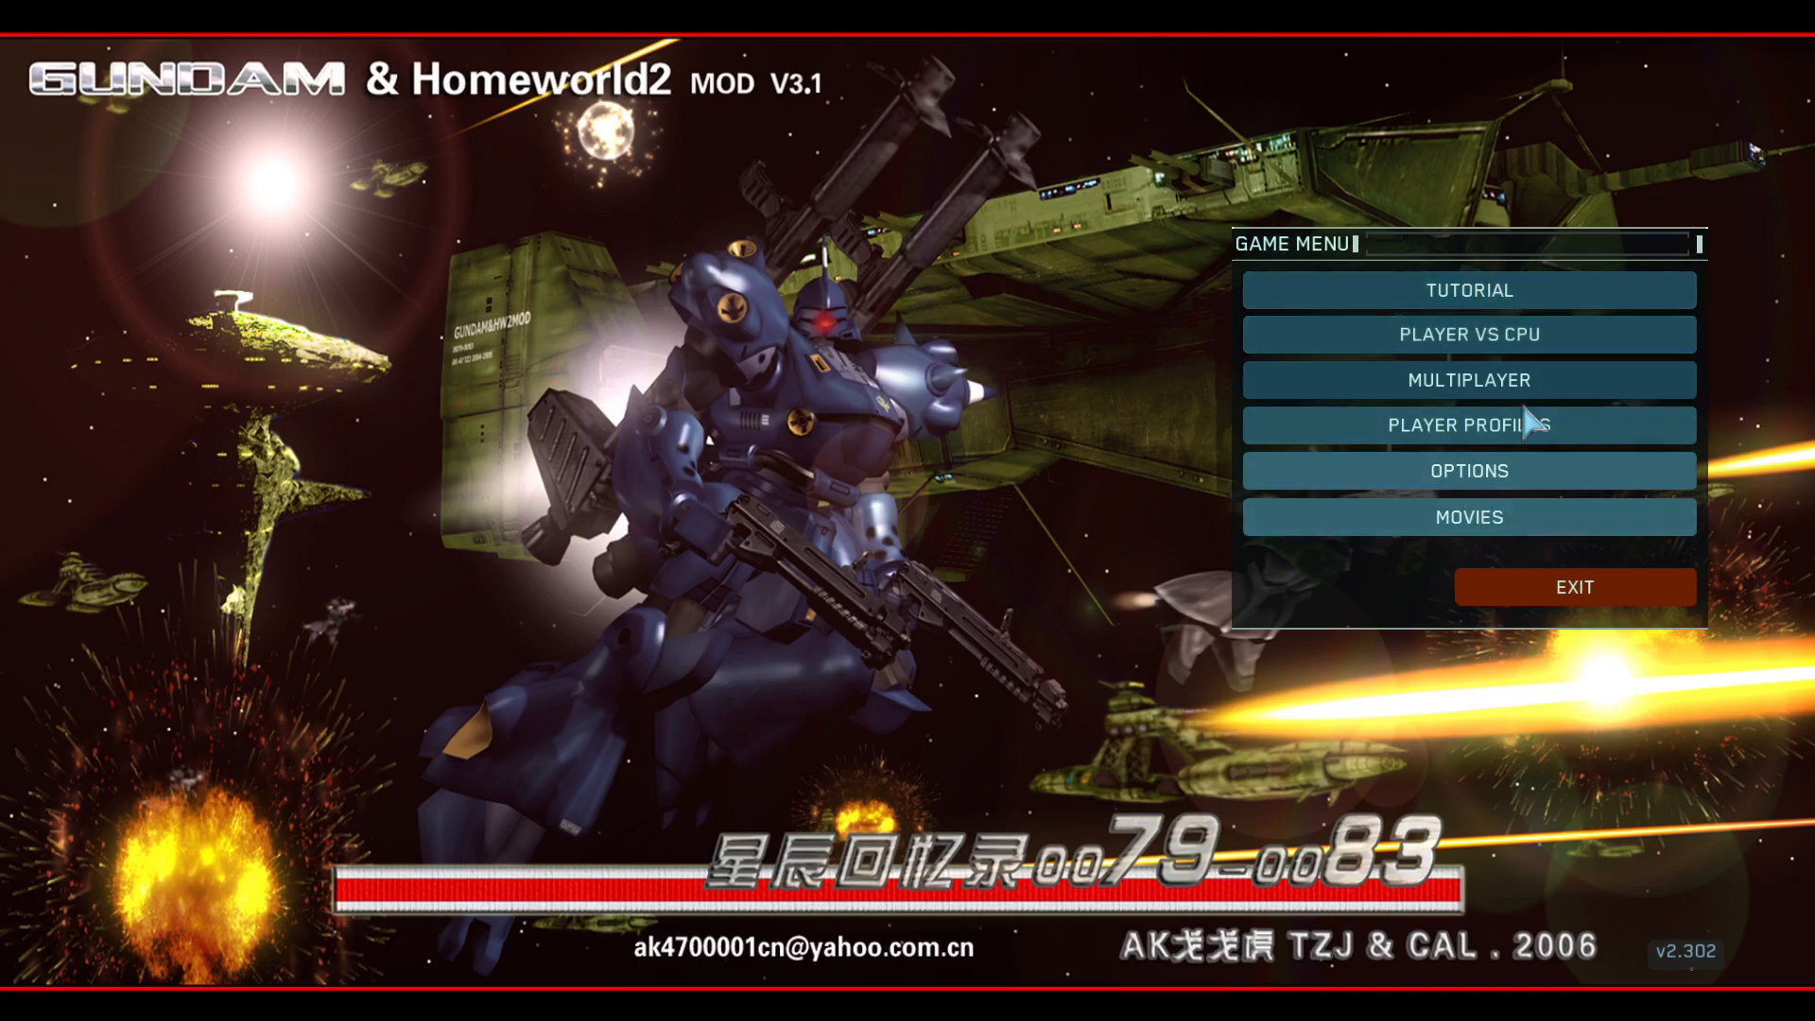
{"action": "mouse_move", "coordinate": [536, 274]}
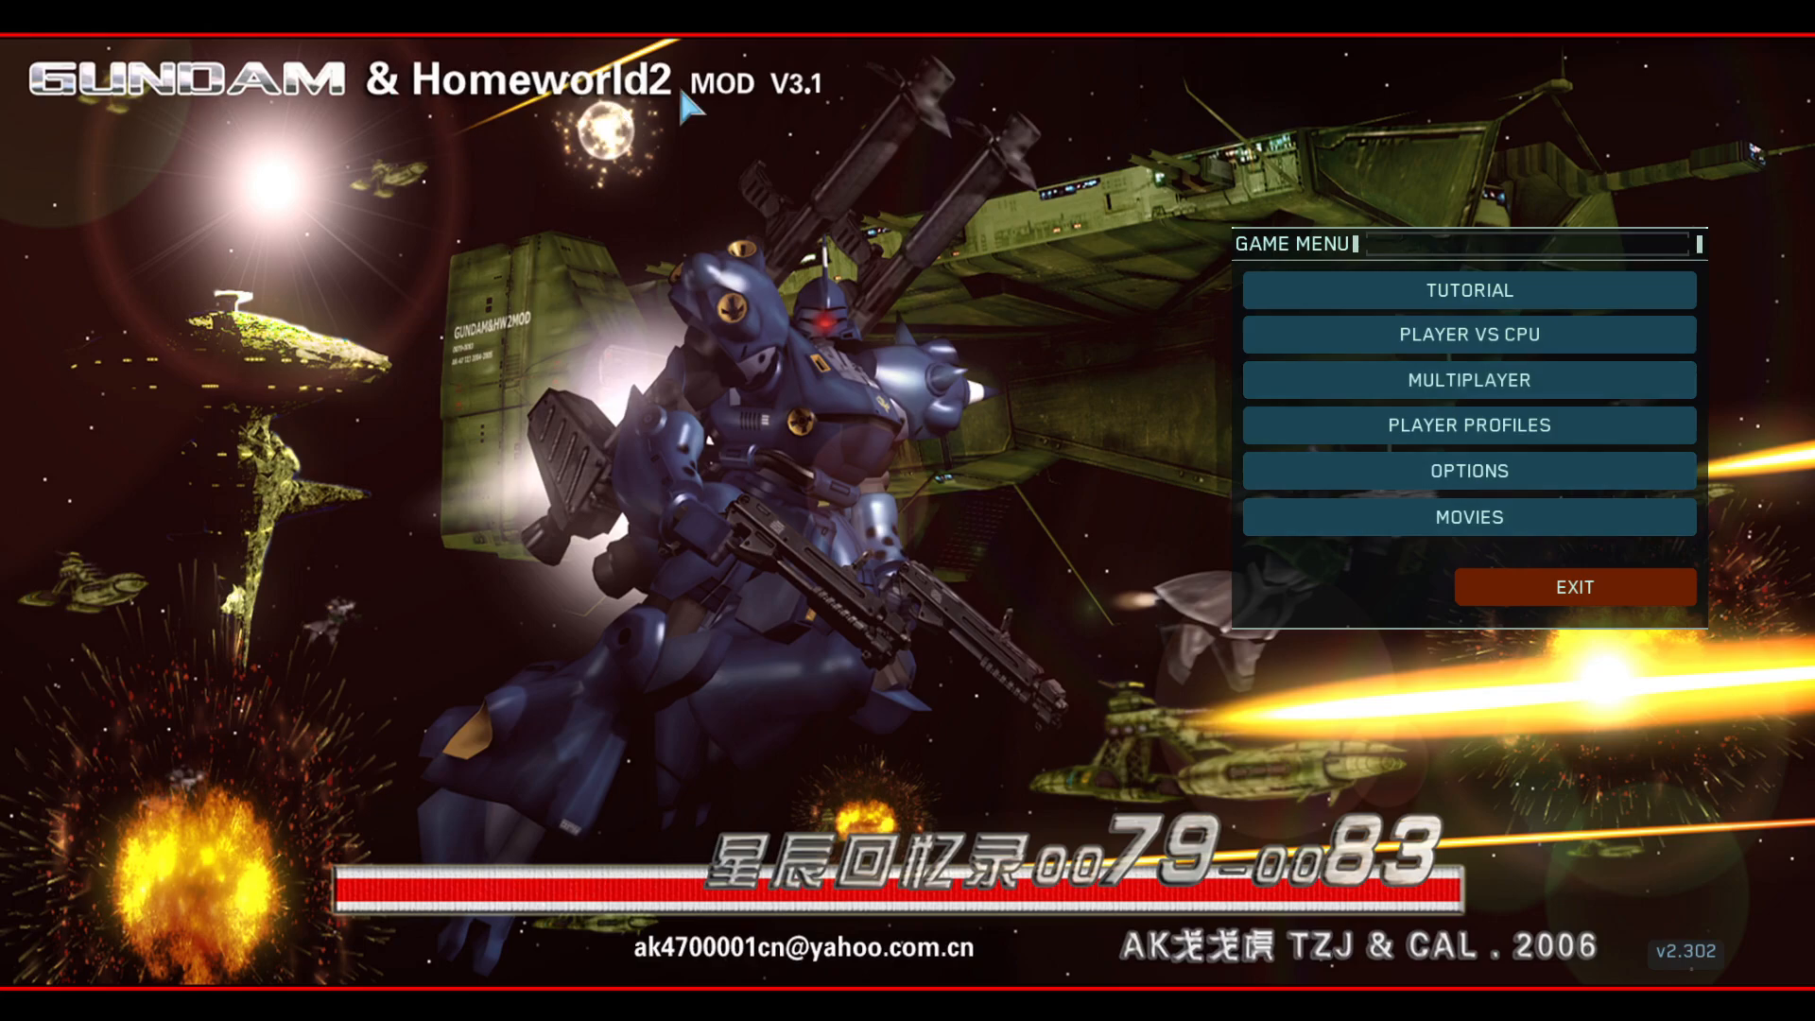
{"action": "mouse_move", "coordinate": [1367, 310]}
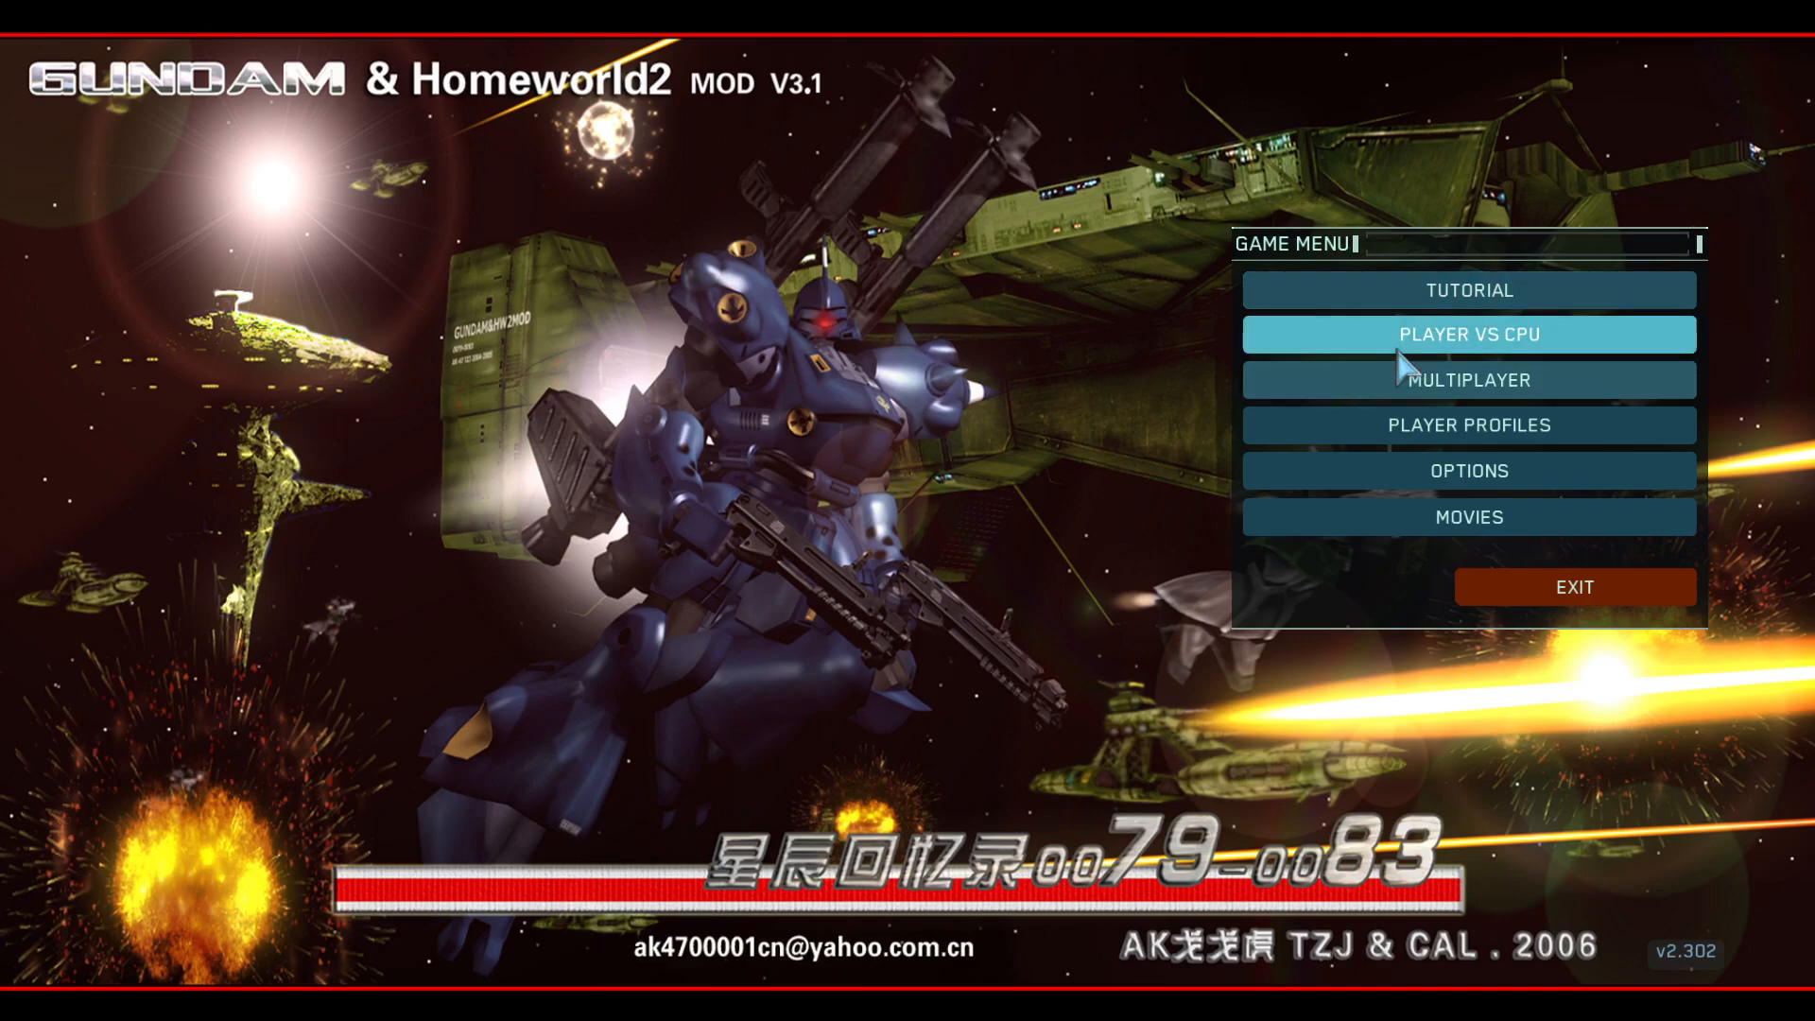
- Choose Federation from the first player's RACE dropdown
{"action": "left_click", "coordinate": [1469, 334]}
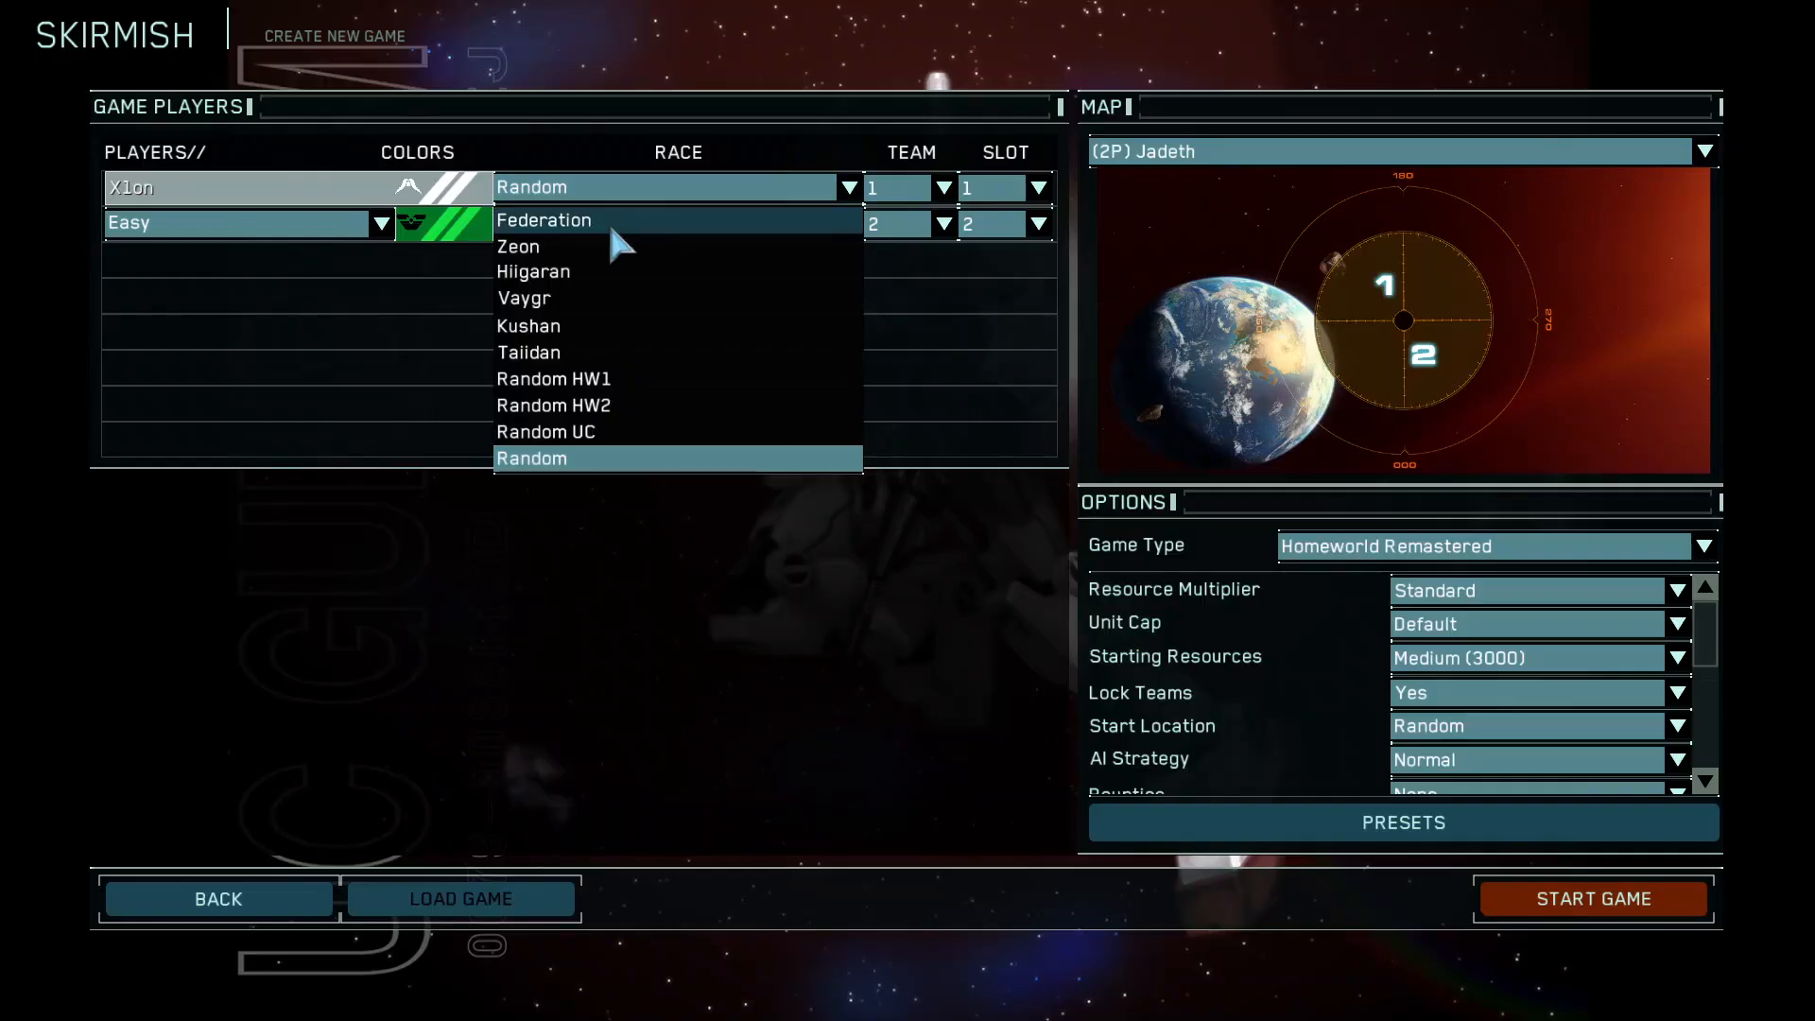
{"action": "mouse_move", "coordinate": [567, 220]}
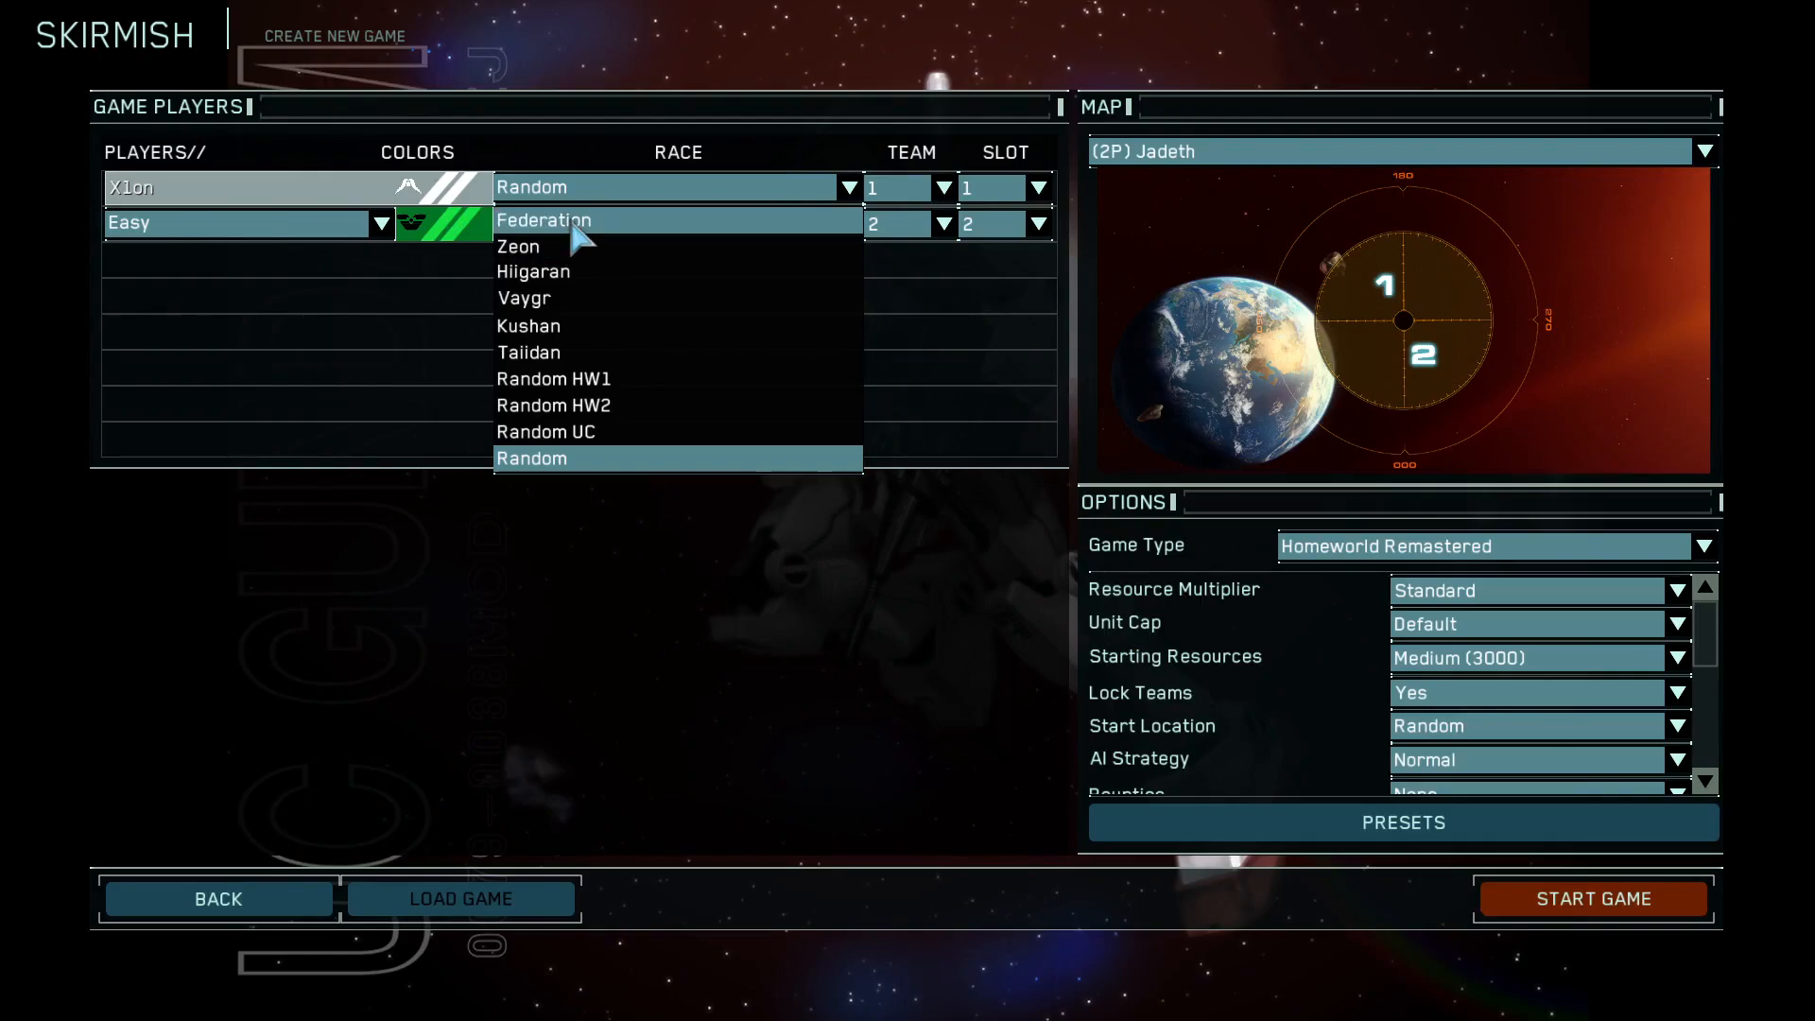
{"action": "left_click", "coordinate": [544, 220]}
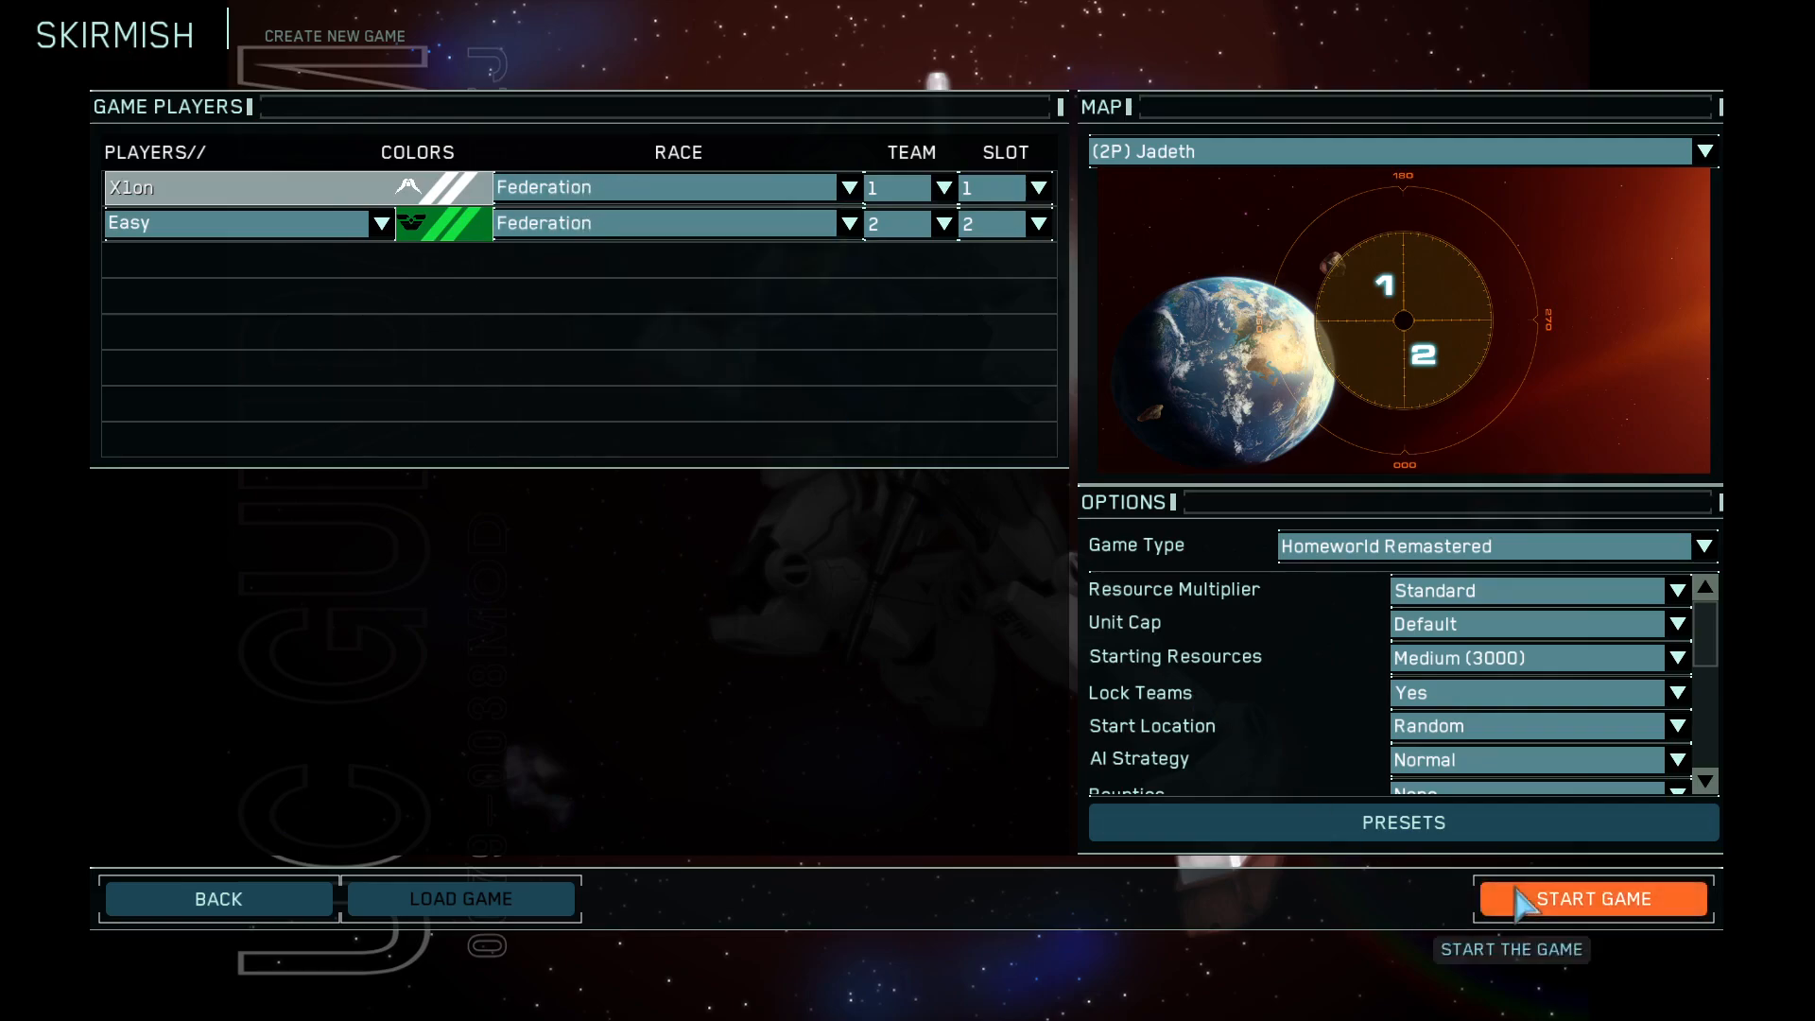
{"action": "mouse_move", "coordinate": [1424, 584]}
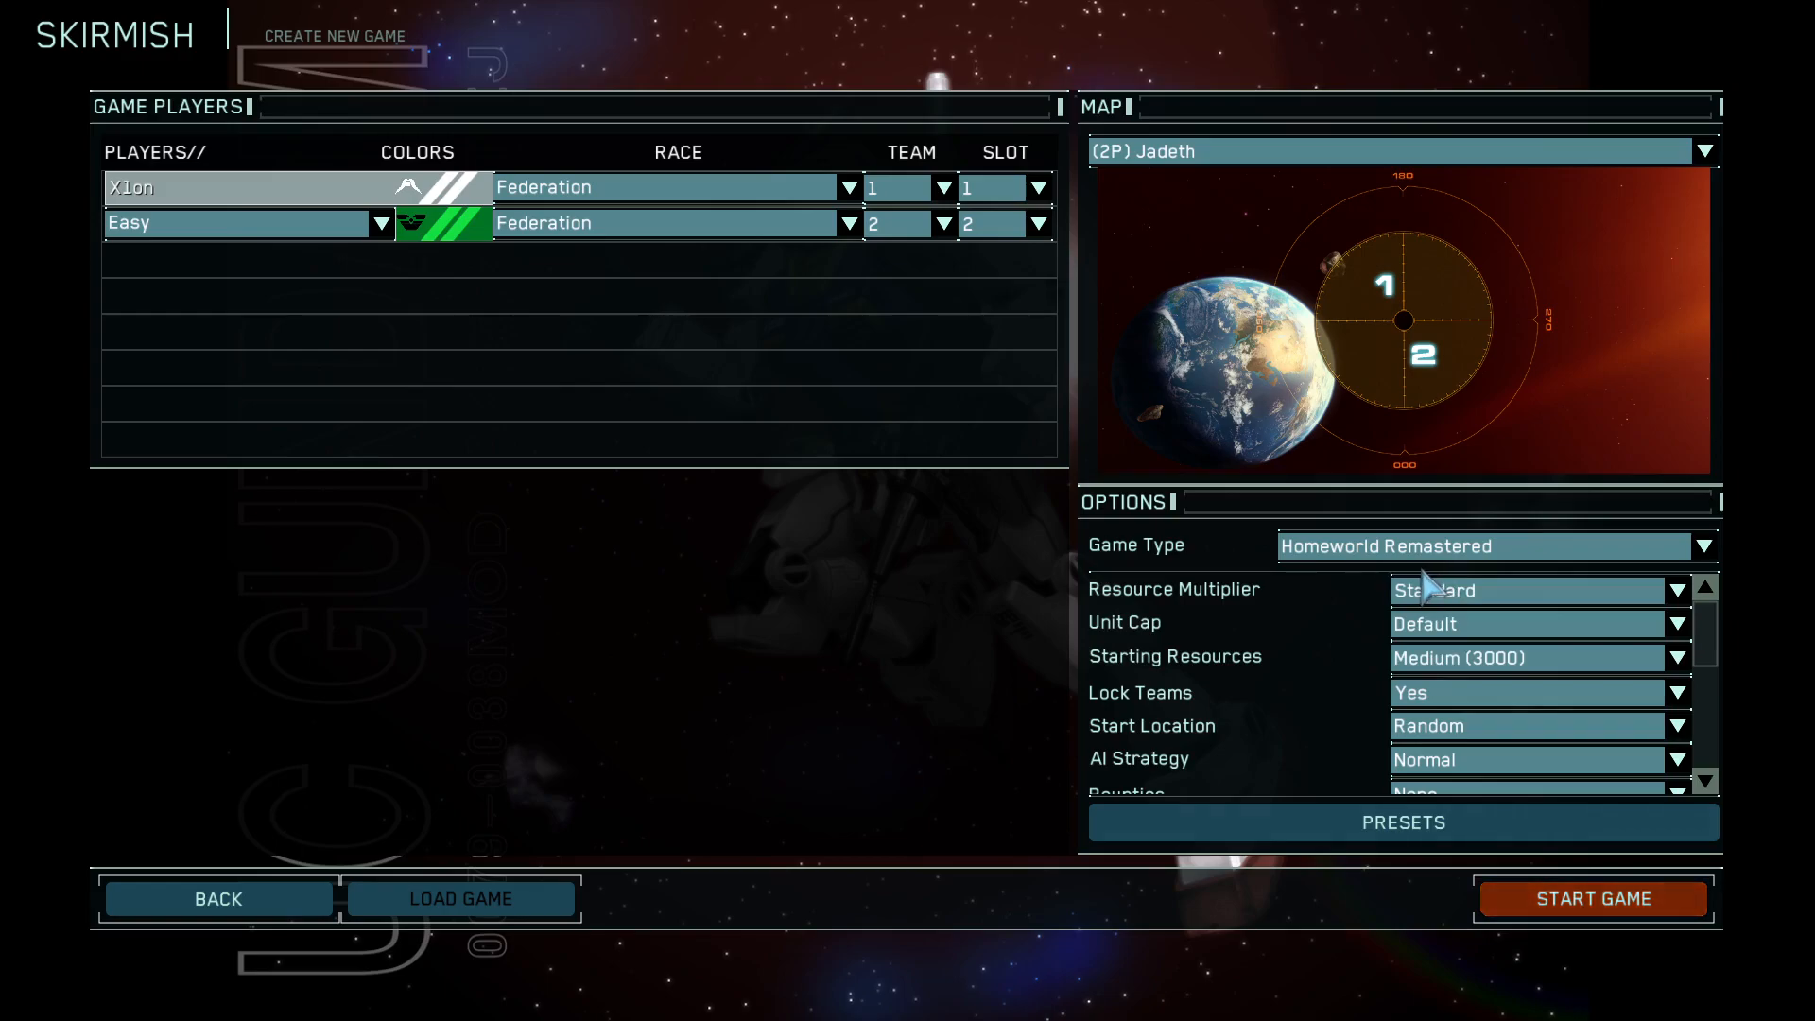